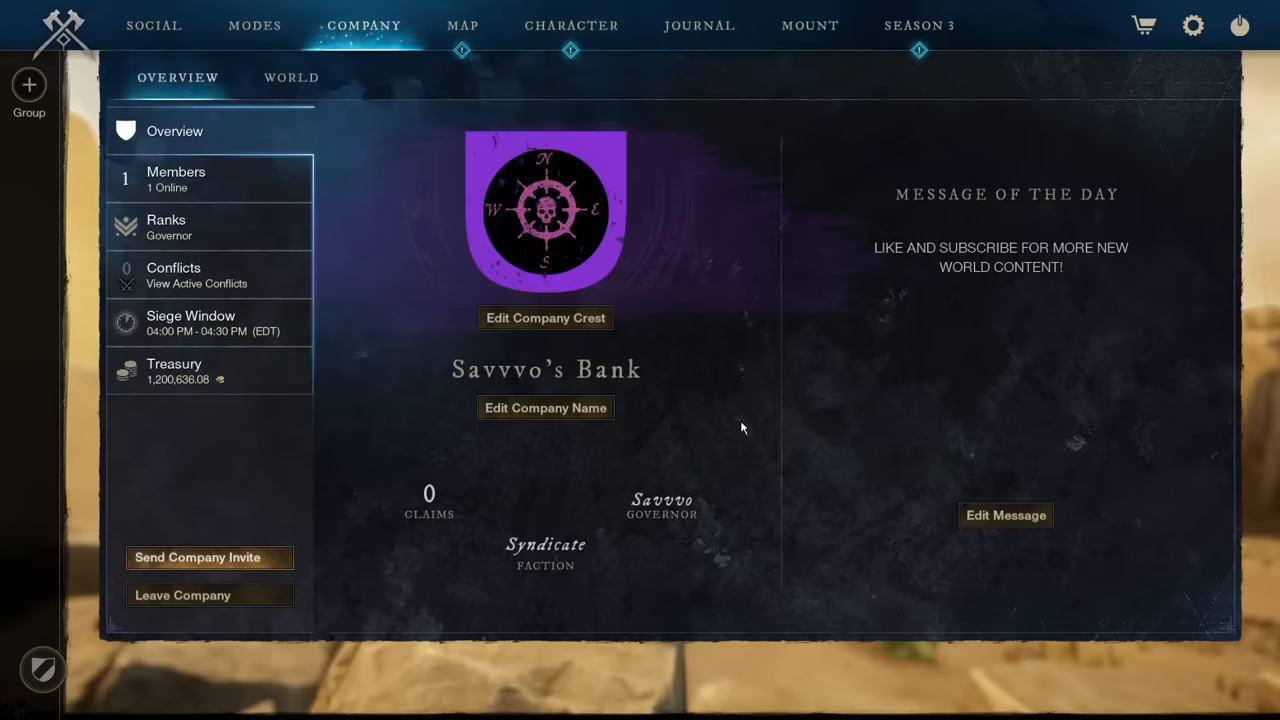
mouse_move(870, 250)
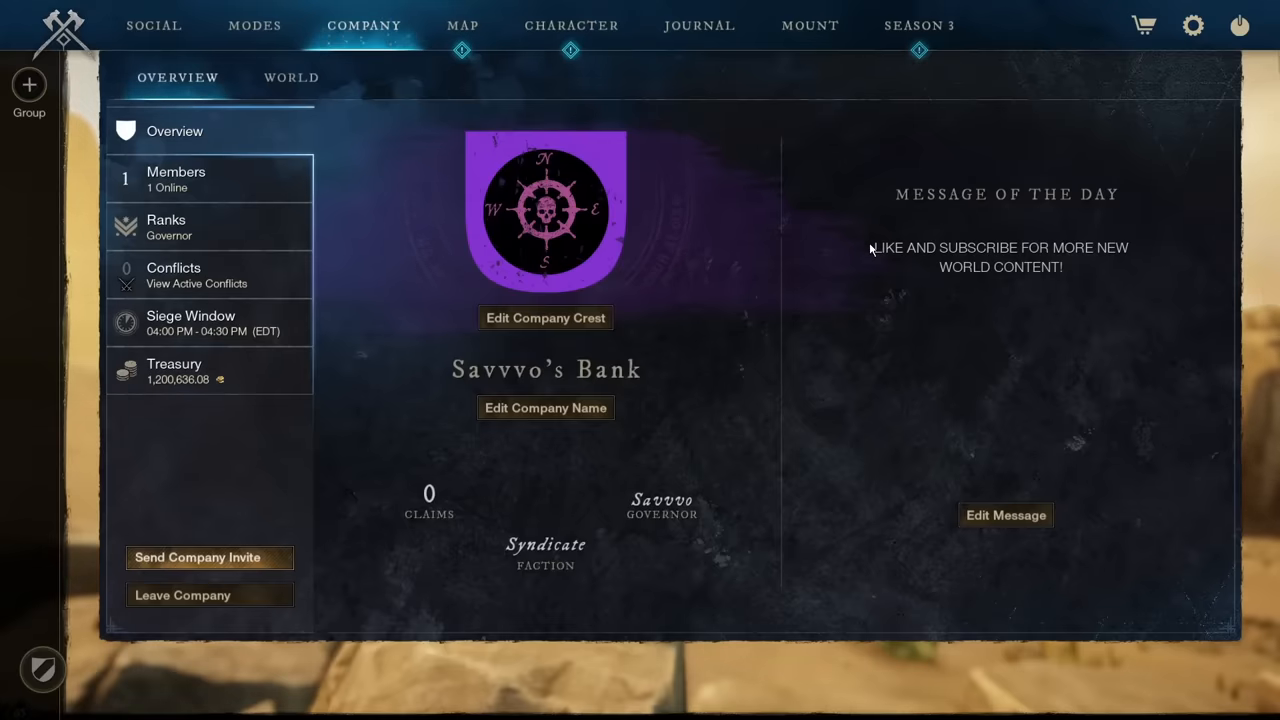
mouse_move(1062, 287)
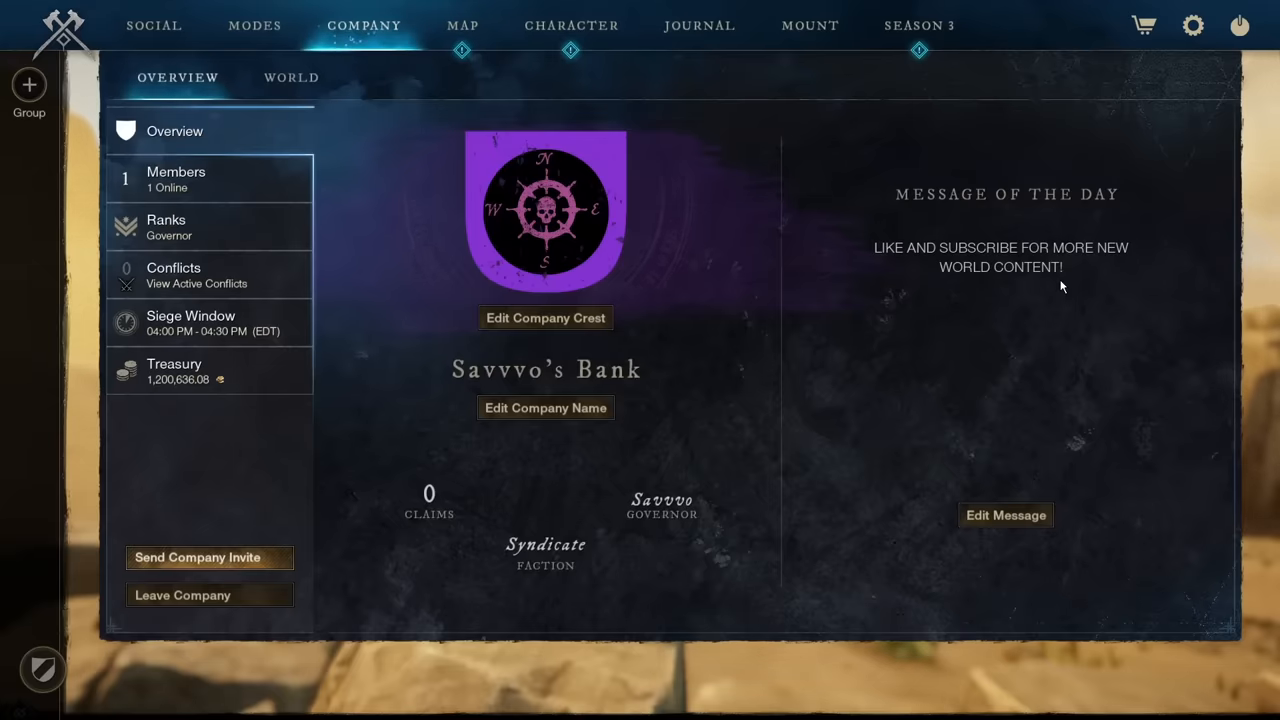
mouse_move(232, 379)
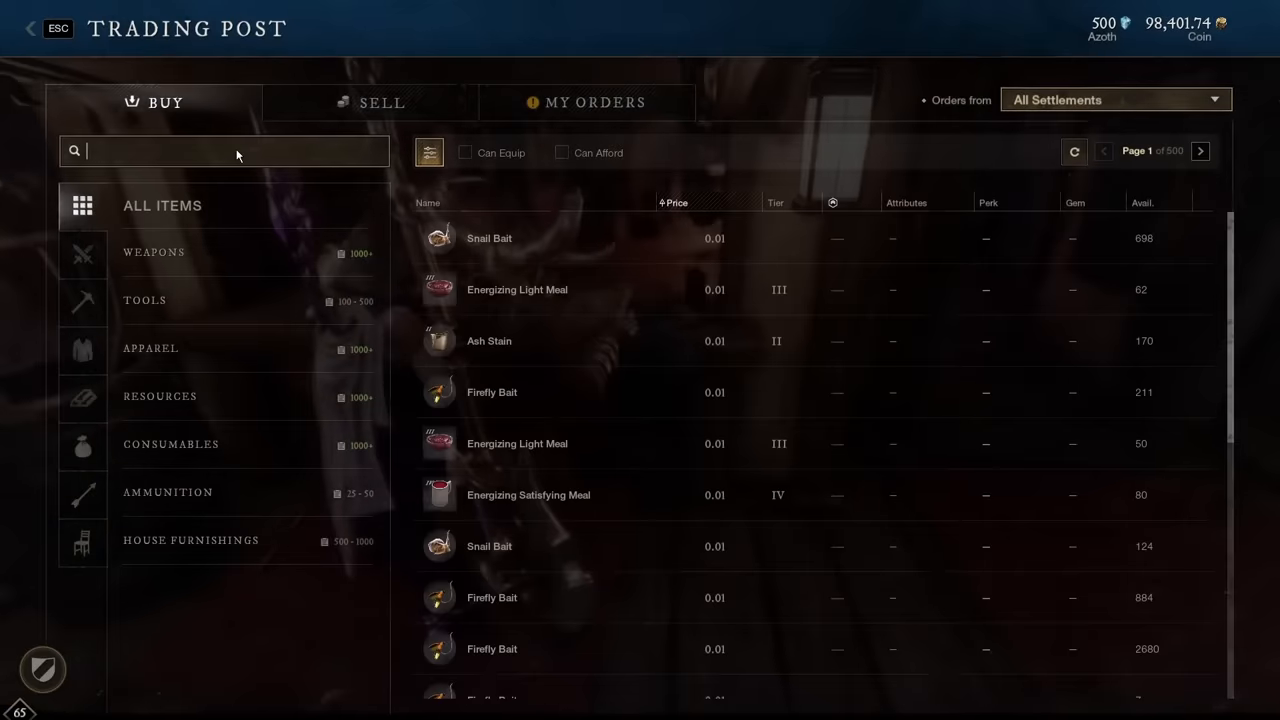
- Look up Trading Post listings for Enchanted Handle, Tempered Cast and Weapon Matrix
type("enchanted ha")
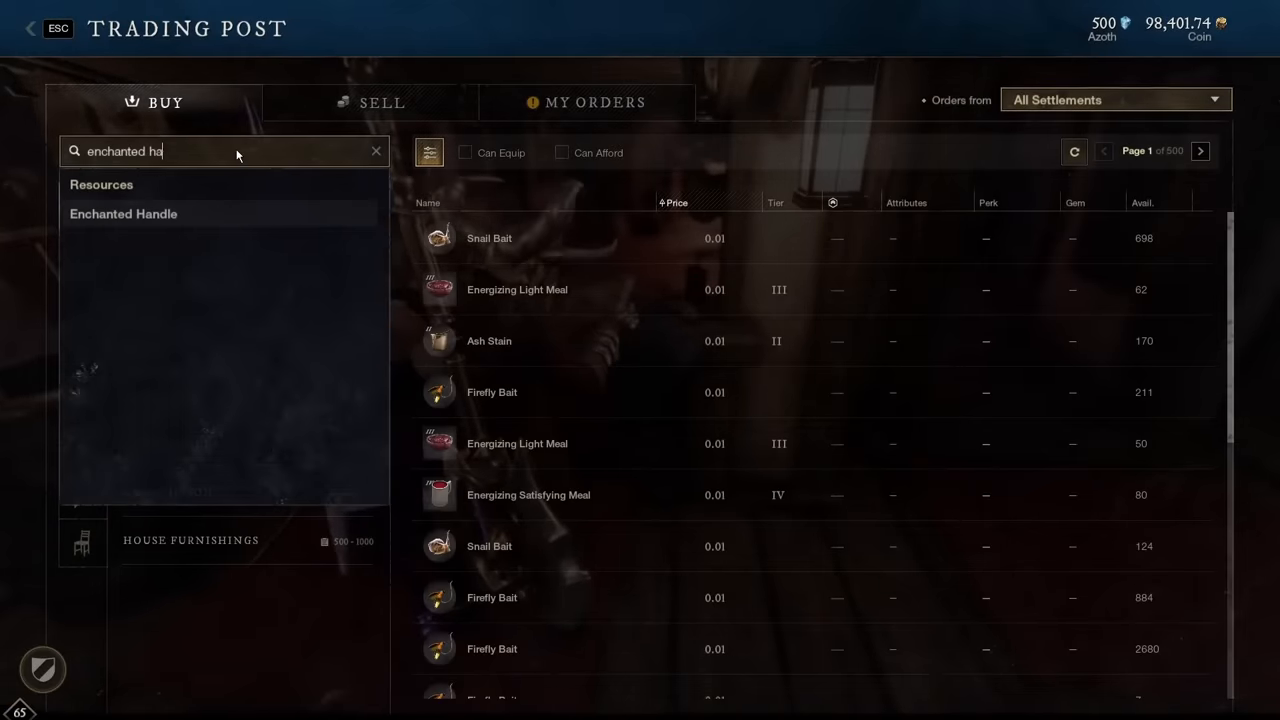
left_click(123, 213)
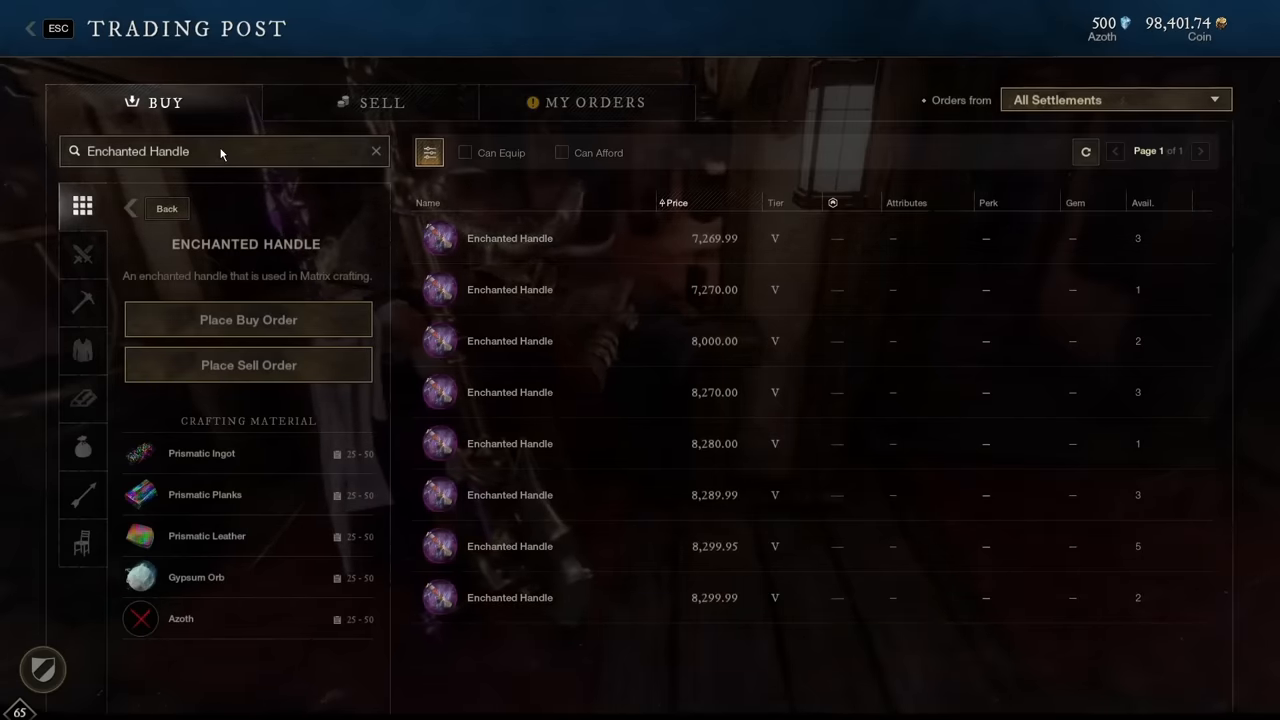
type("temp")
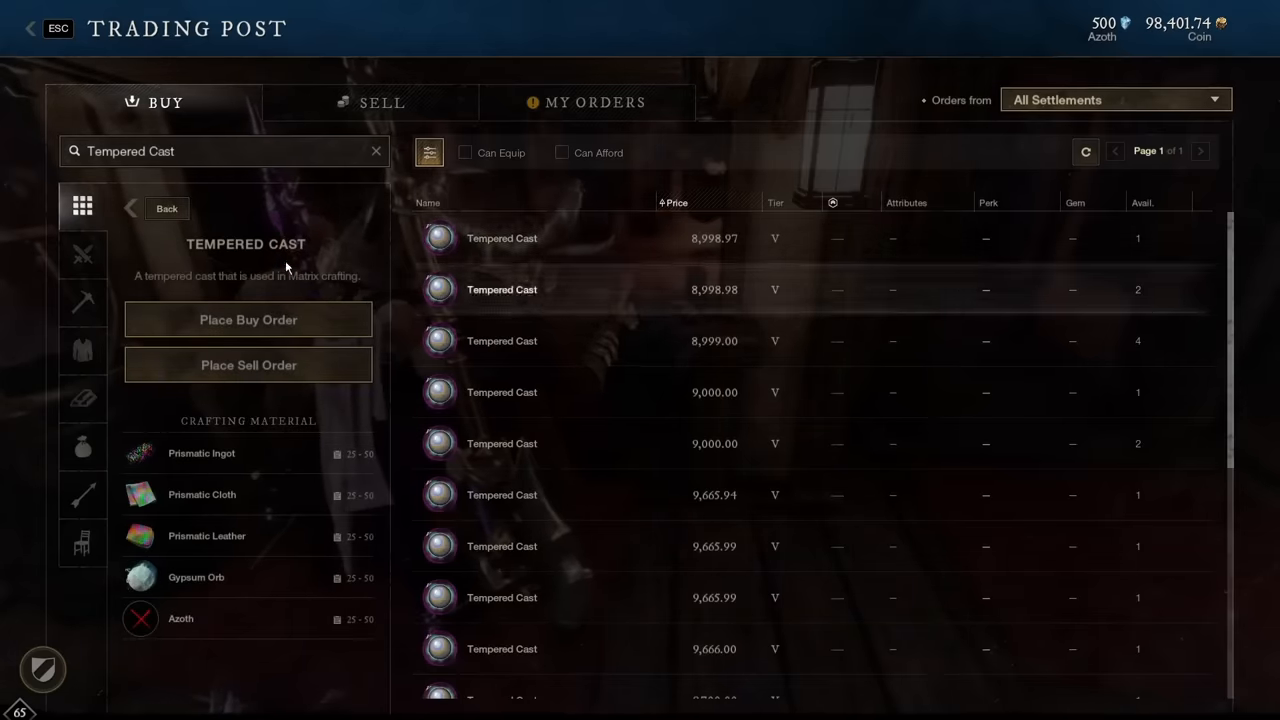
type("weapon mat")
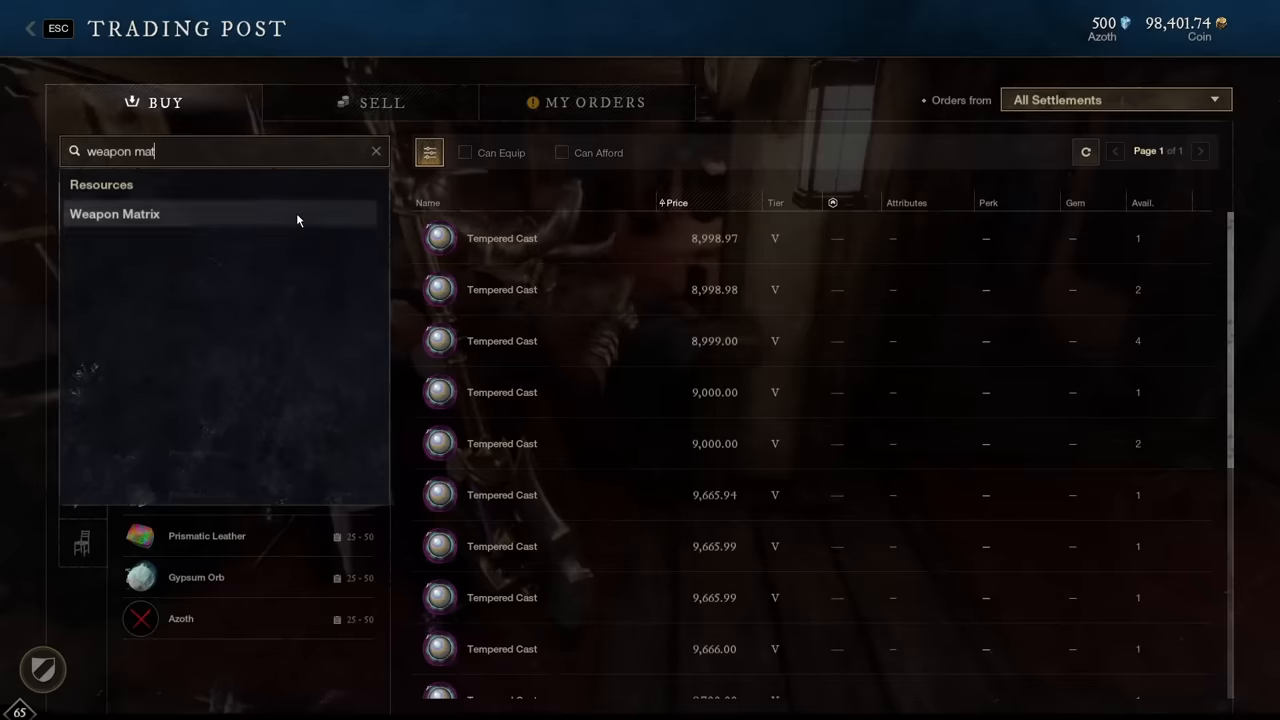
left_click(114, 213)
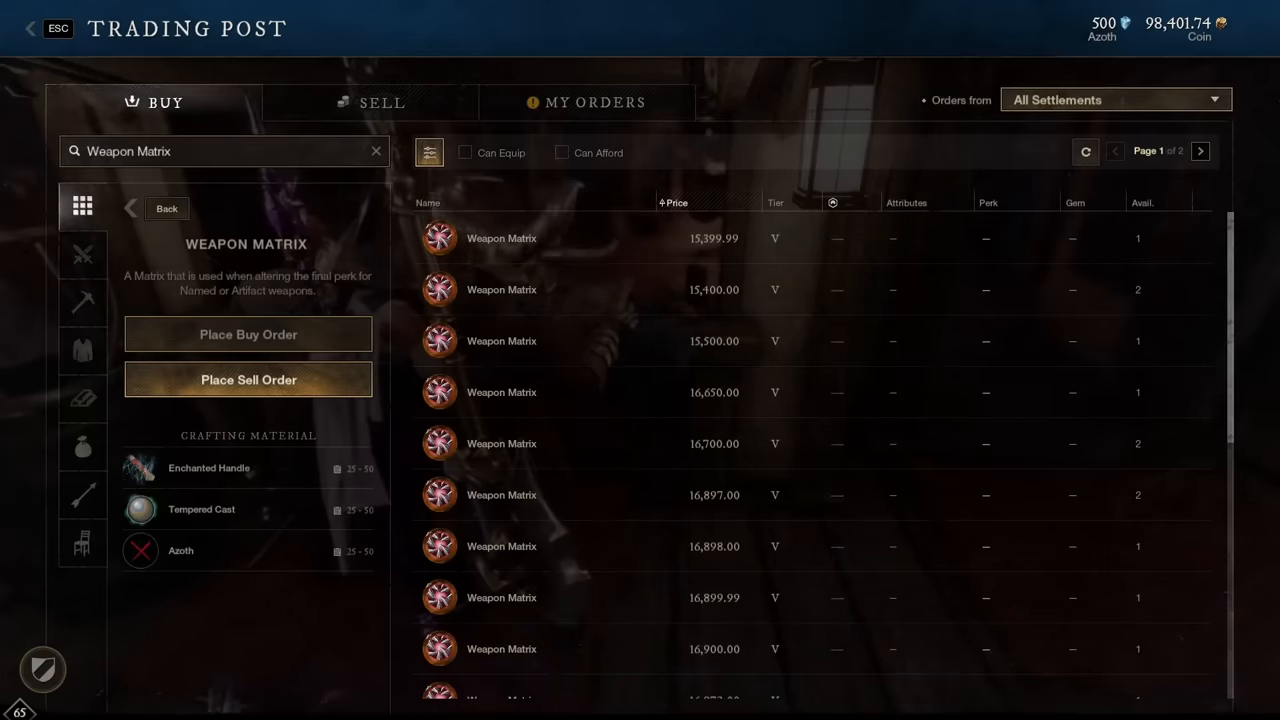
key("Escape")
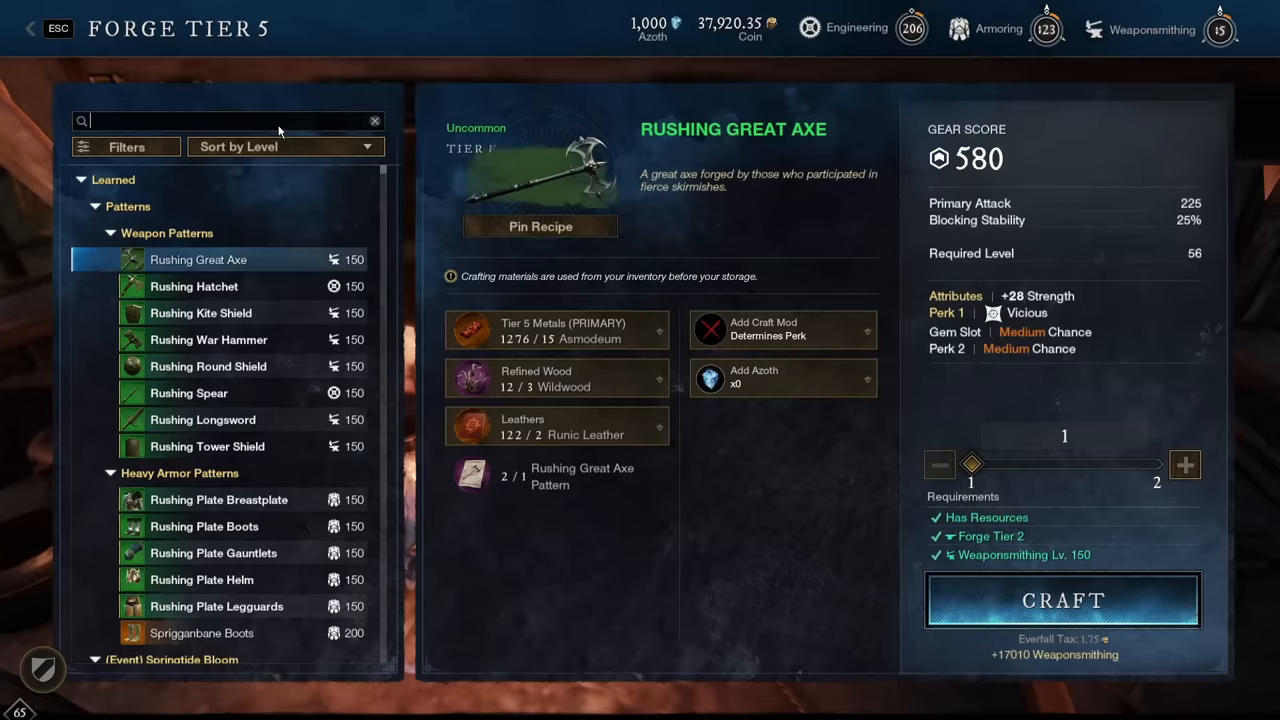
- Find the Tempered Cast recipe at the Tier 5 forge and craft four
type("cast")
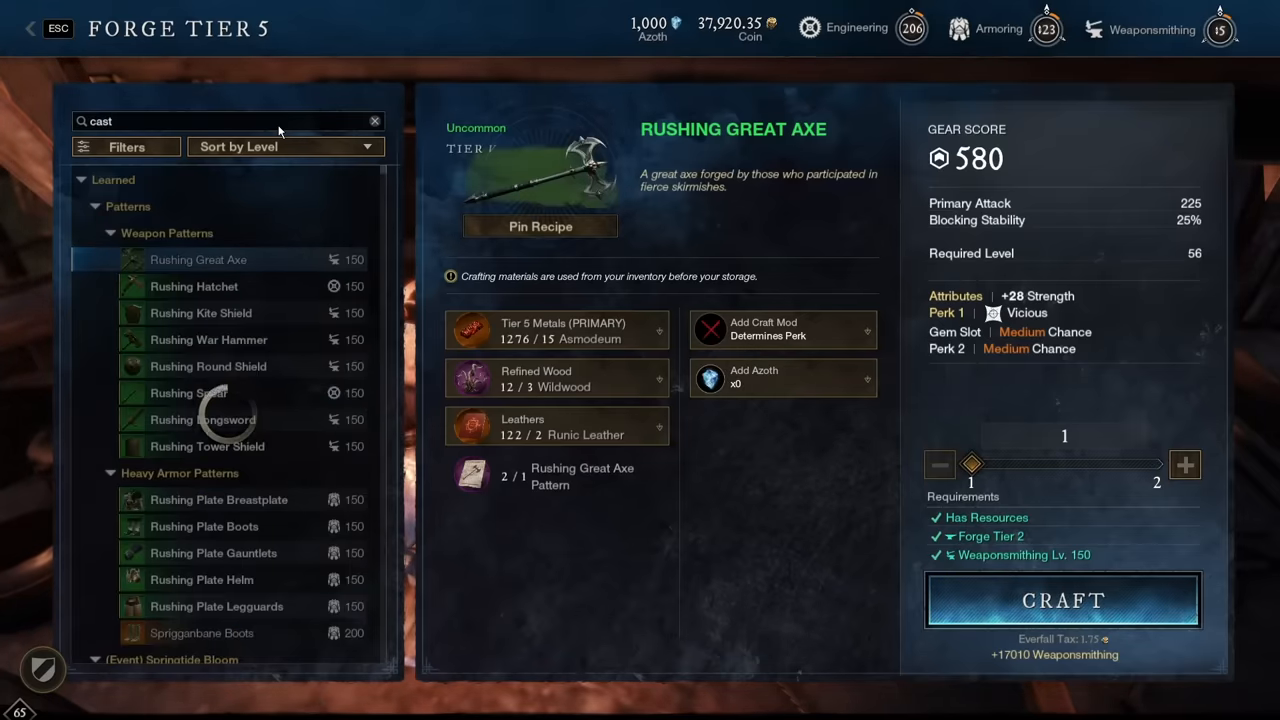
left_click(190, 259)
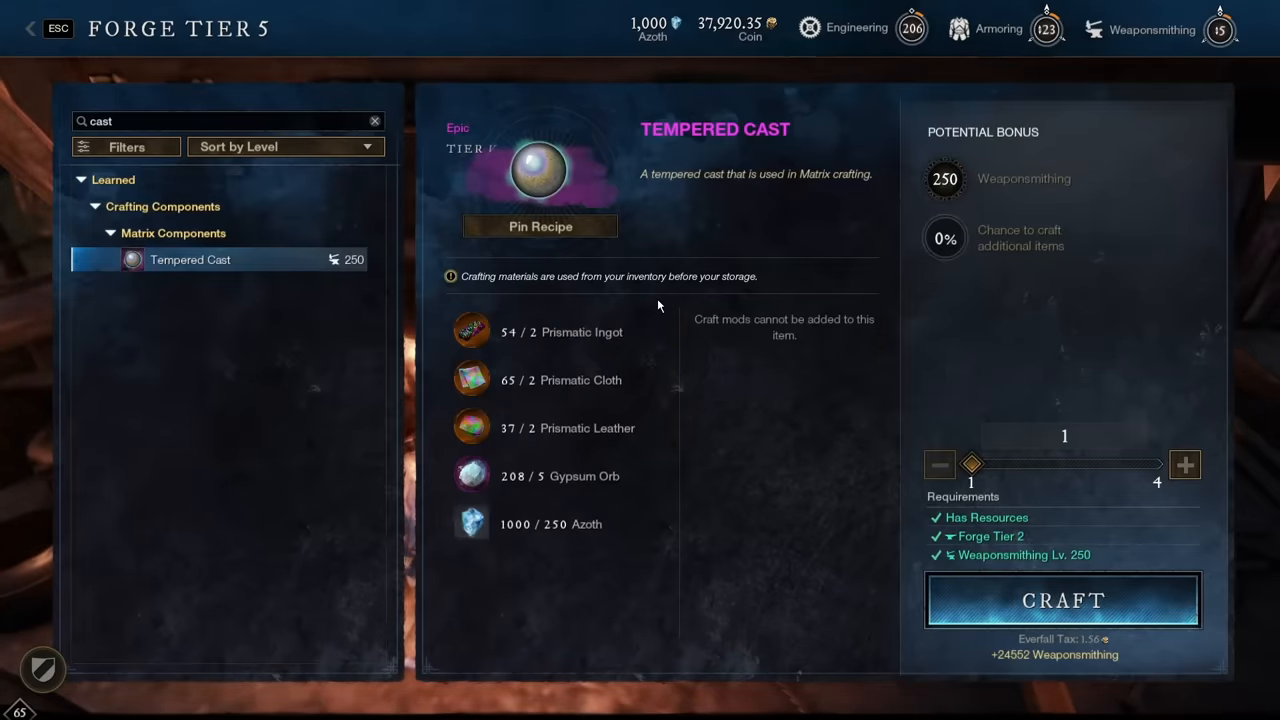
mouse_move(539, 550)
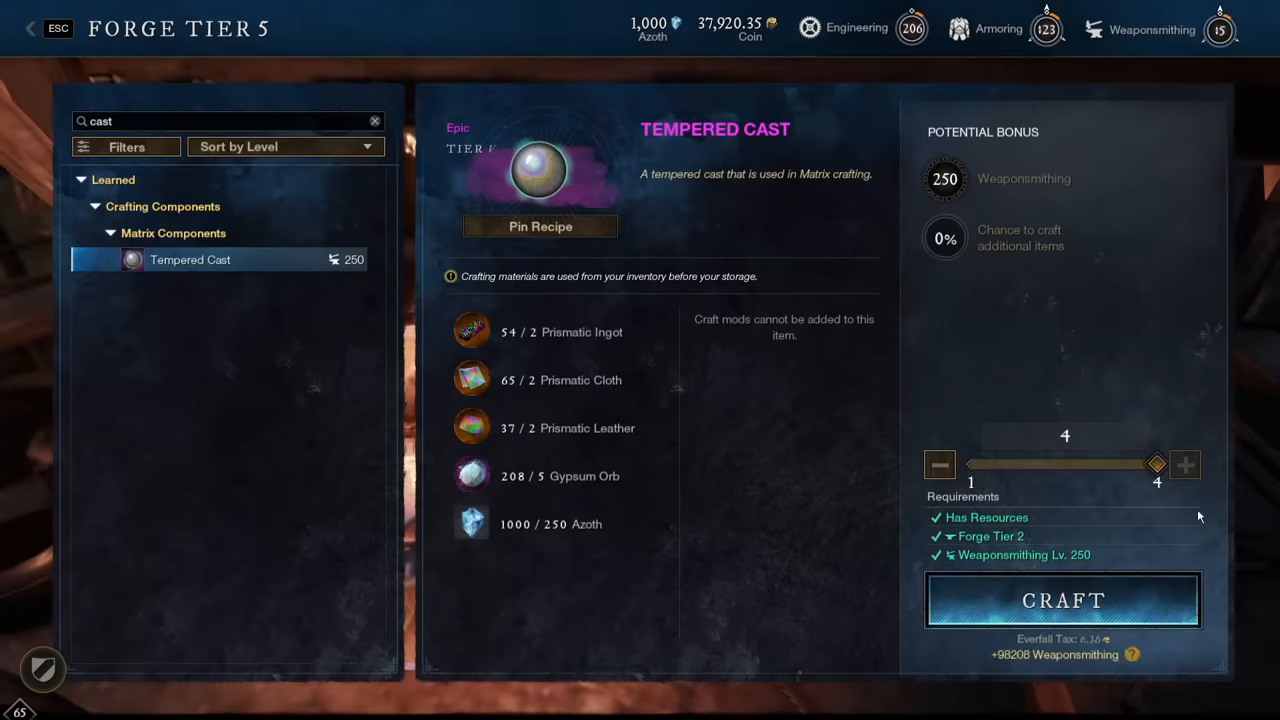
left_click(1063, 600)
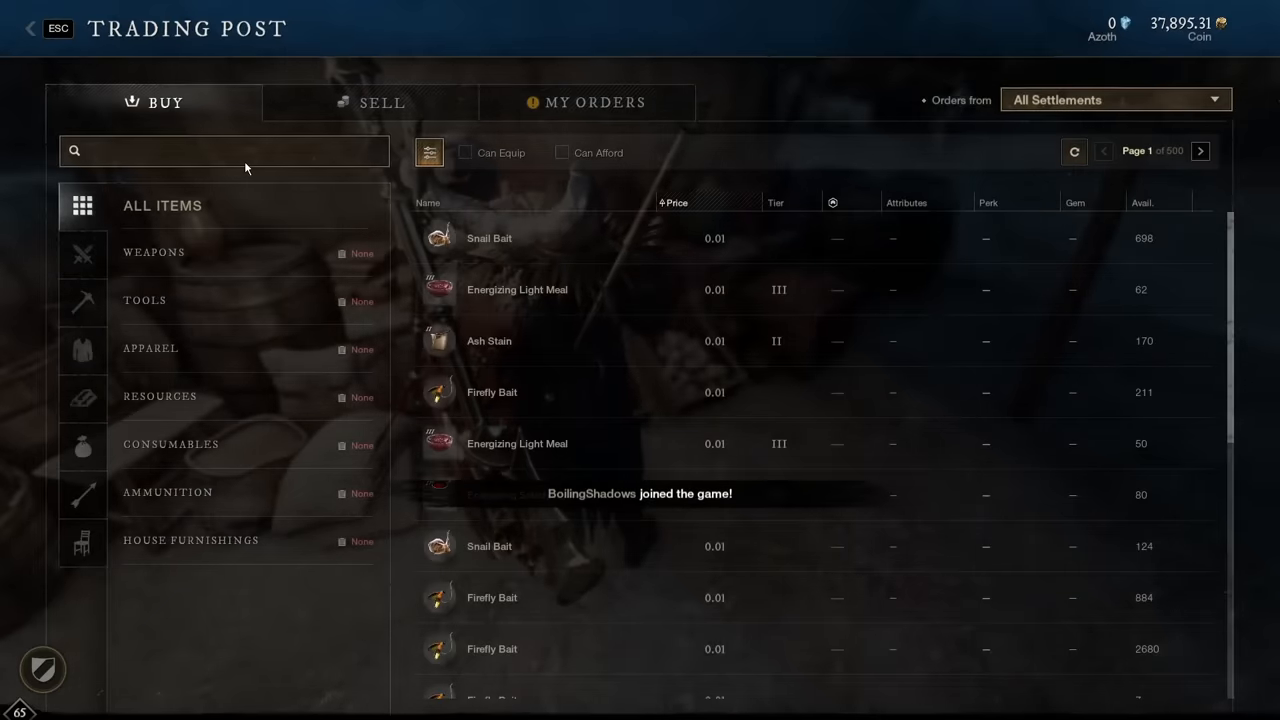
- Check the cost of buying six Tempered Casts, cancel, and start a sell order
type("cast")
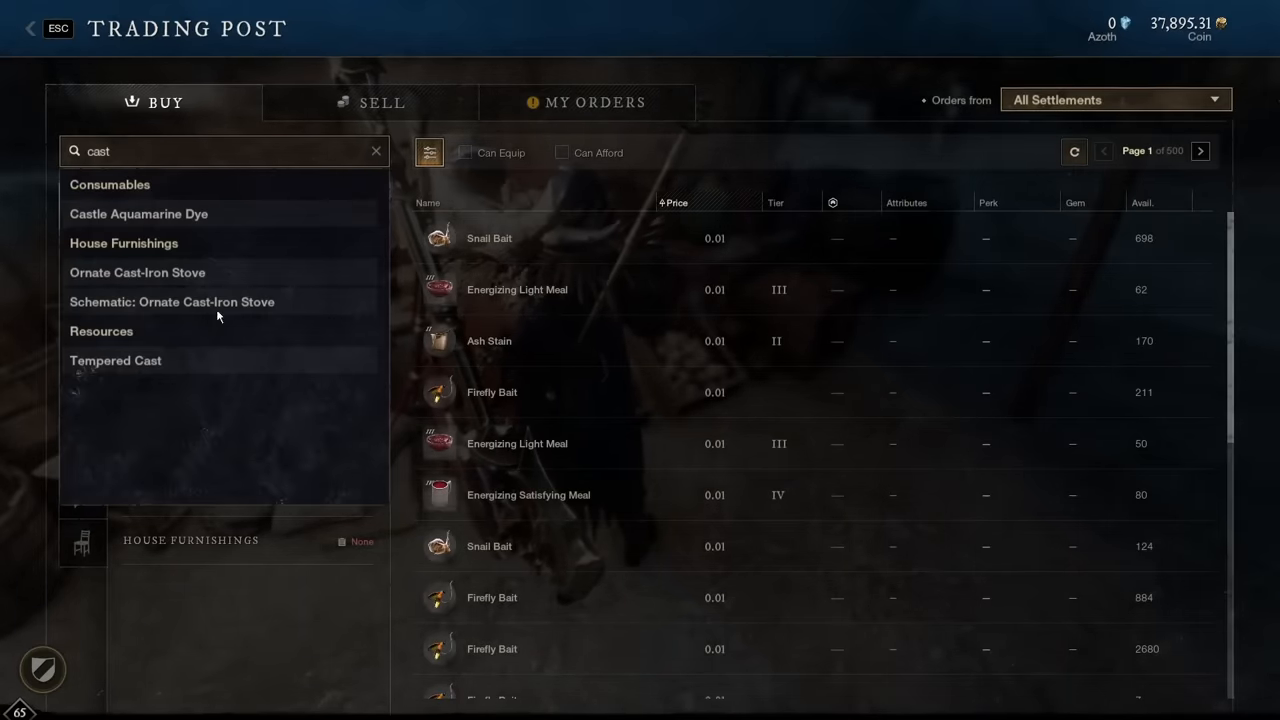
left_click(115, 360)
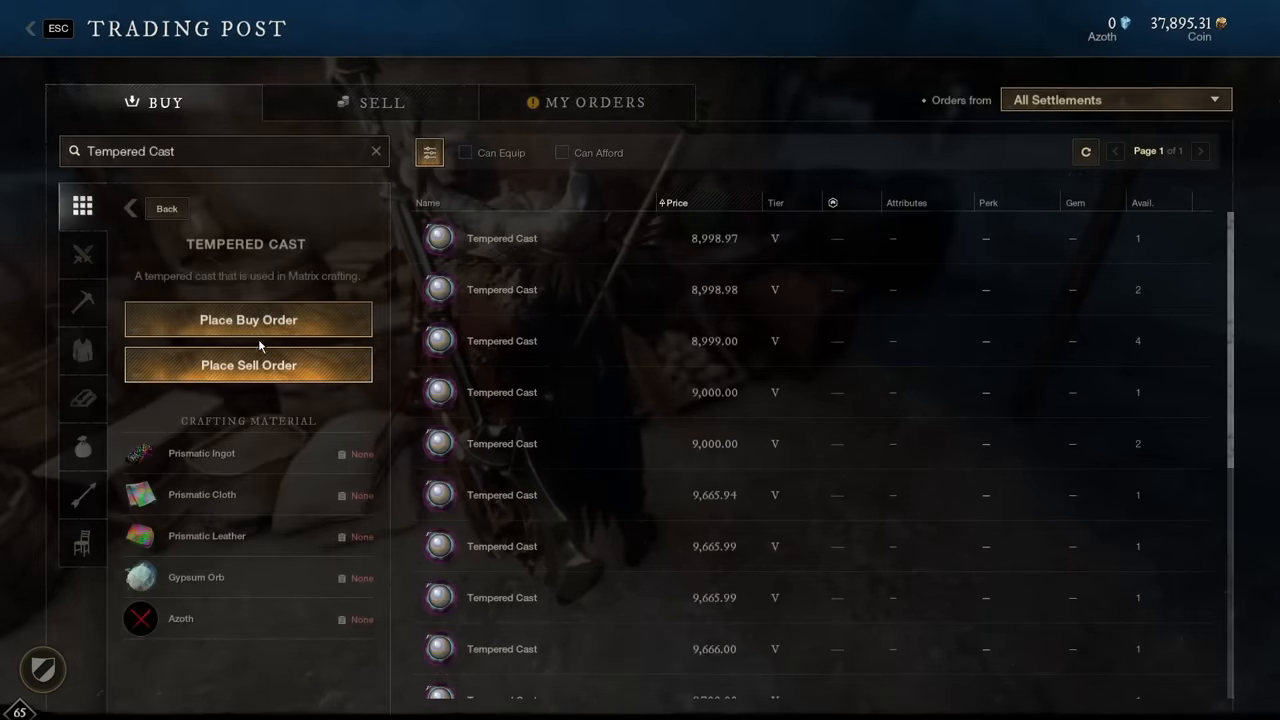
left_click(248, 319)
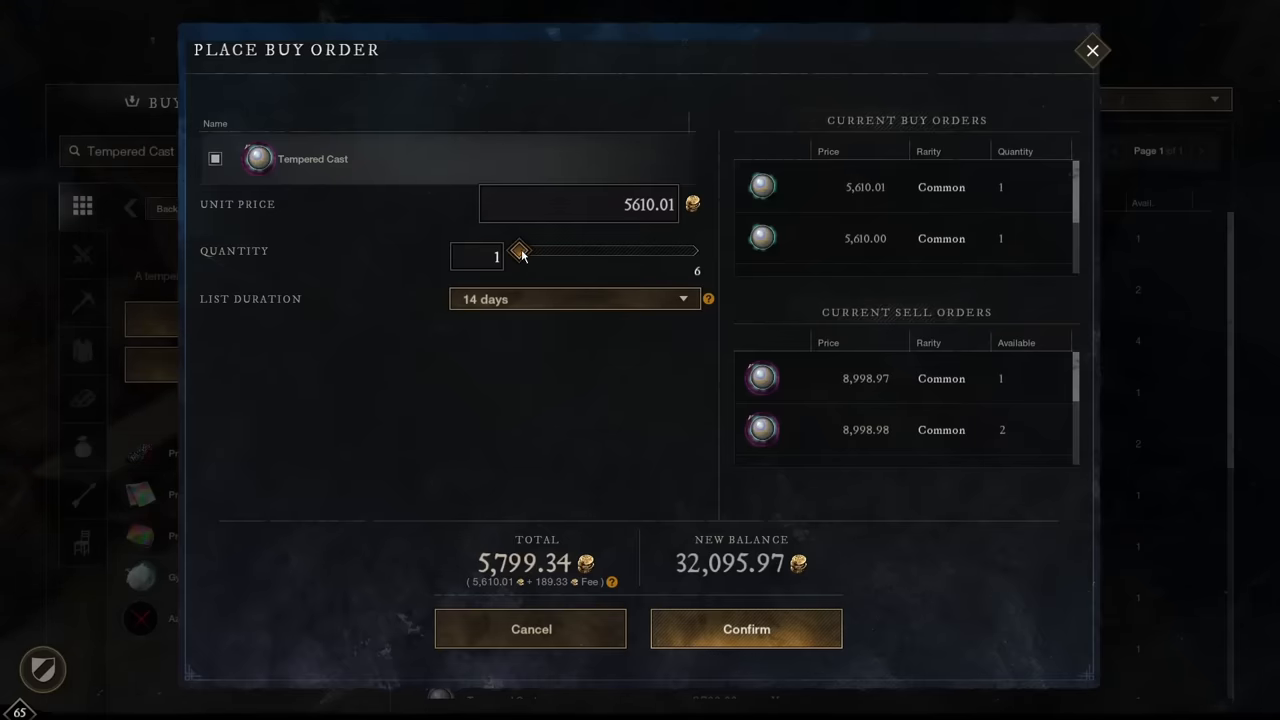
left_click_drag(520, 250, 692, 250)
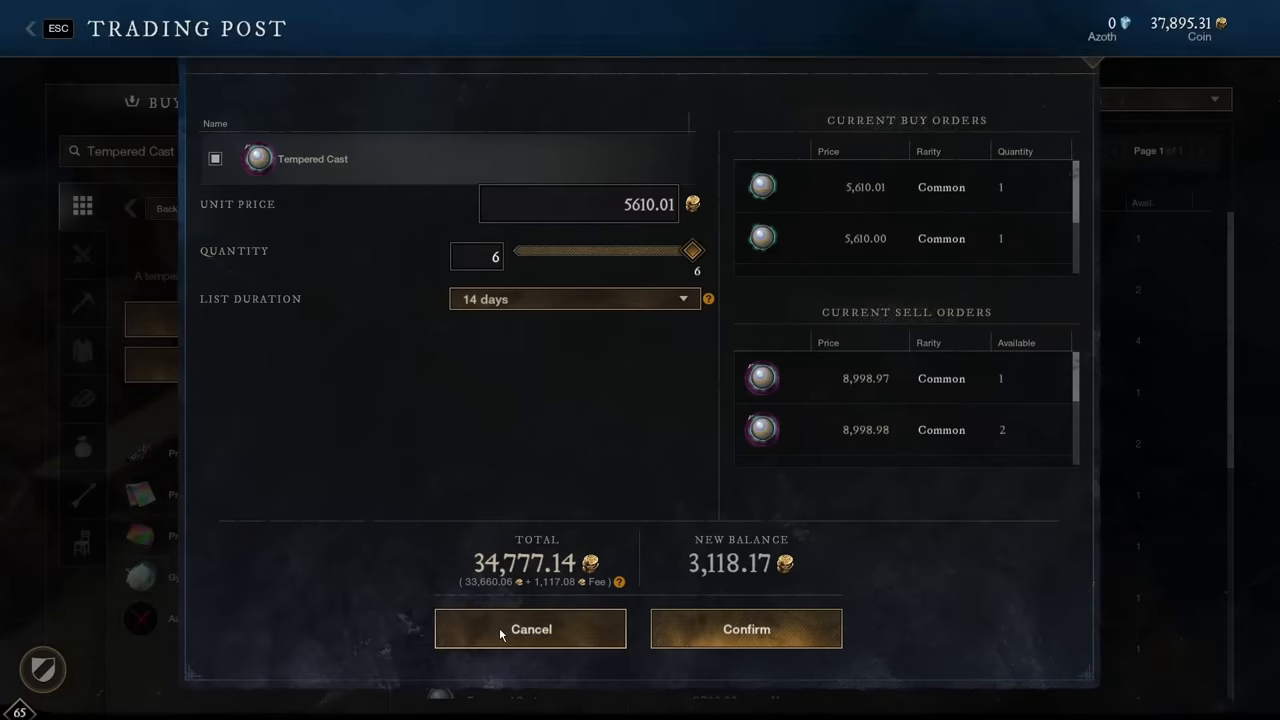
left_click(531, 629)
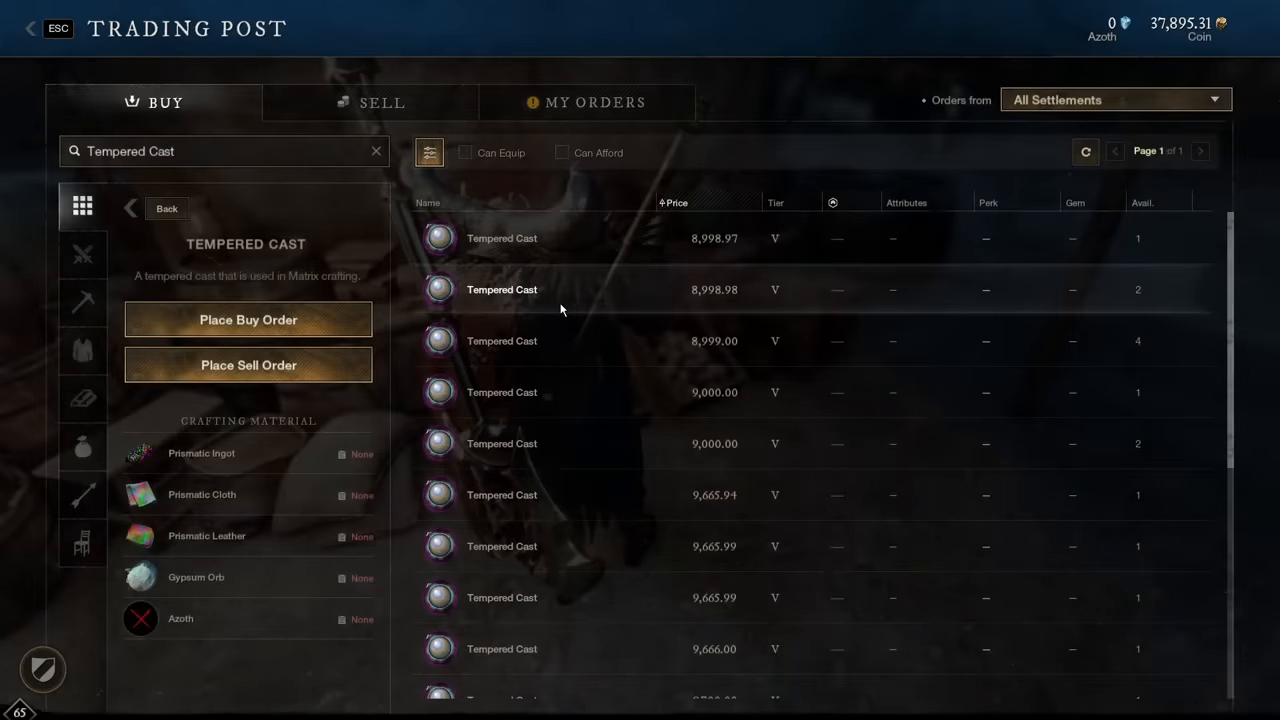
left_click(248, 364)
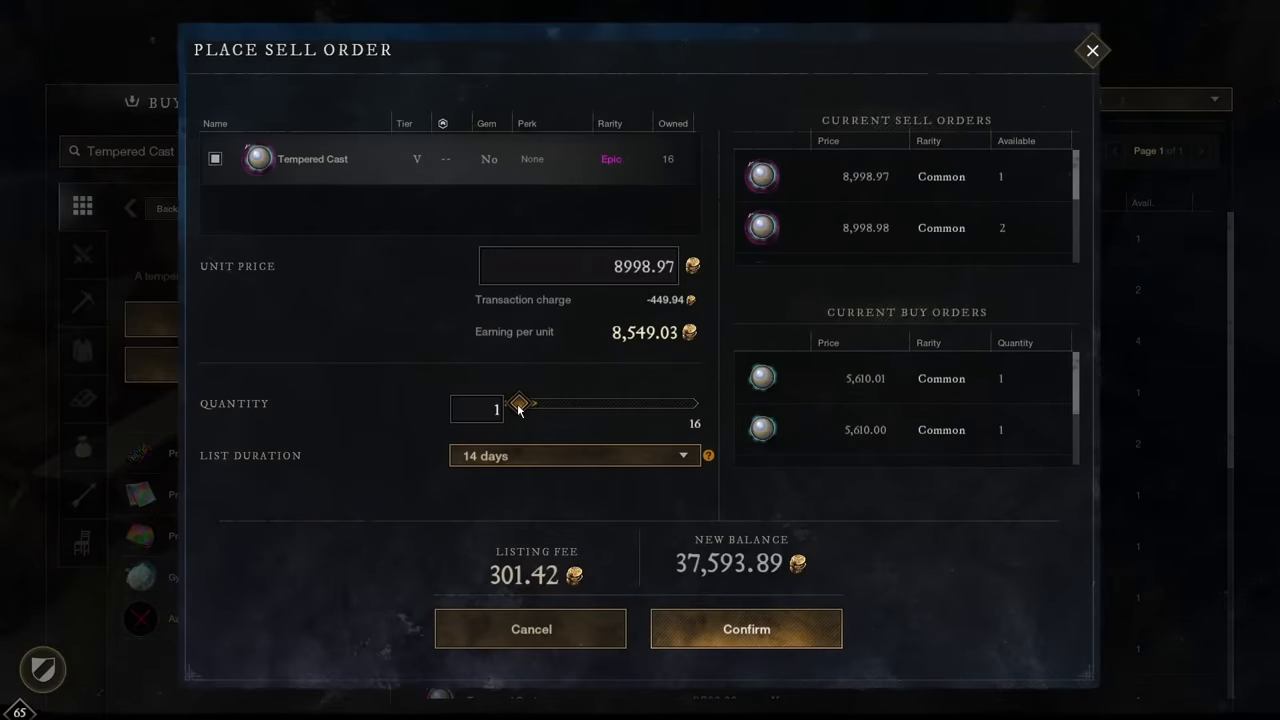
- List ten Tempered Casts at 8,990 each with a one-day duration
left_click_drag(520, 404, 692, 404)
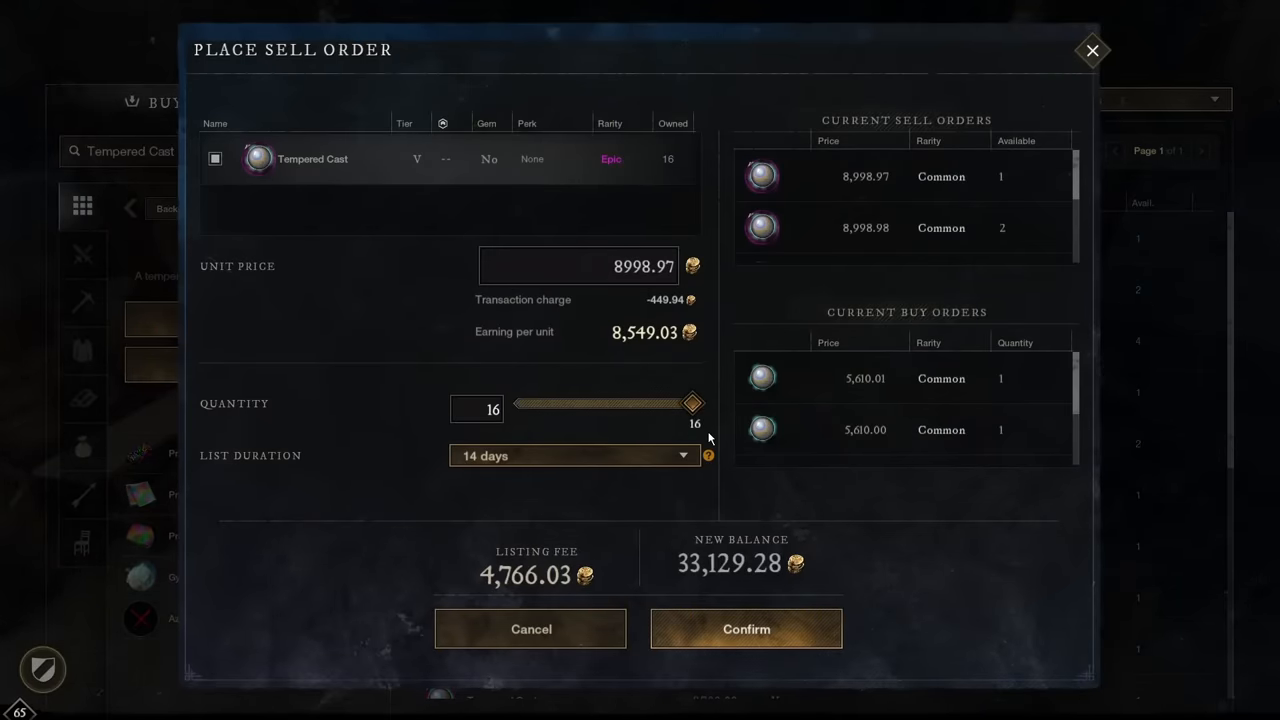
left_click(573, 455)
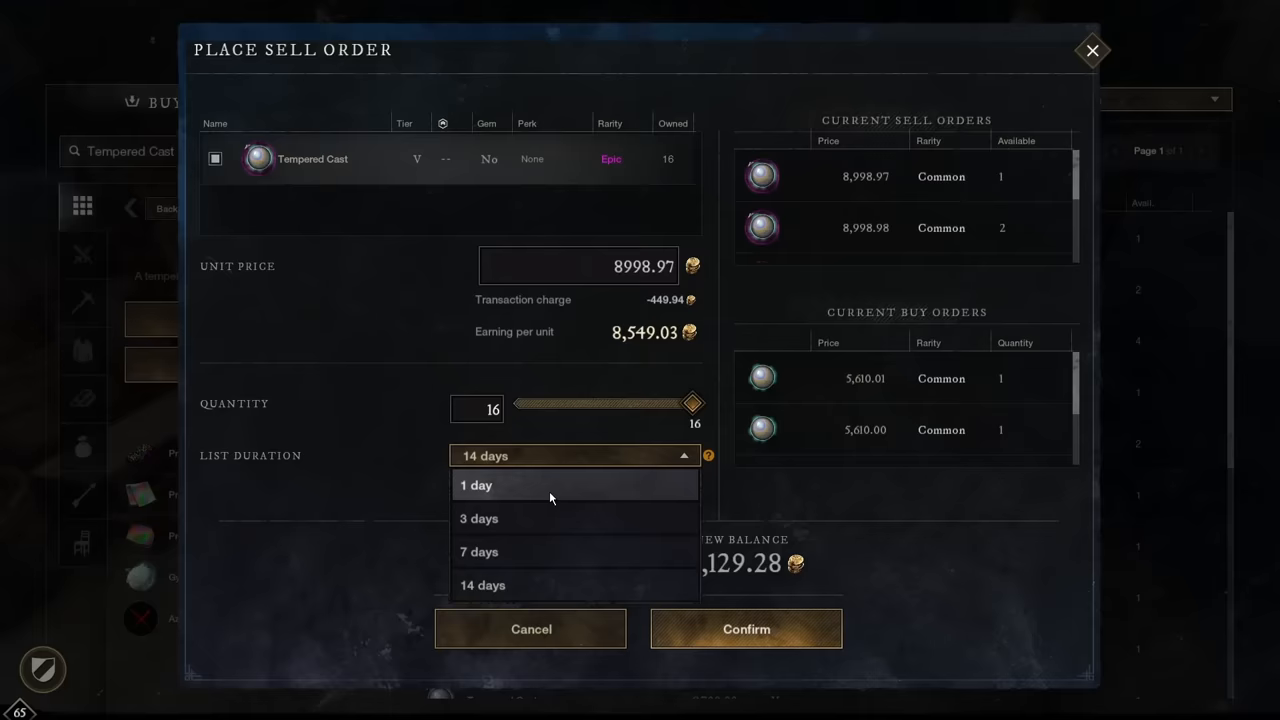
left_click(476, 485)
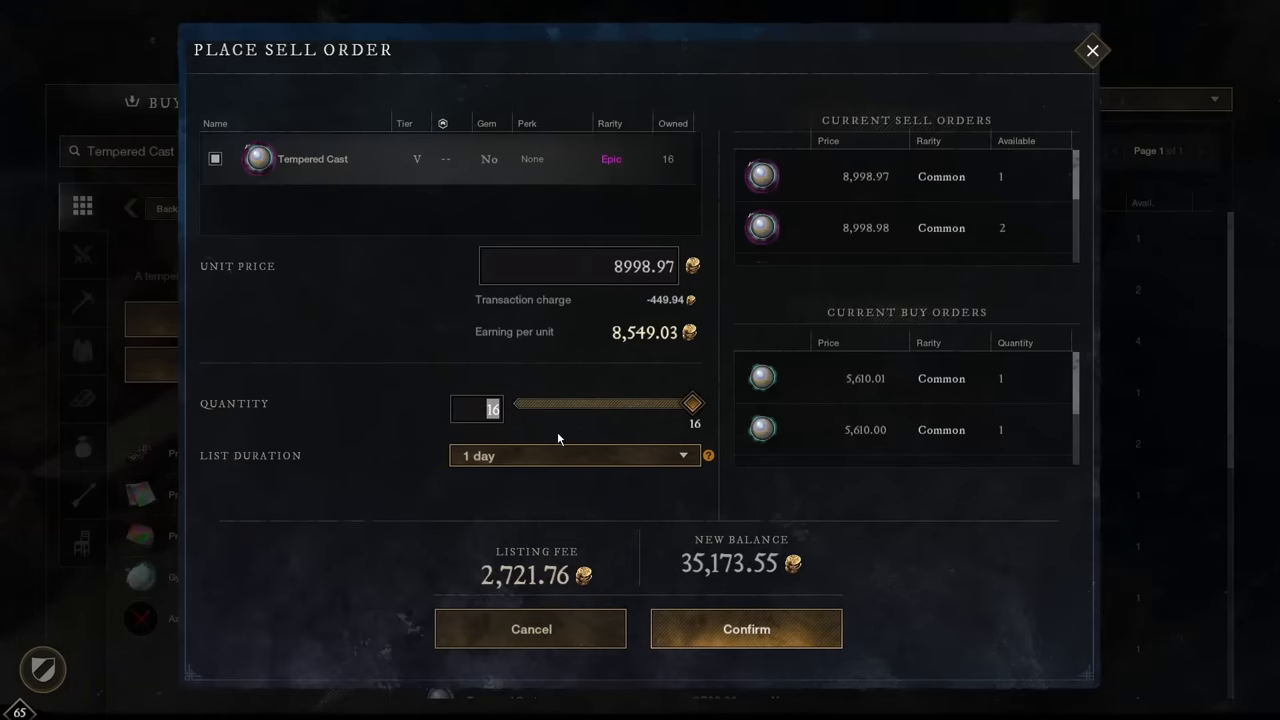
left_click_drag(693, 403, 623, 403)
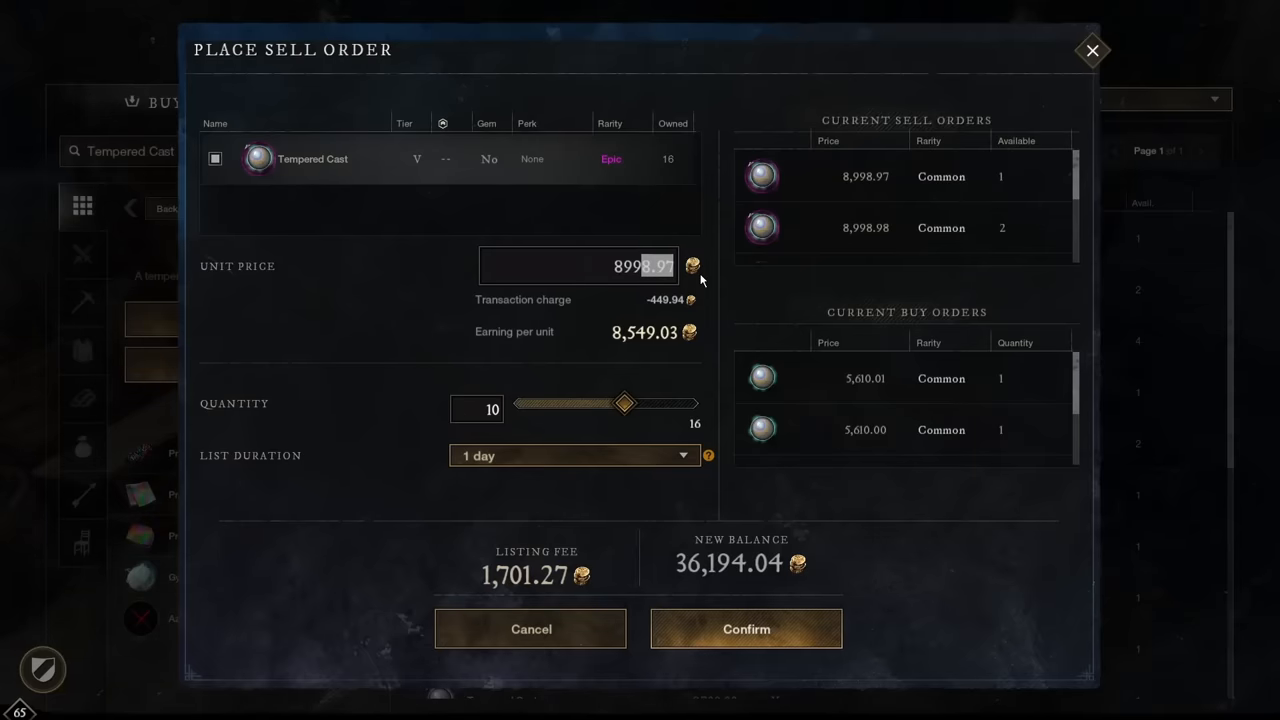
type("8990")
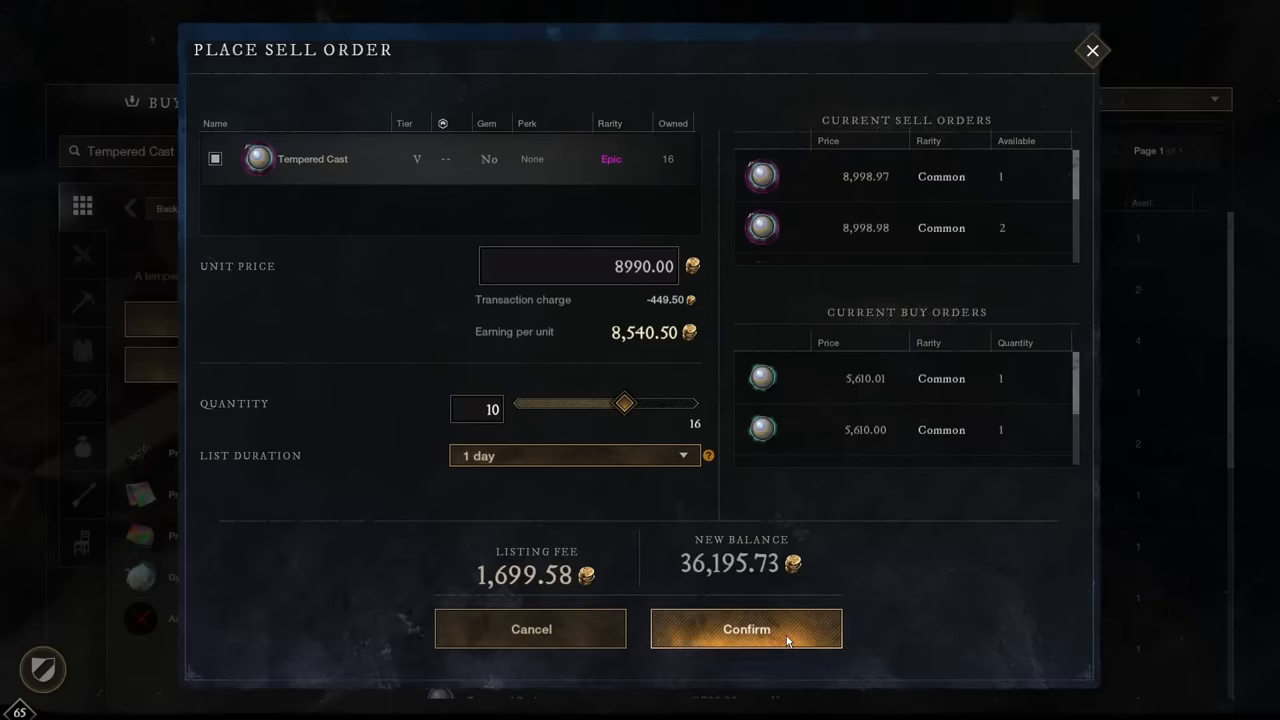
left_click(746, 629)
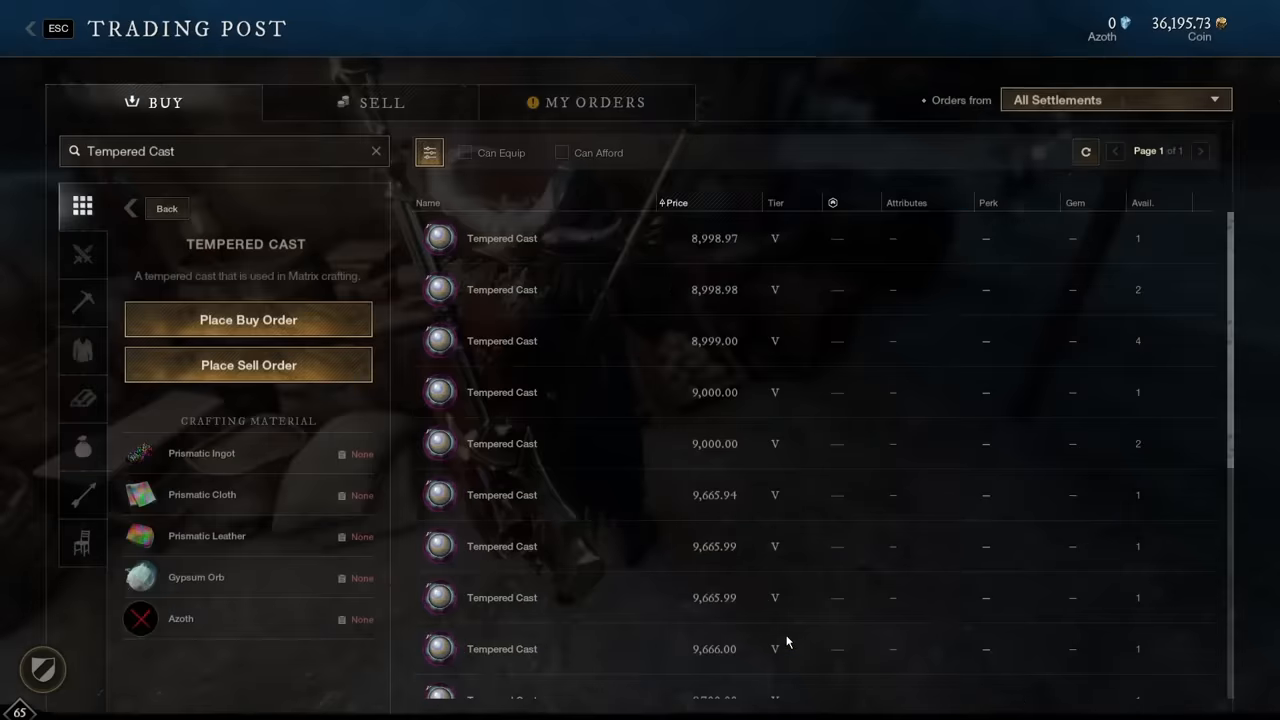
left_click(248, 365)
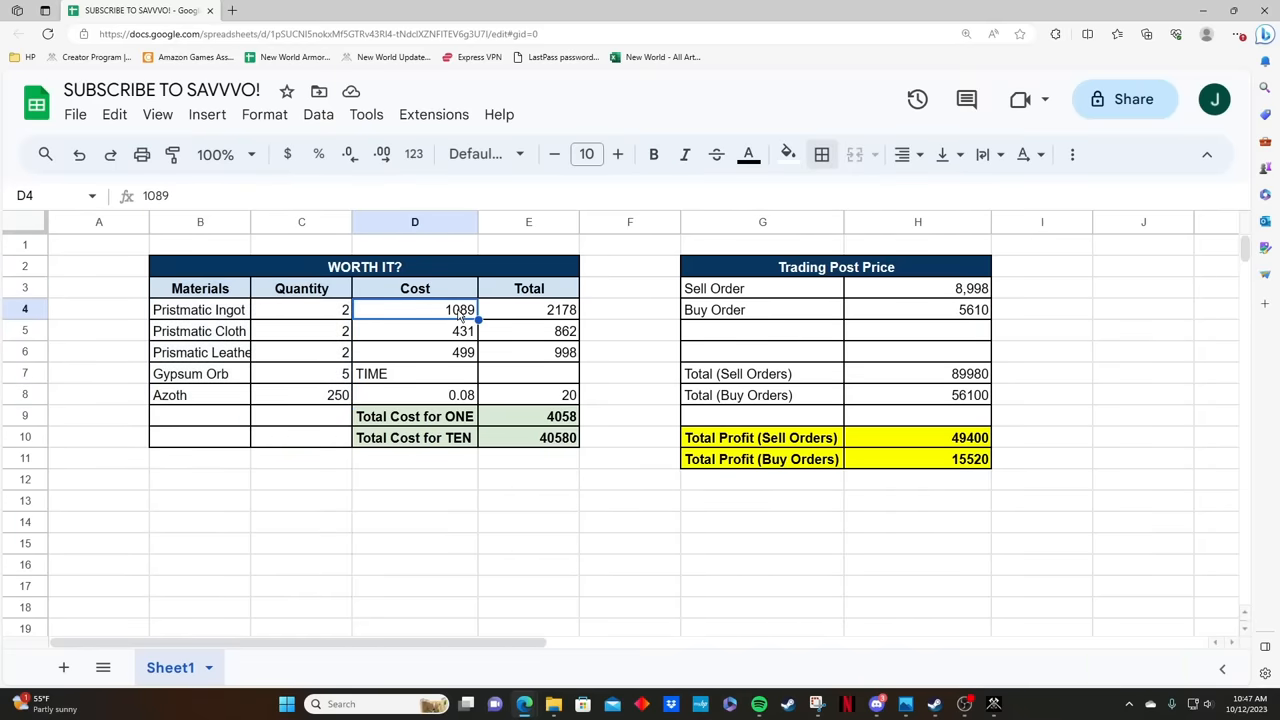
mouse_move(266, 329)
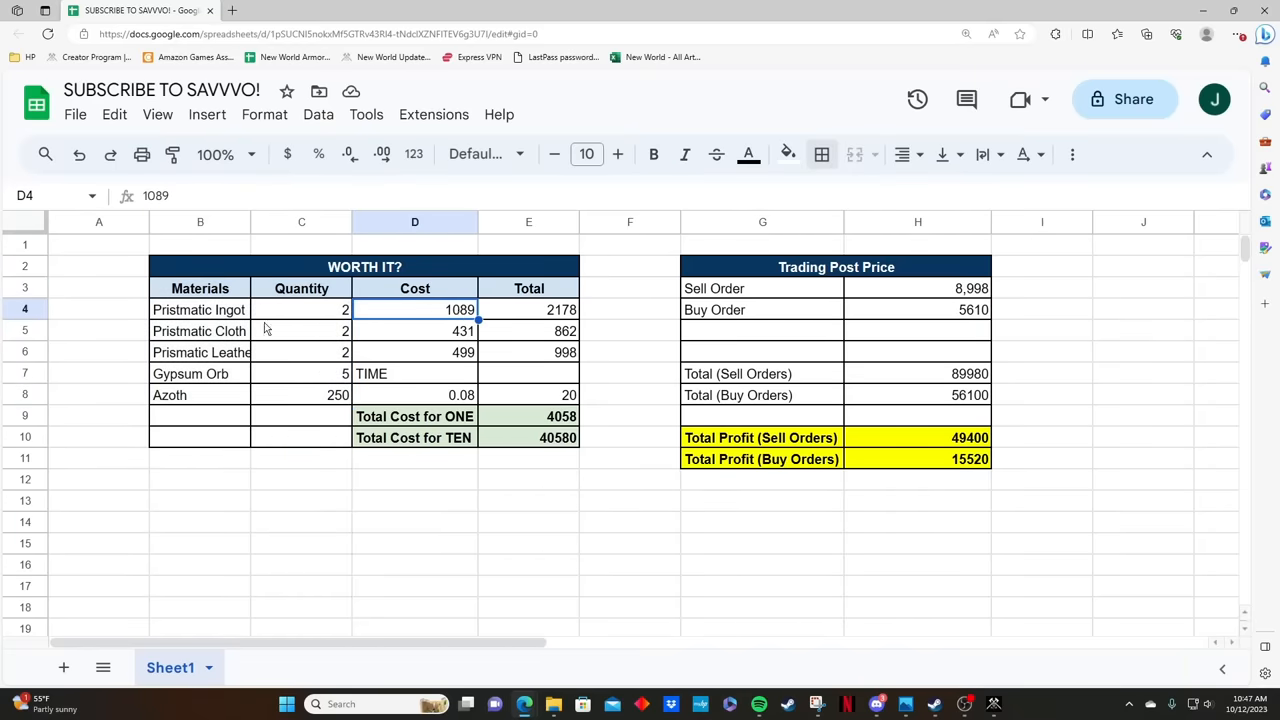
mouse_move(210, 312)
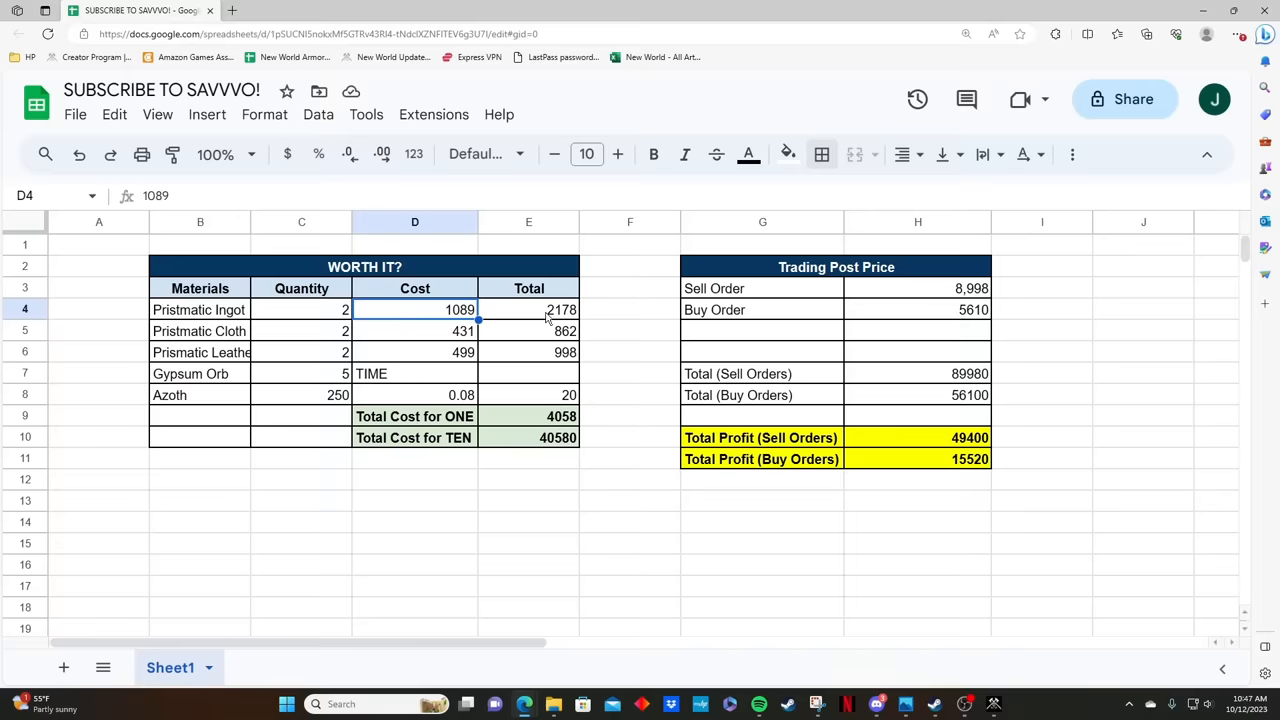
left_click(528, 309)
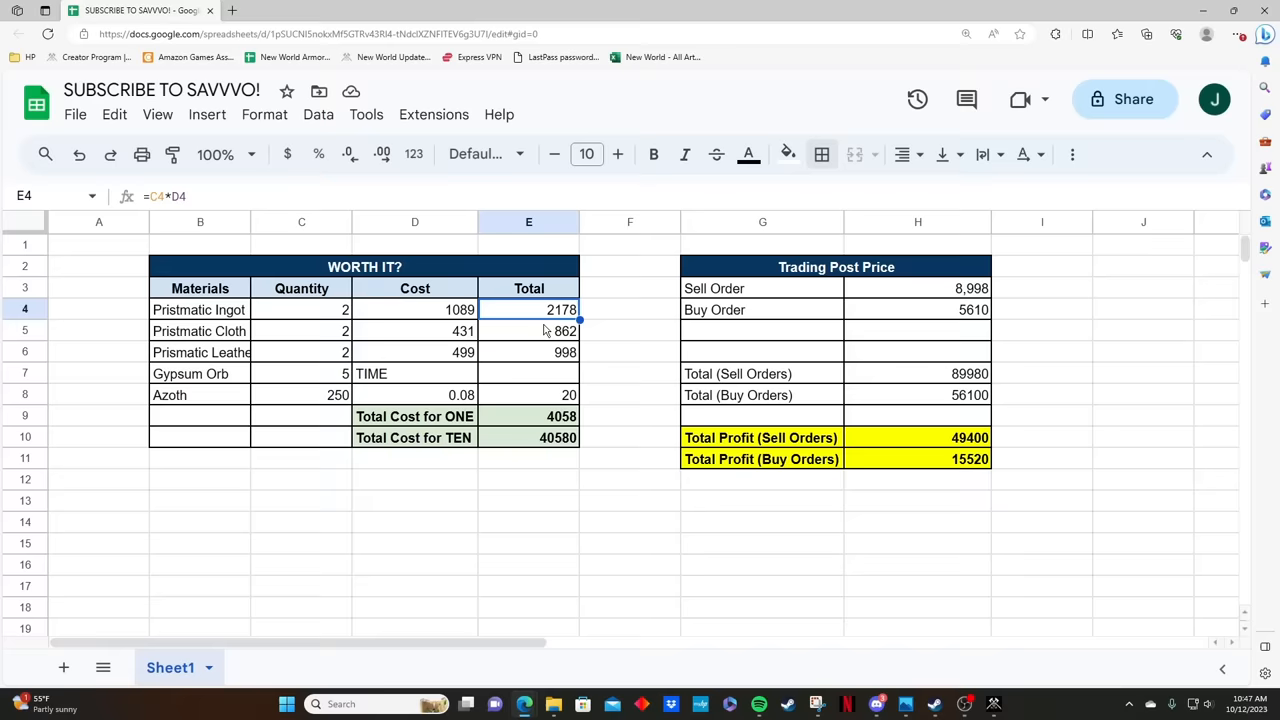
left_click_drag(529, 309, 529, 394)
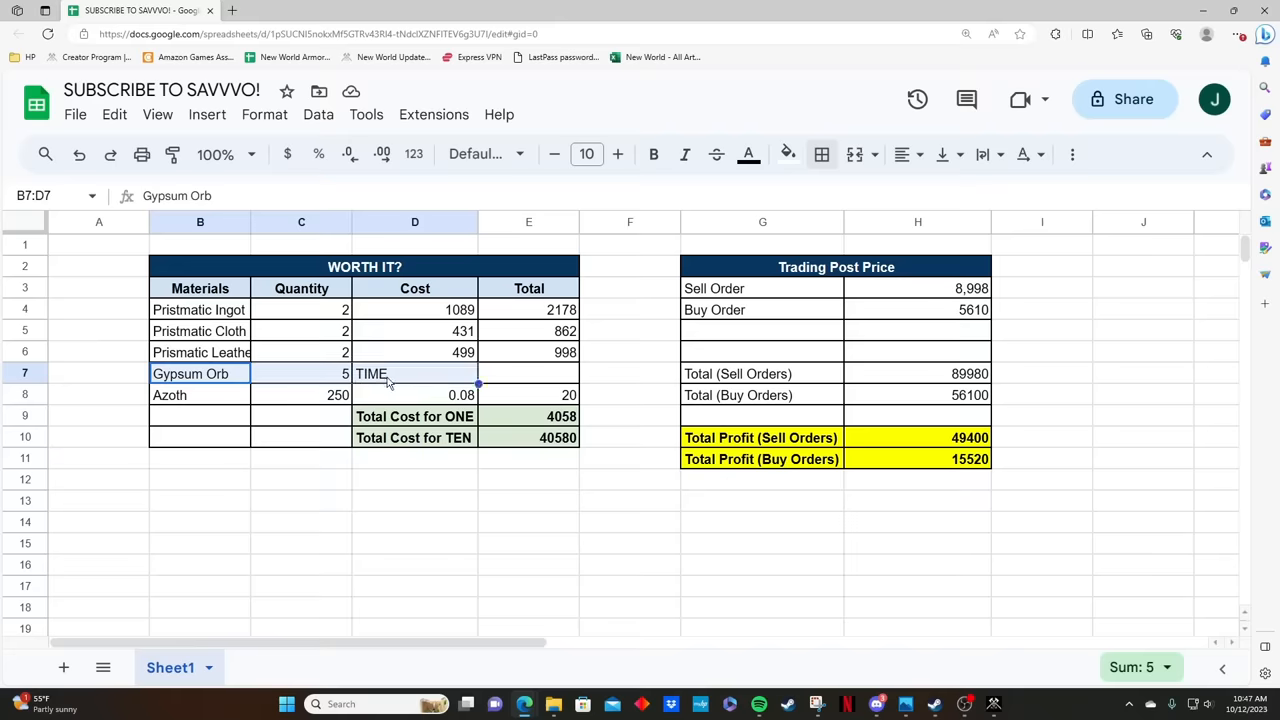
mouse_move(392, 386)
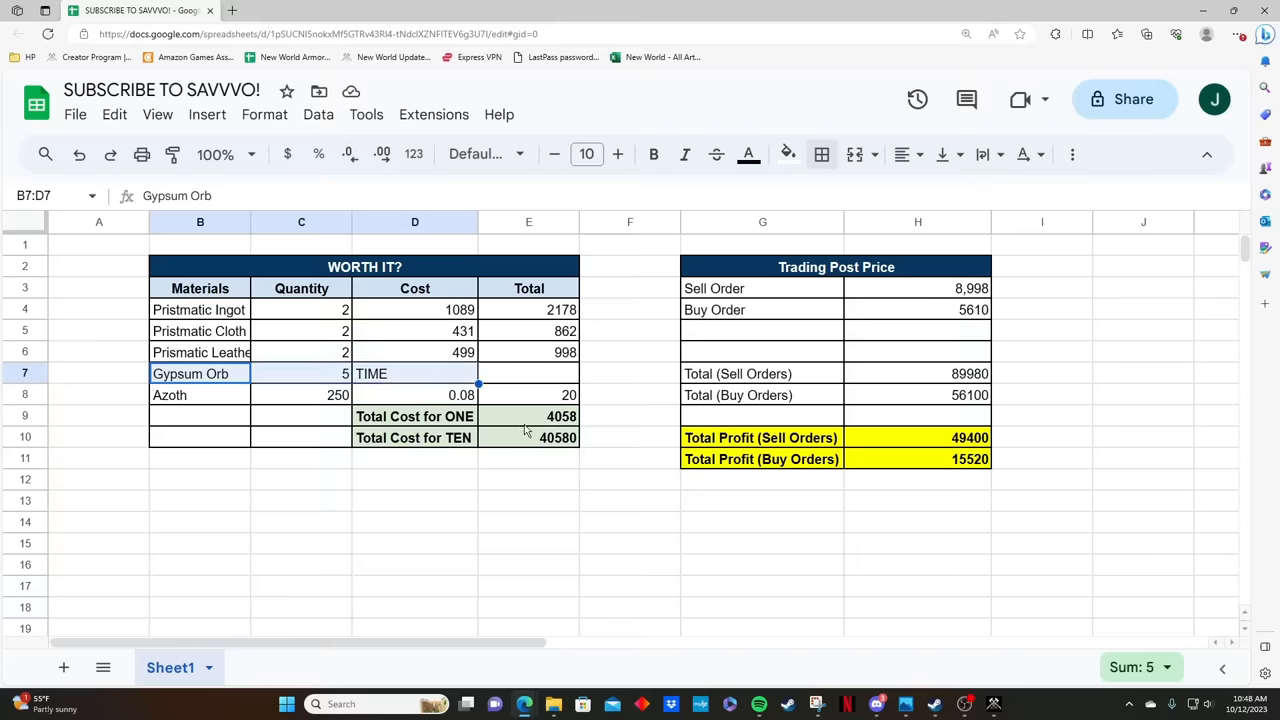
left_click(528, 416)
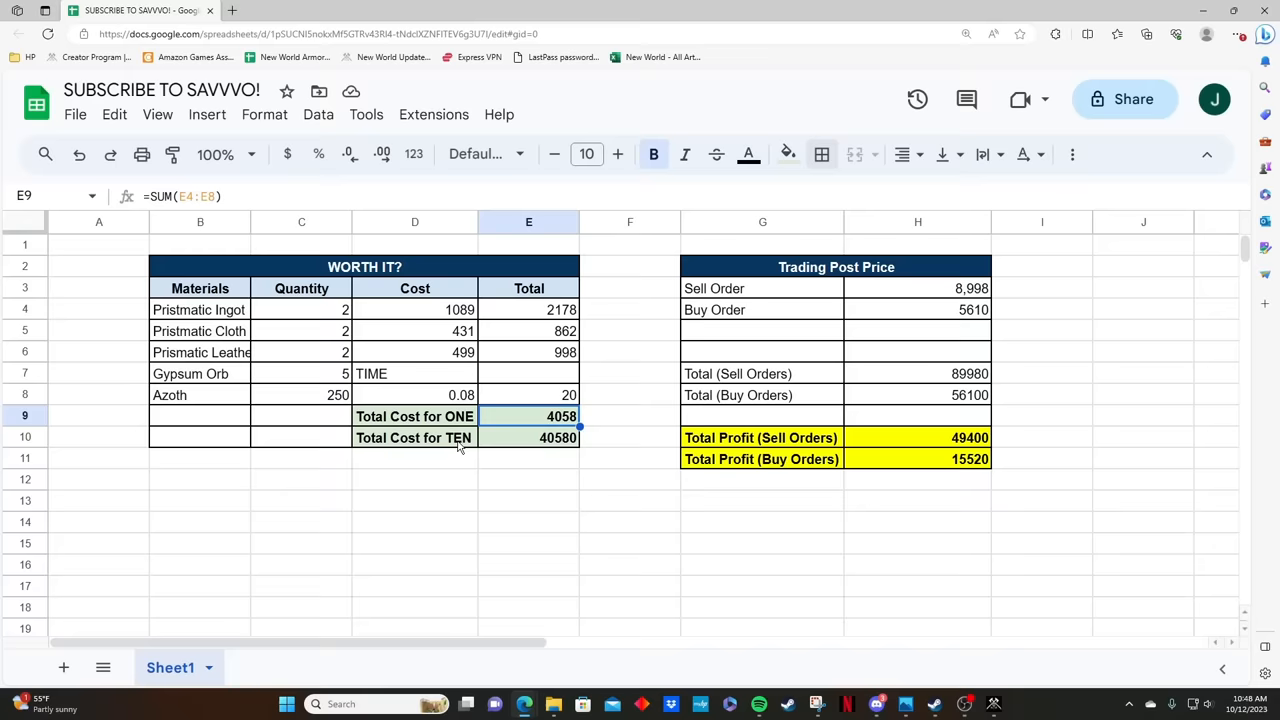
mouse_move(443, 451)
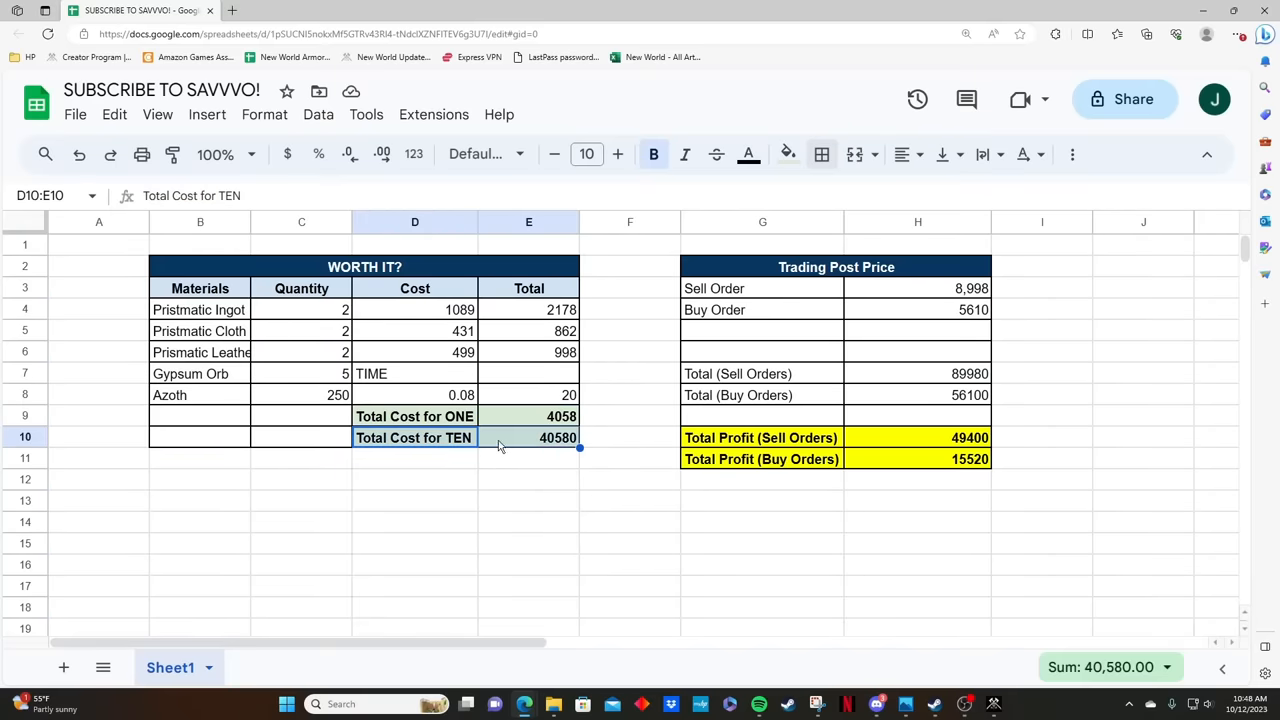
mouse_move(548, 449)
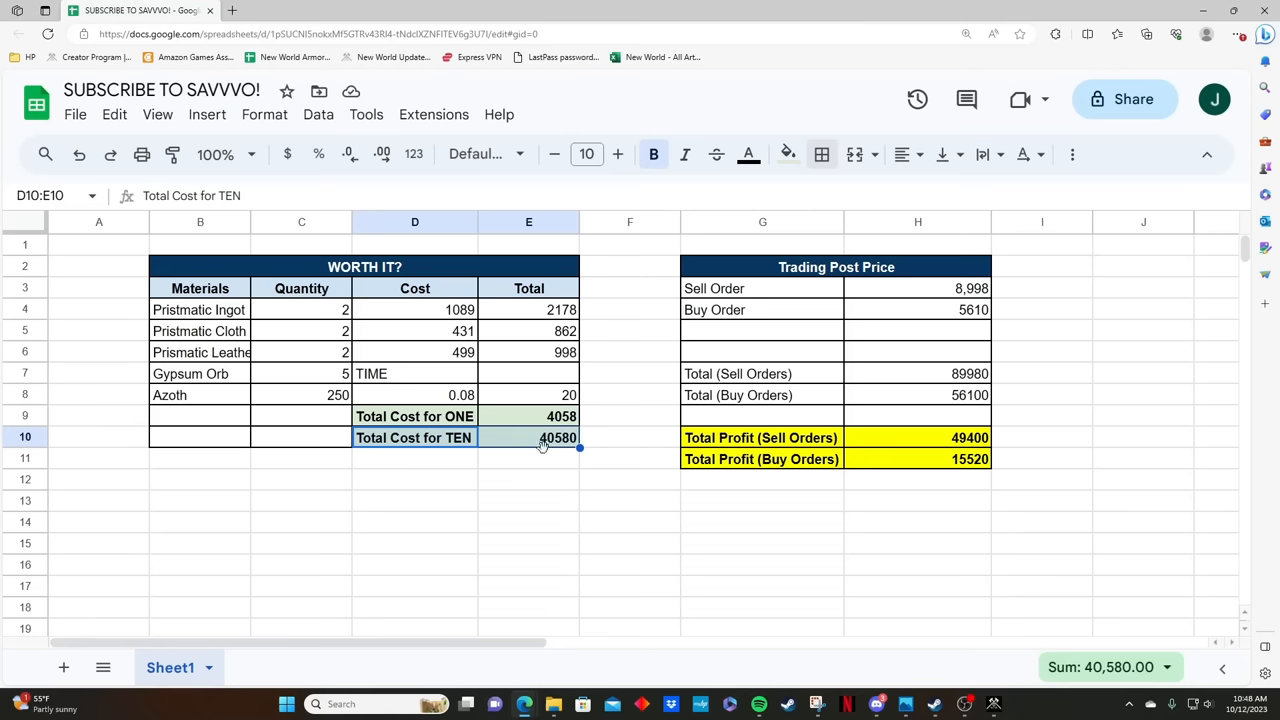
mouse_move(832, 270)
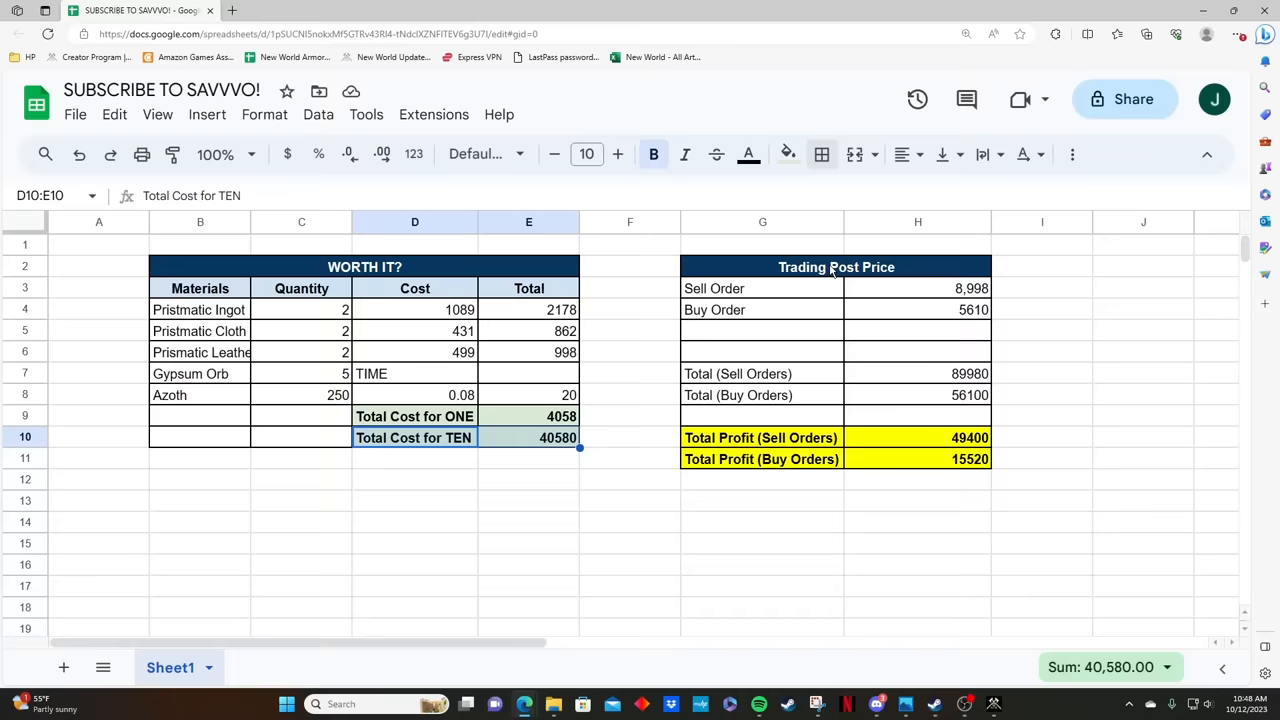
mouse_move(803, 294)
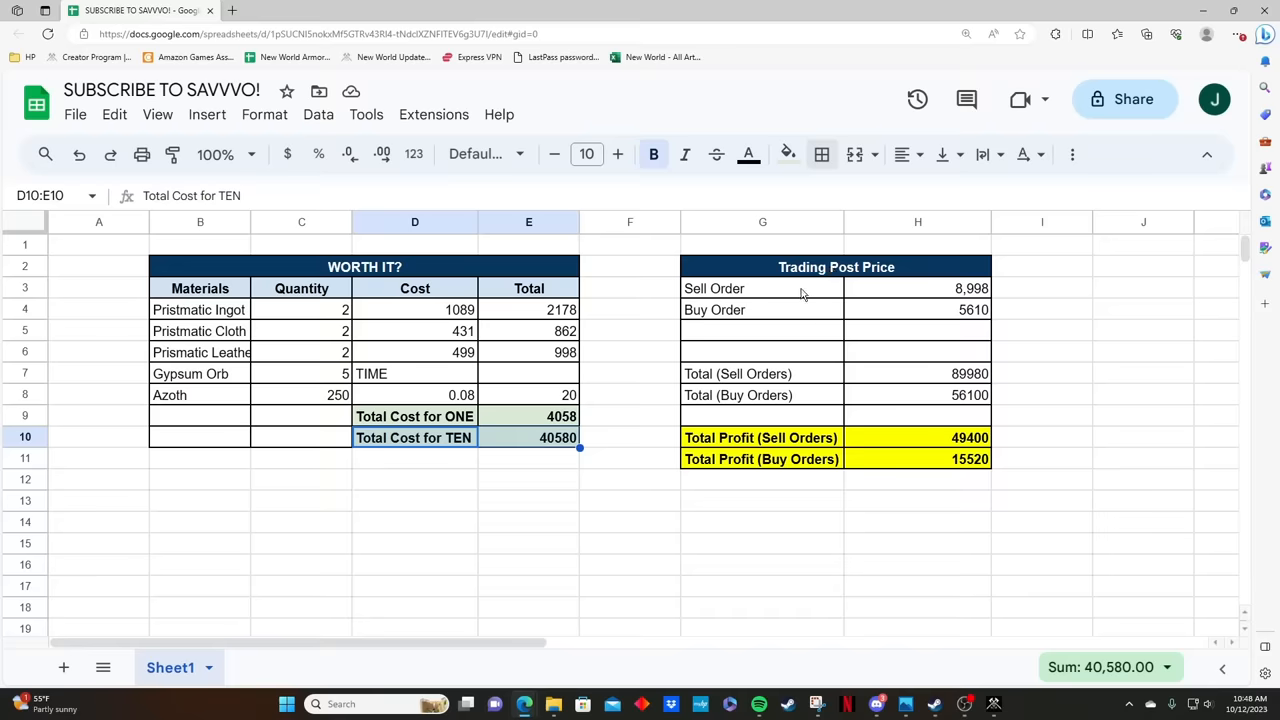
left_click(762, 288)
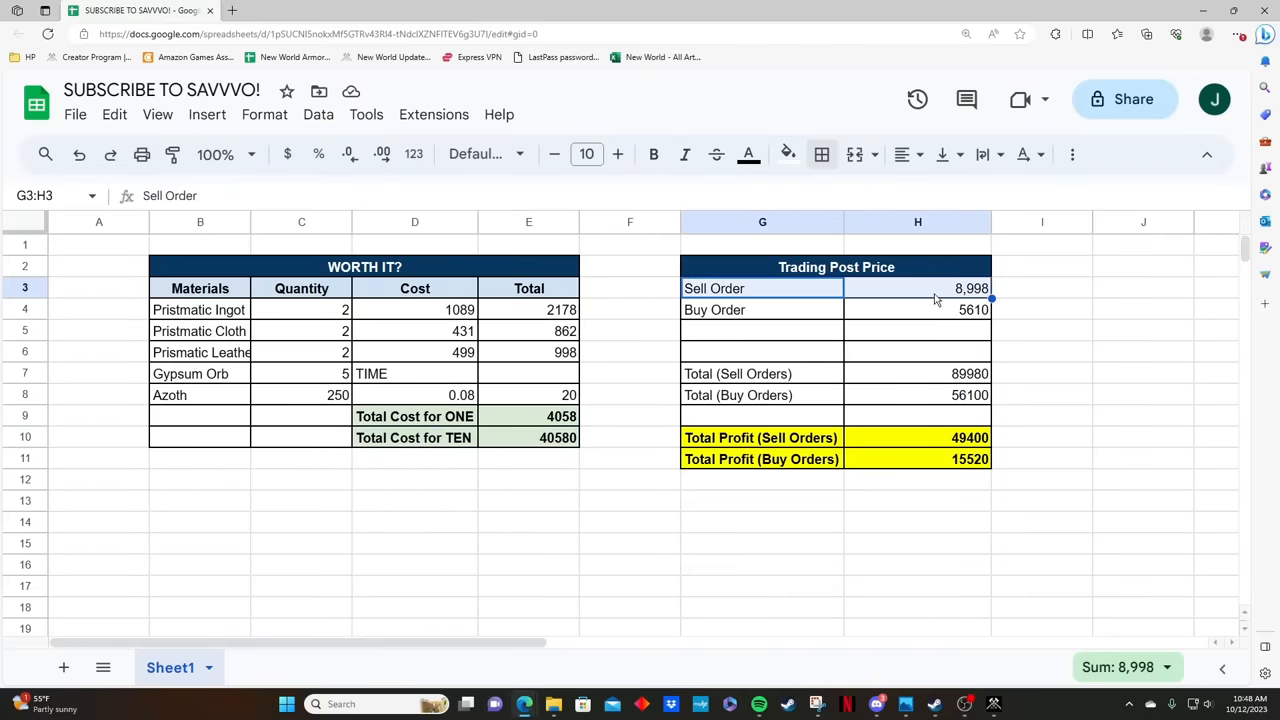
mouse_move(780, 310)
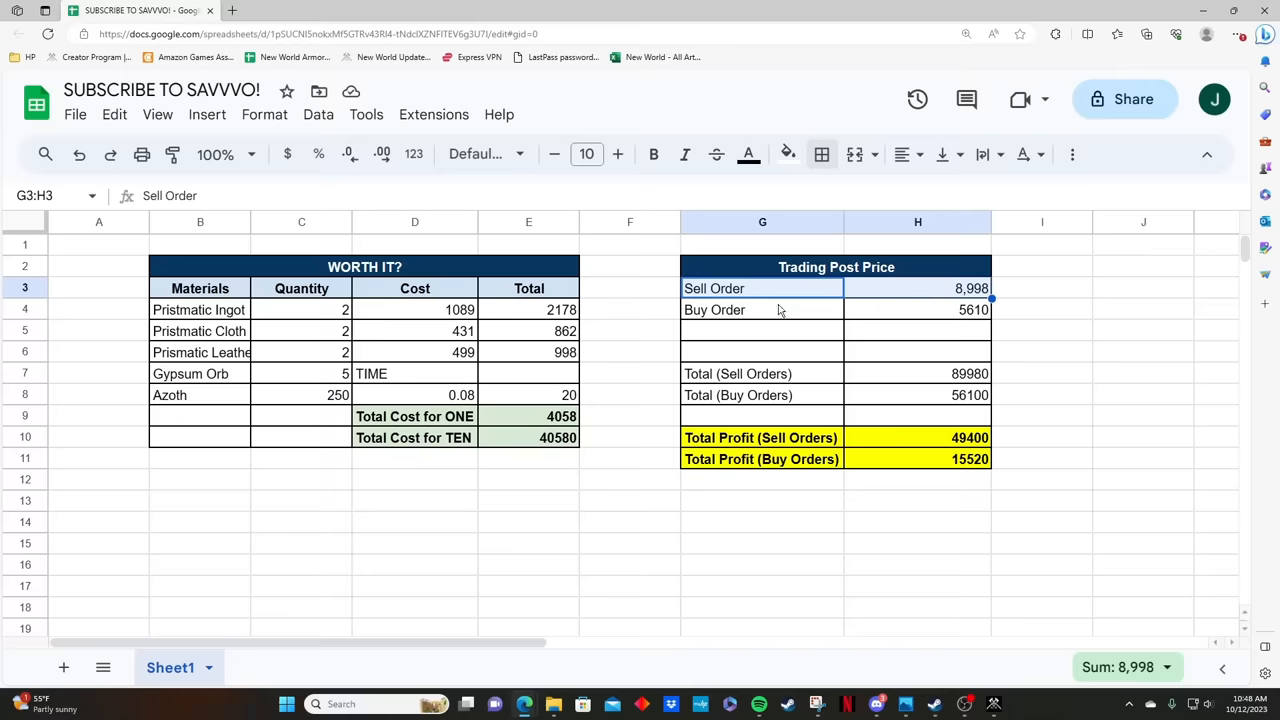
mouse_move(770, 311)
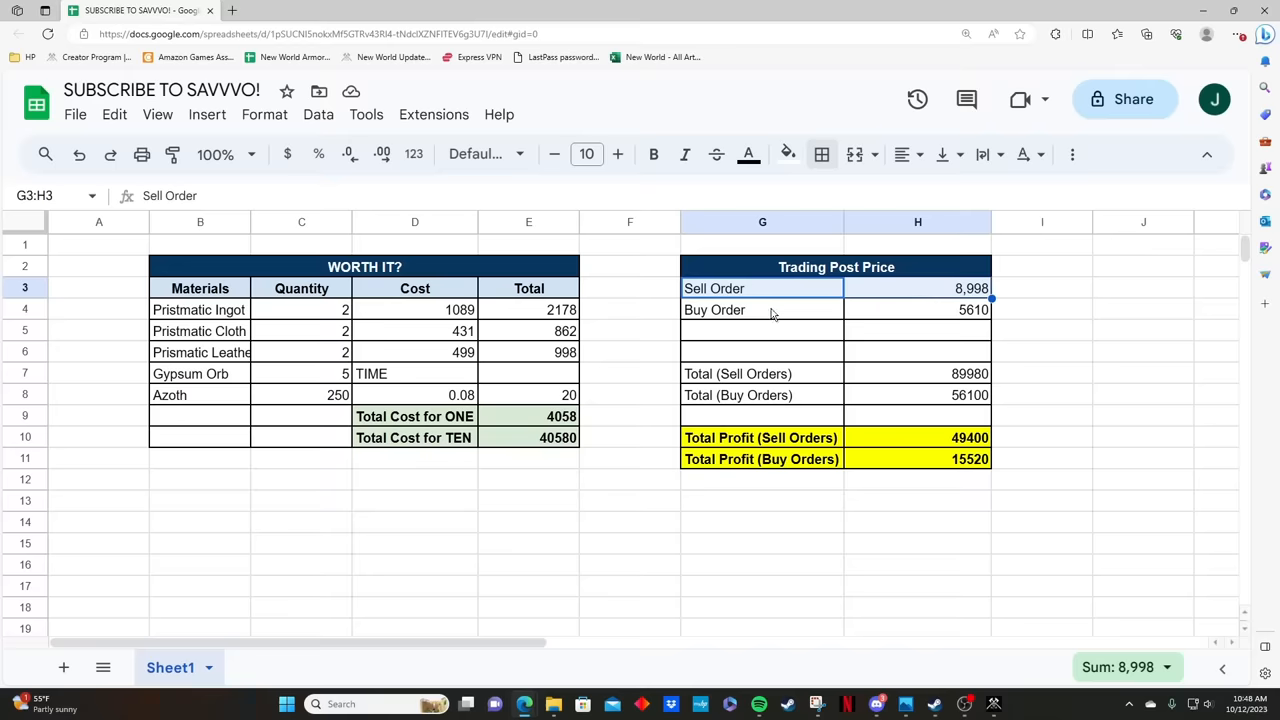
left_click(762, 309)
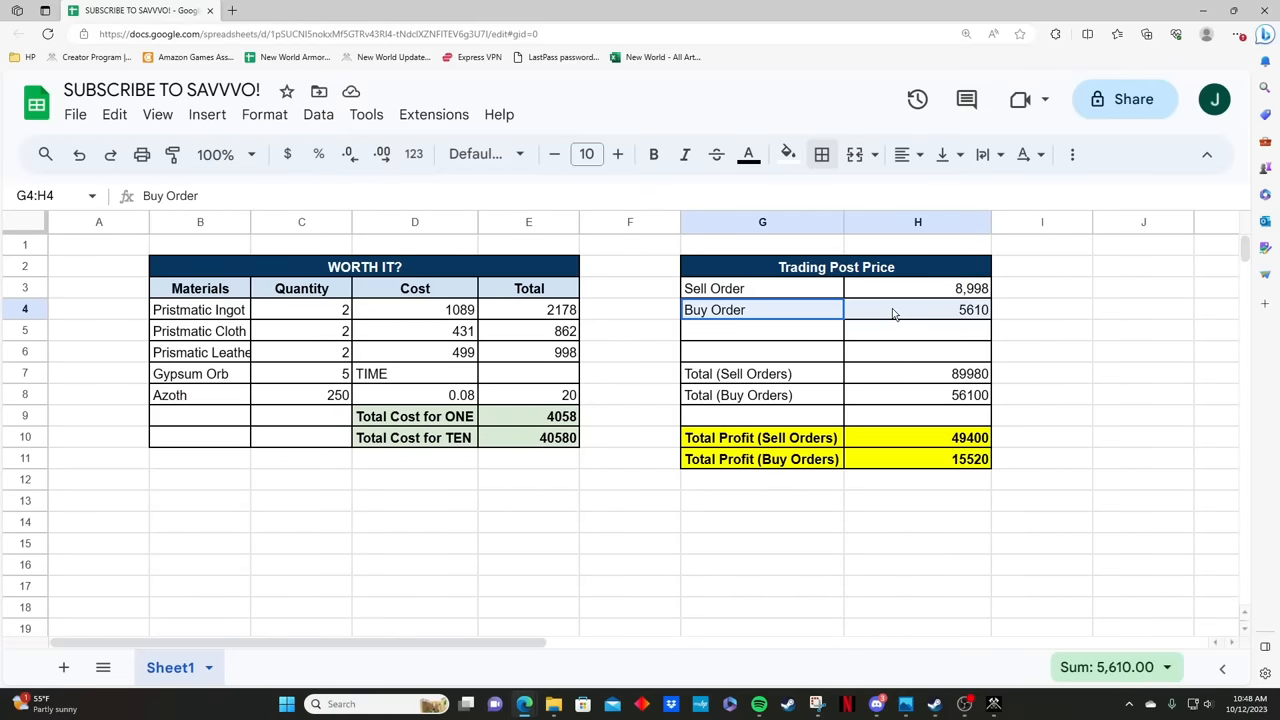
left_click(917, 309)
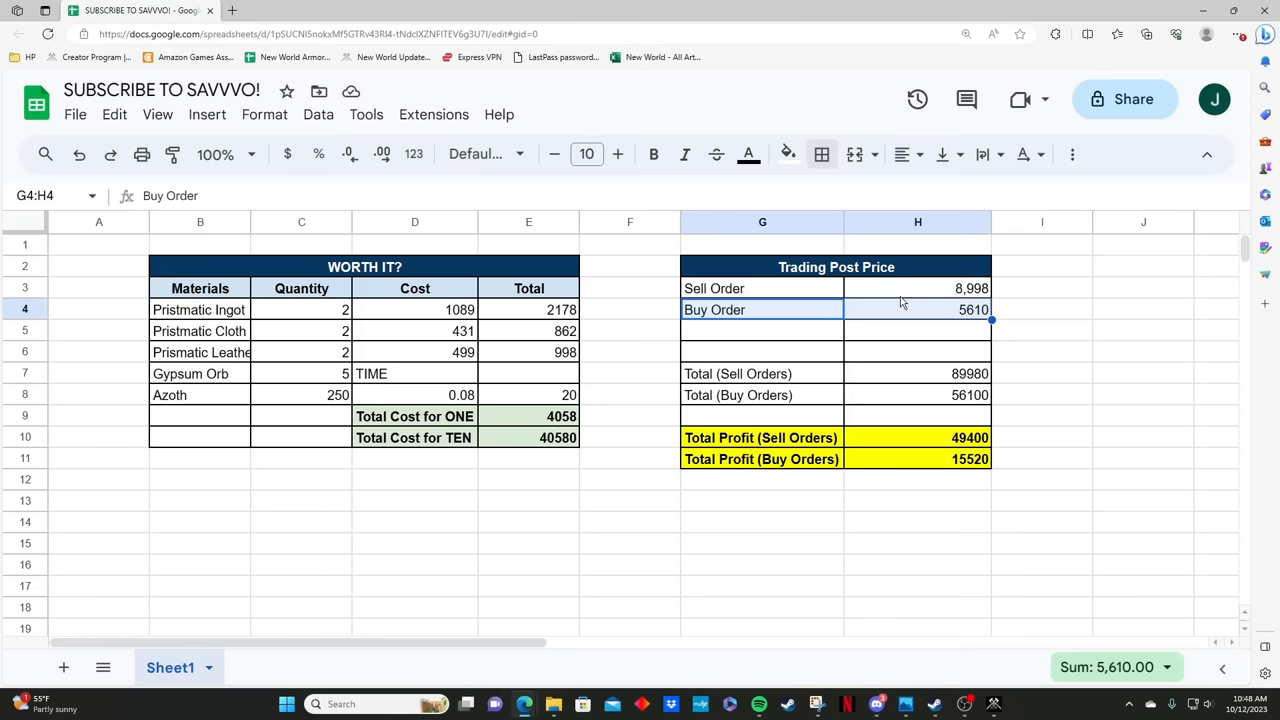
mouse_move(813, 376)
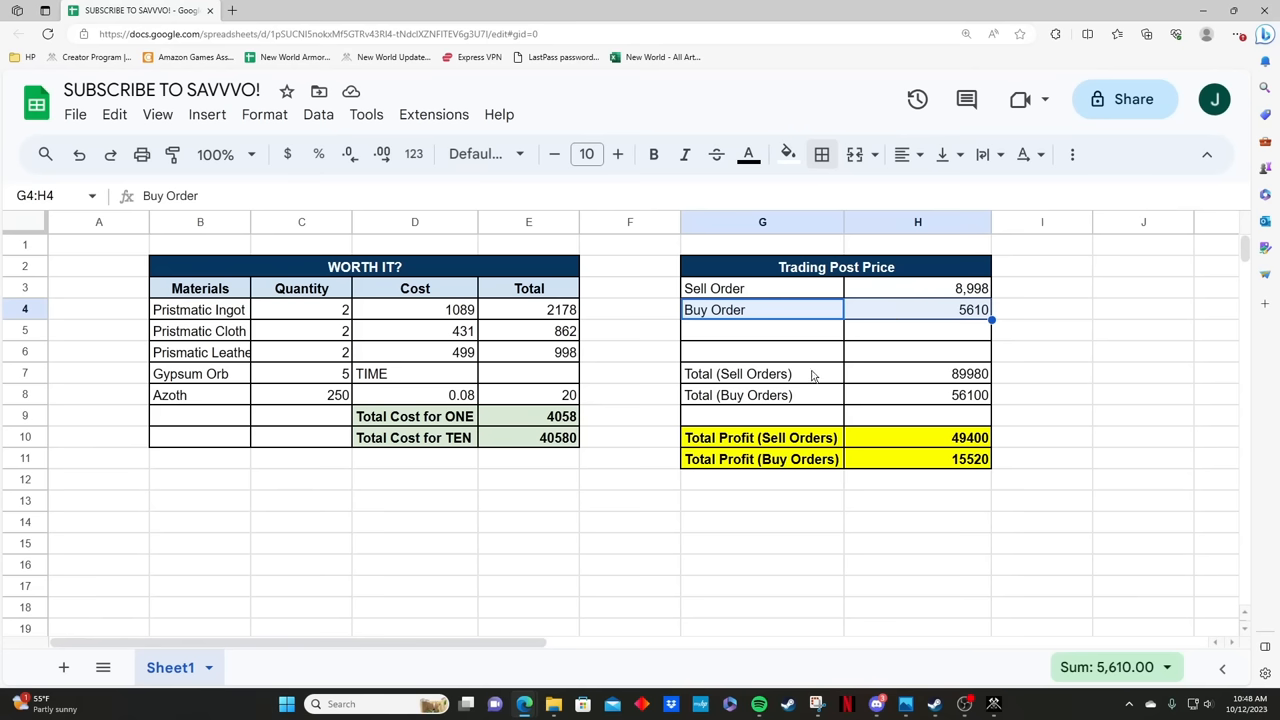
mouse_move(883, 296)
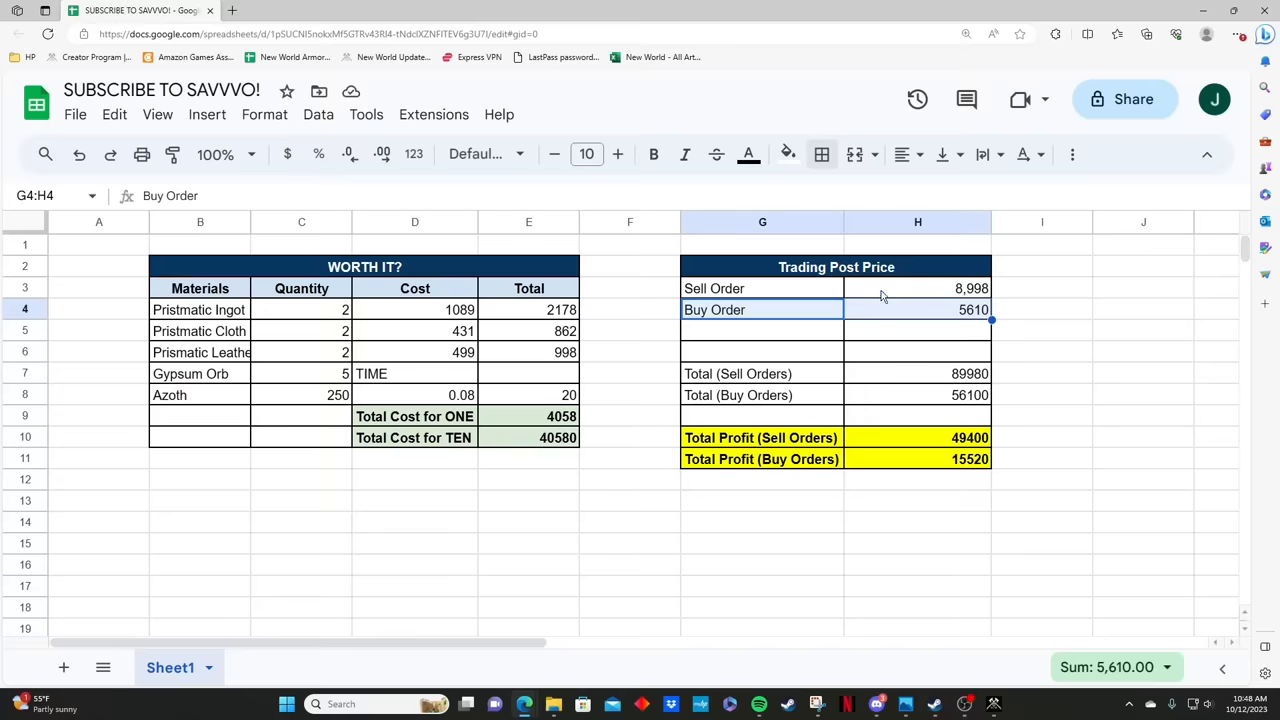
left_click(917, 288)
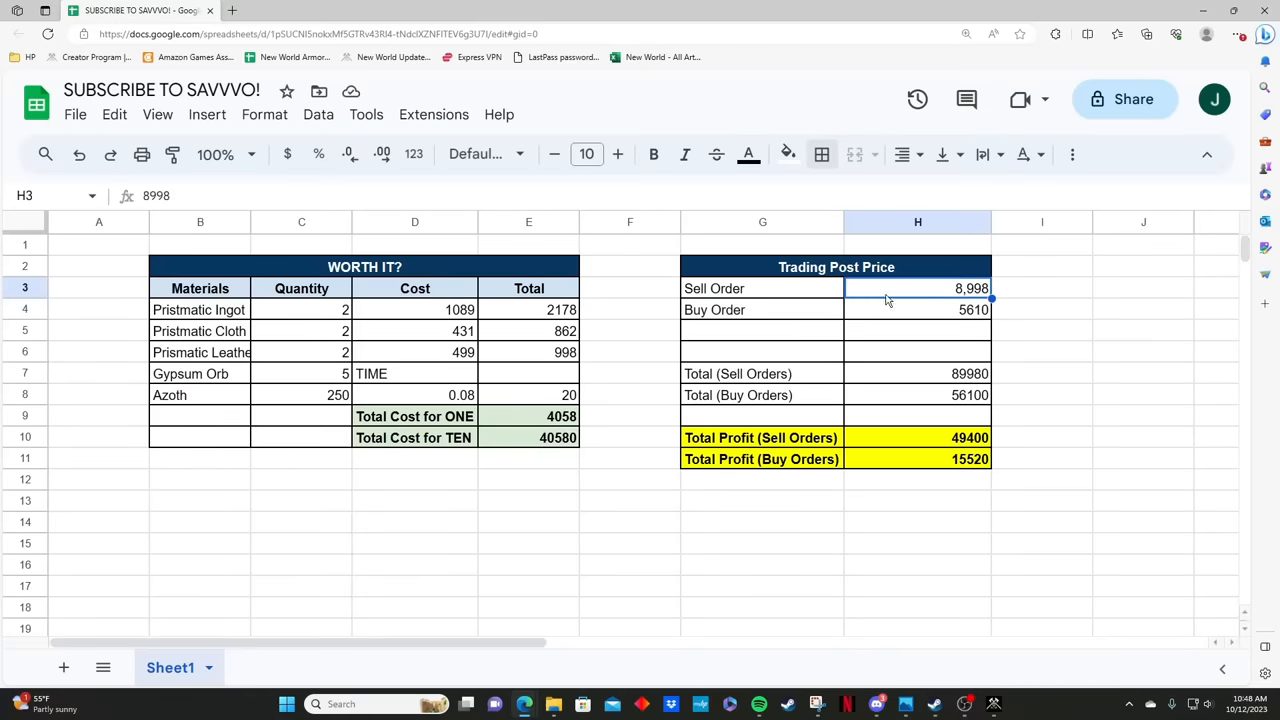
mouse_move(896, 370)
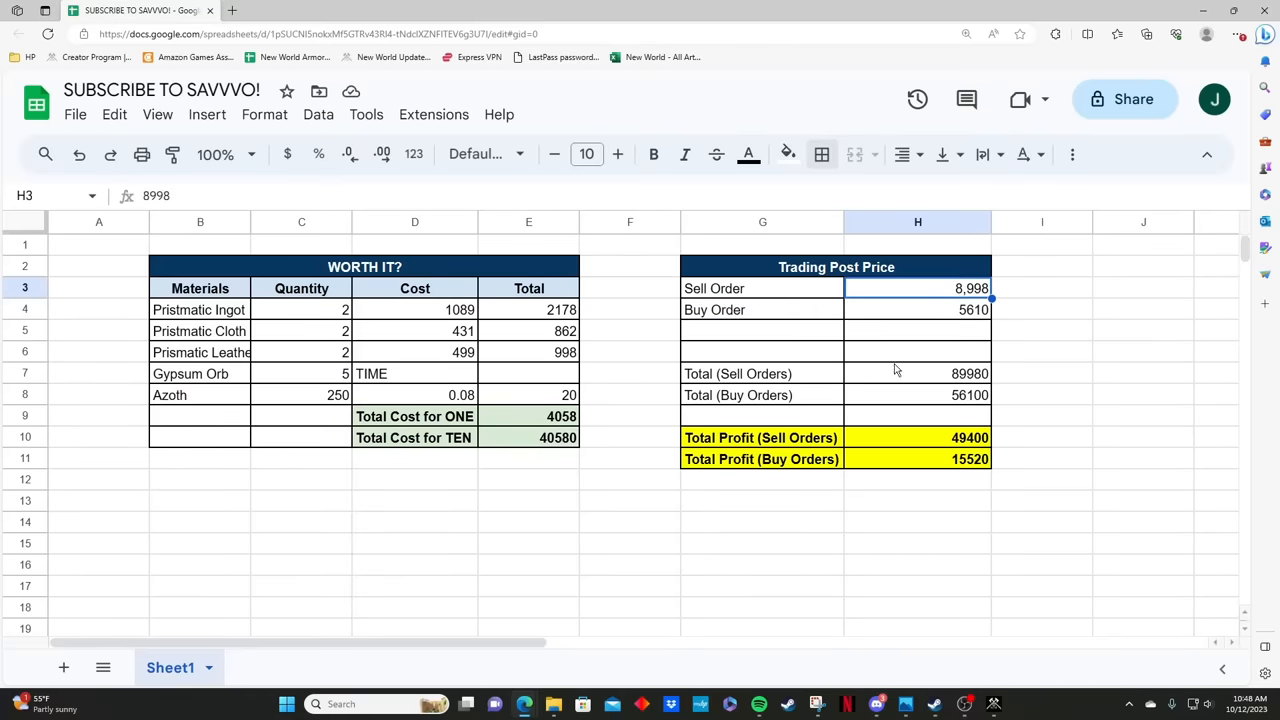
left_click(917, 373)
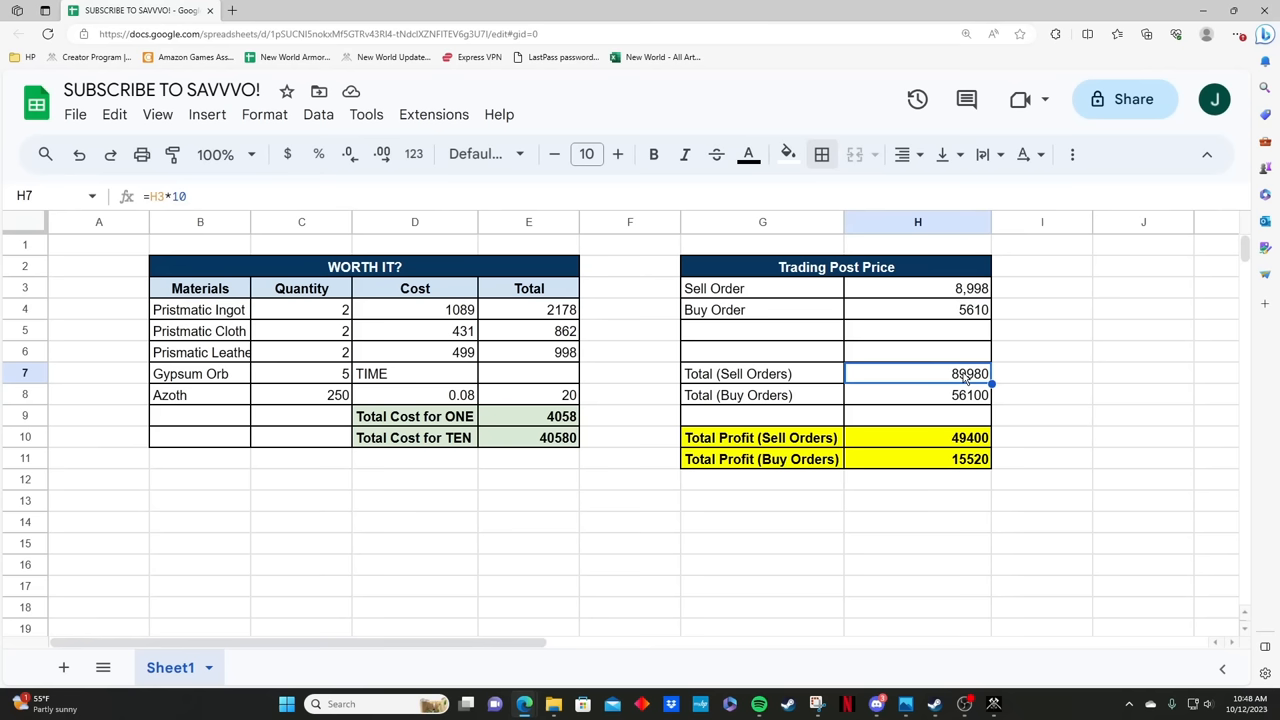
mouse_move(773, 391)
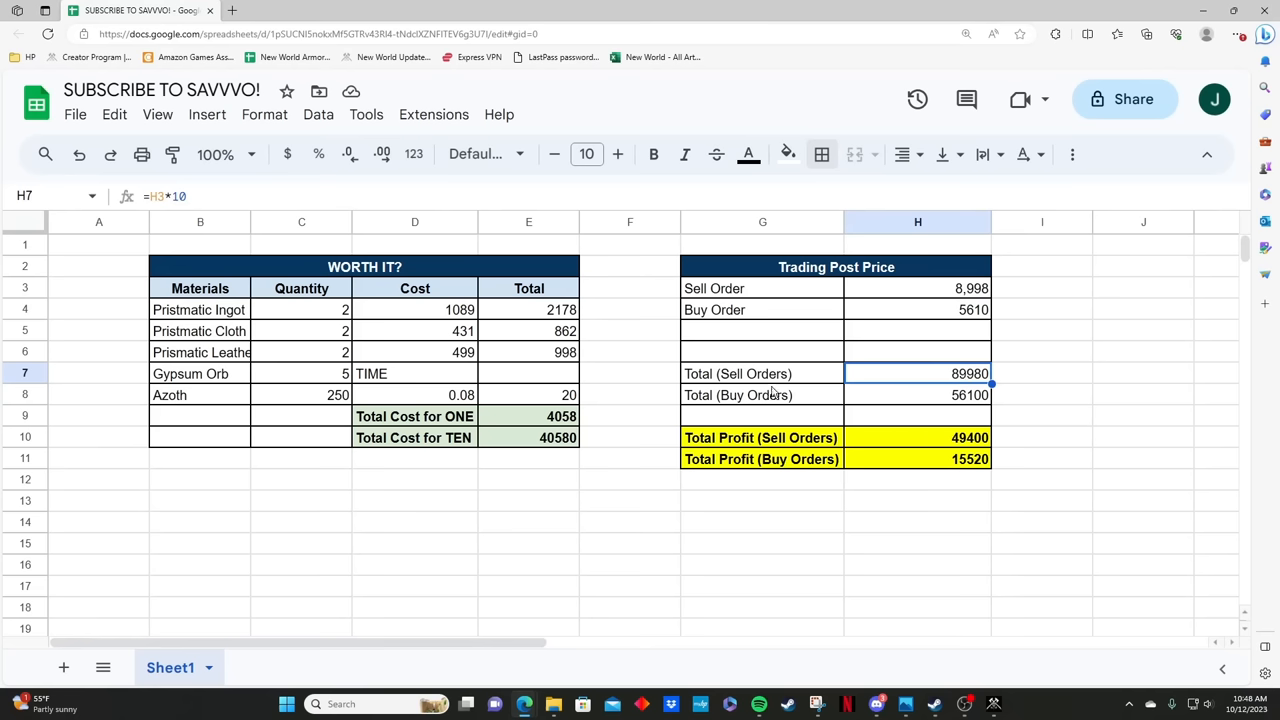
mouse_move(772, 395)
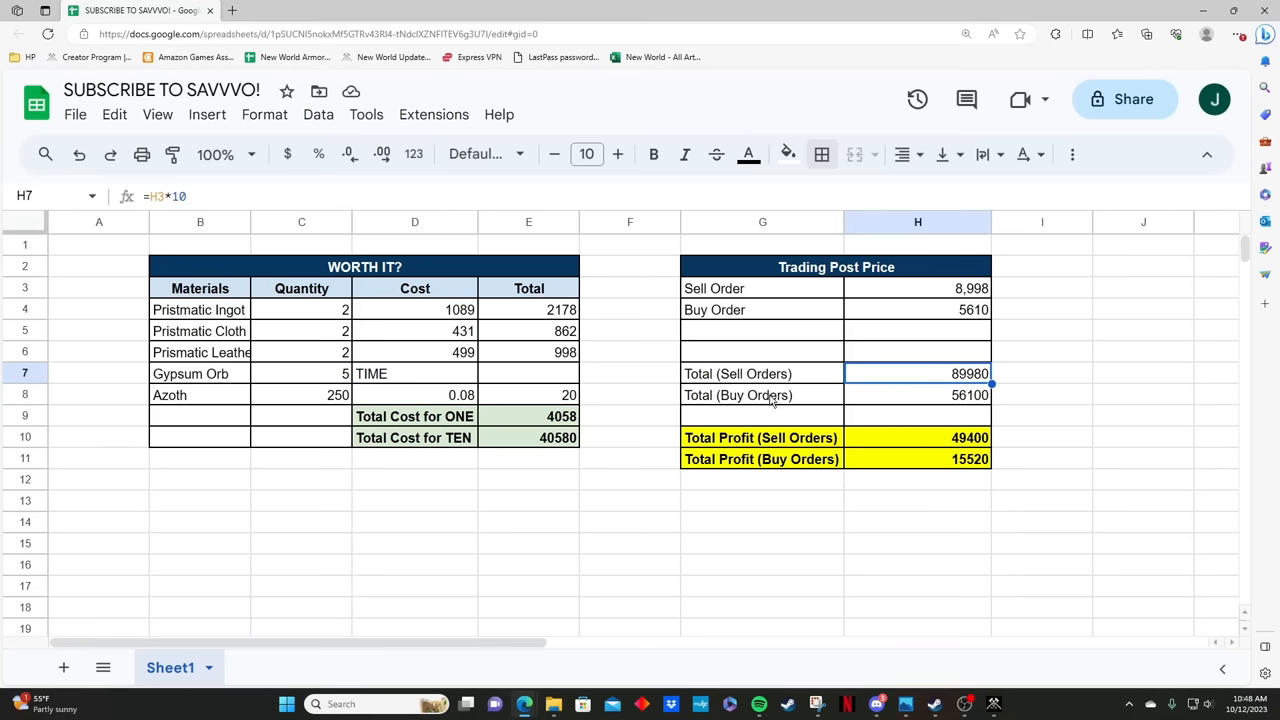
mouse_move(908, 407)
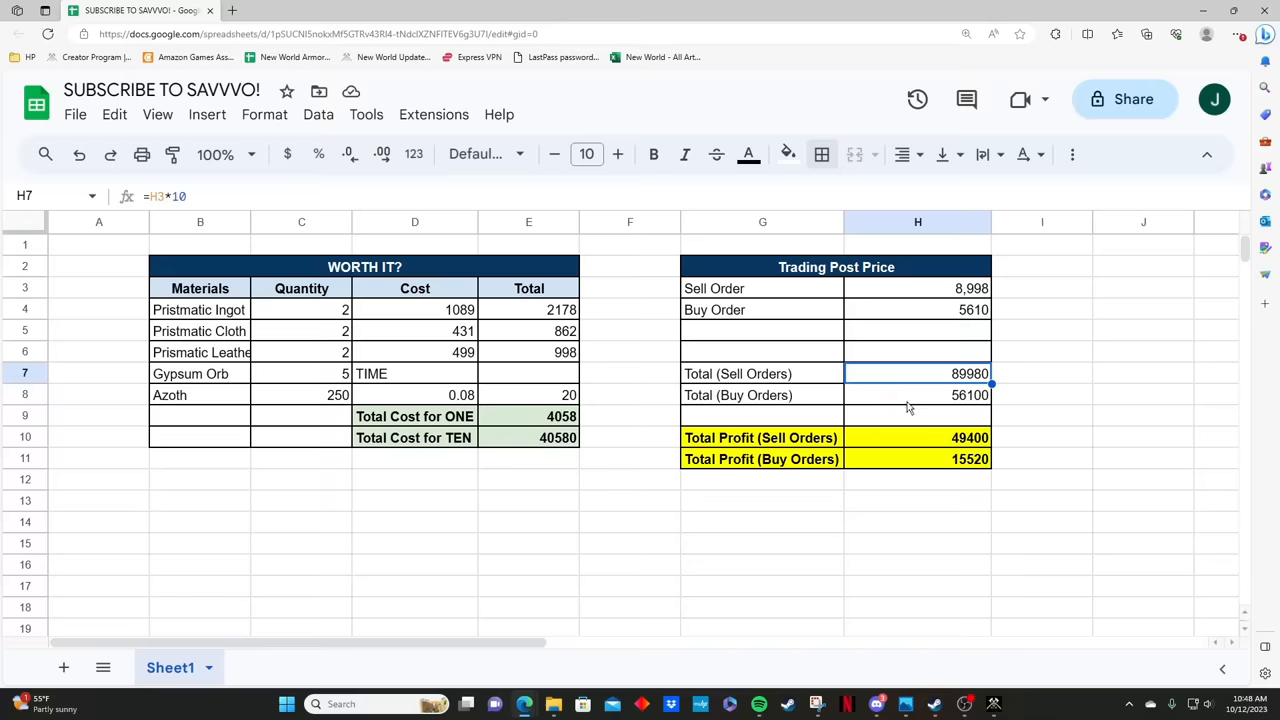
mouse_move(805, 440)
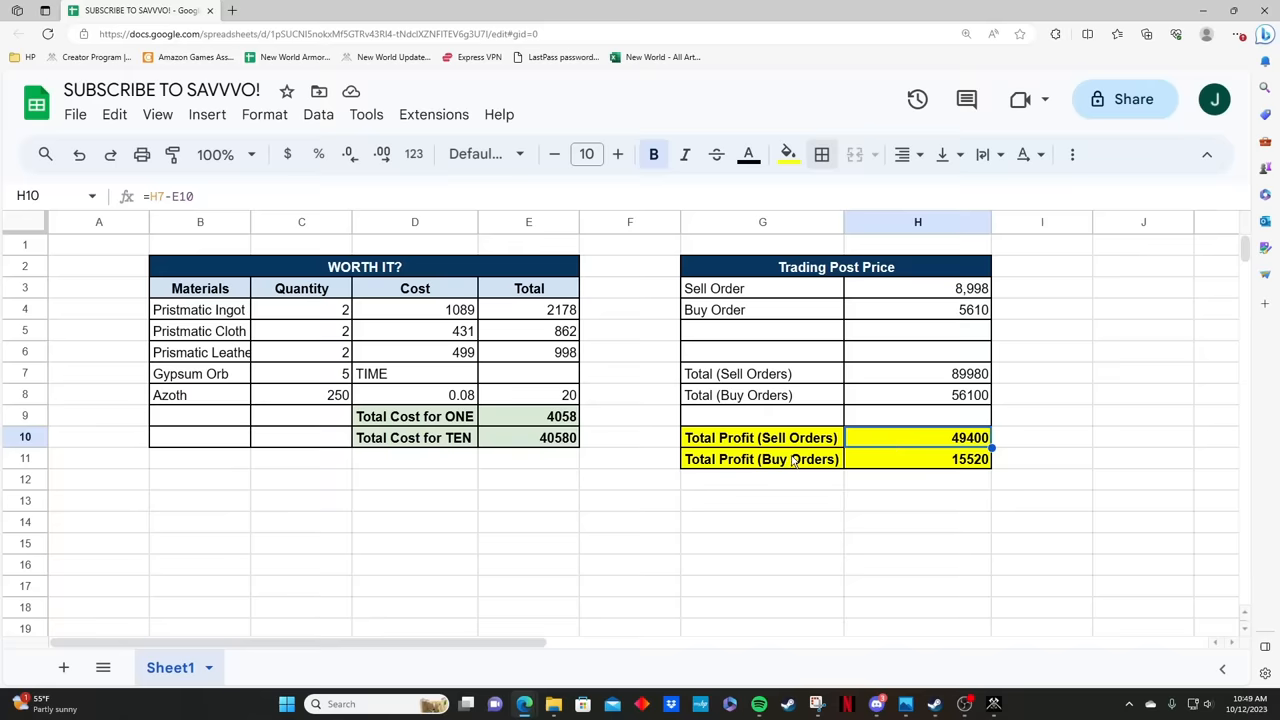
- Review the Total Profit (Buy Orders) row, then clear the cell selection
left_click(762, 459)
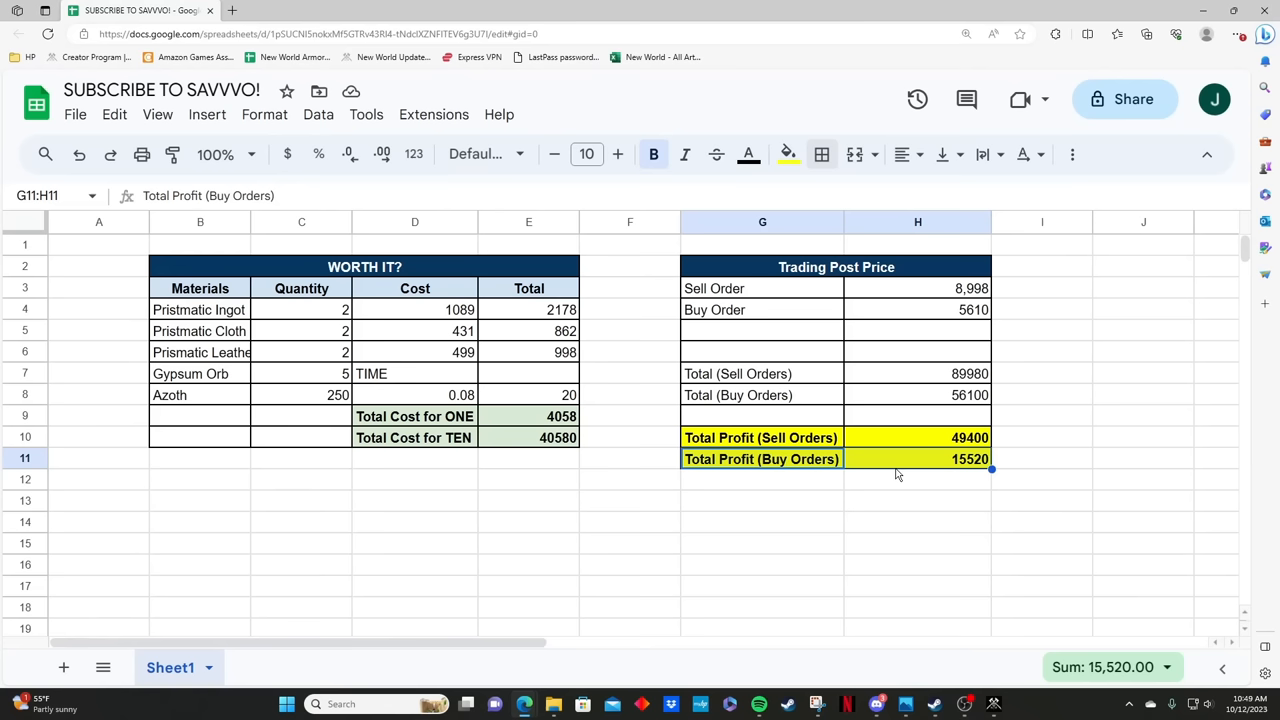
mouse_move(908, 468)
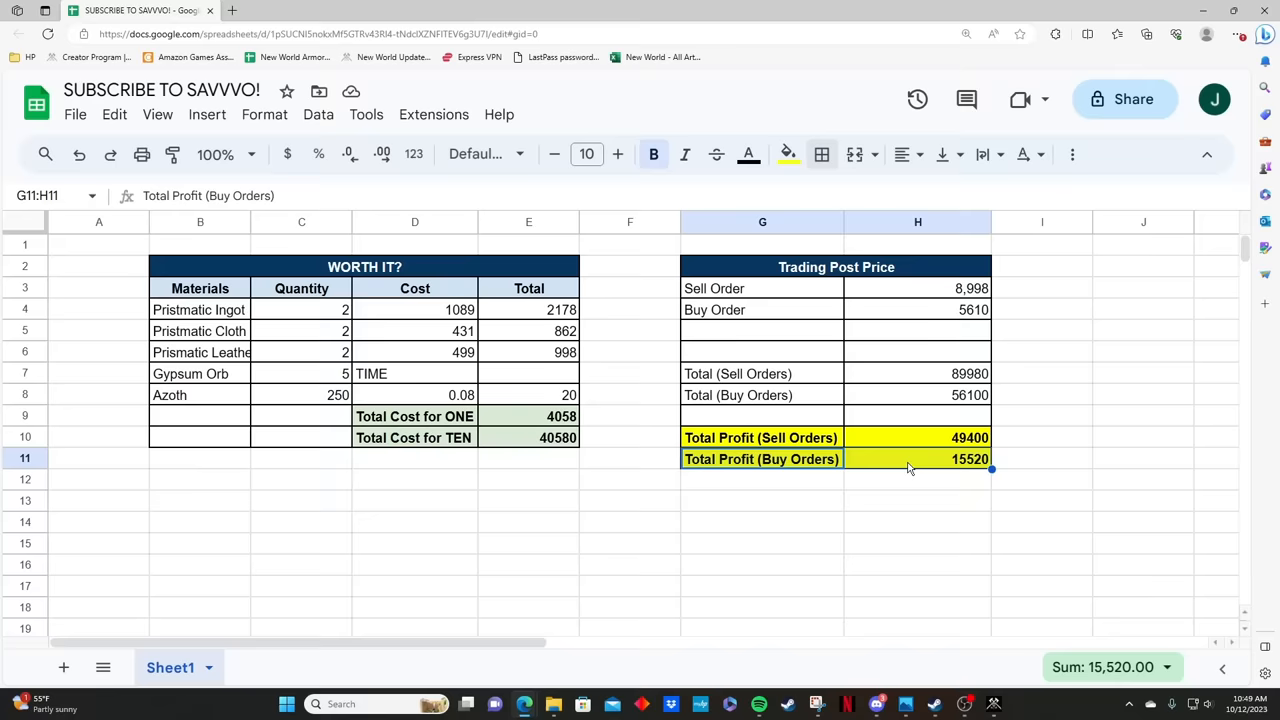
left_click(917, 458)
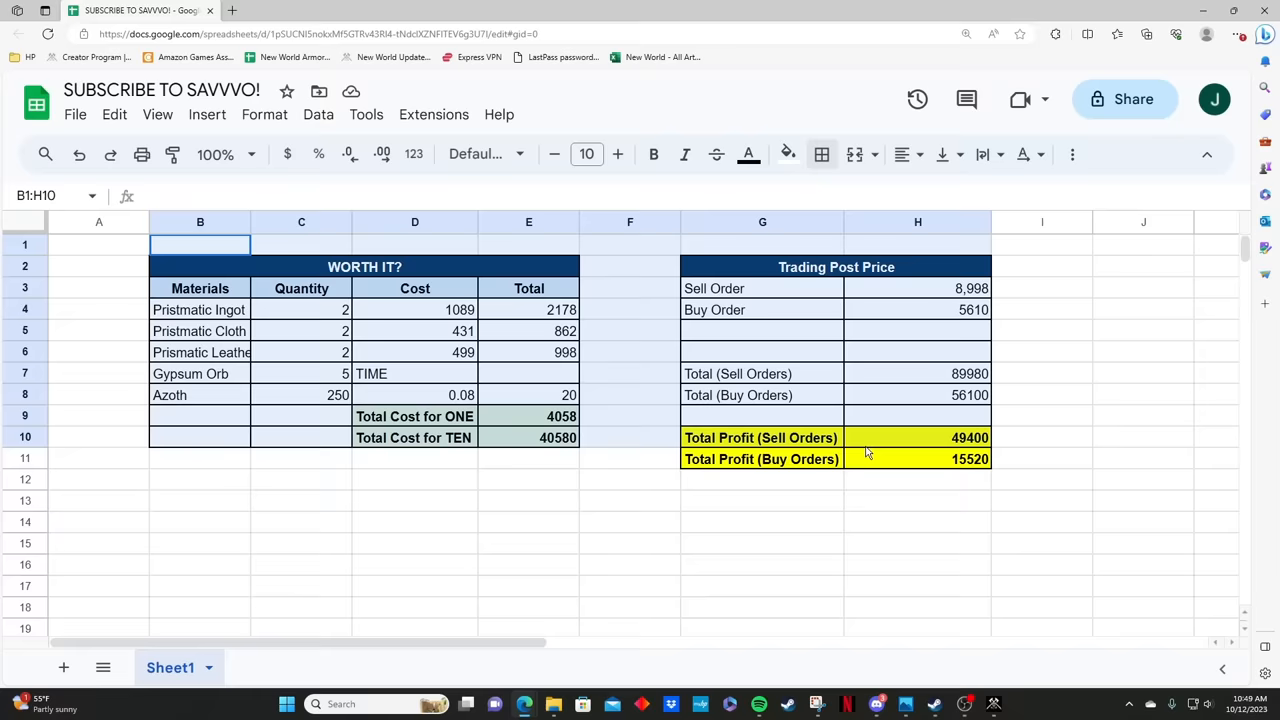
left_click(917, 479)
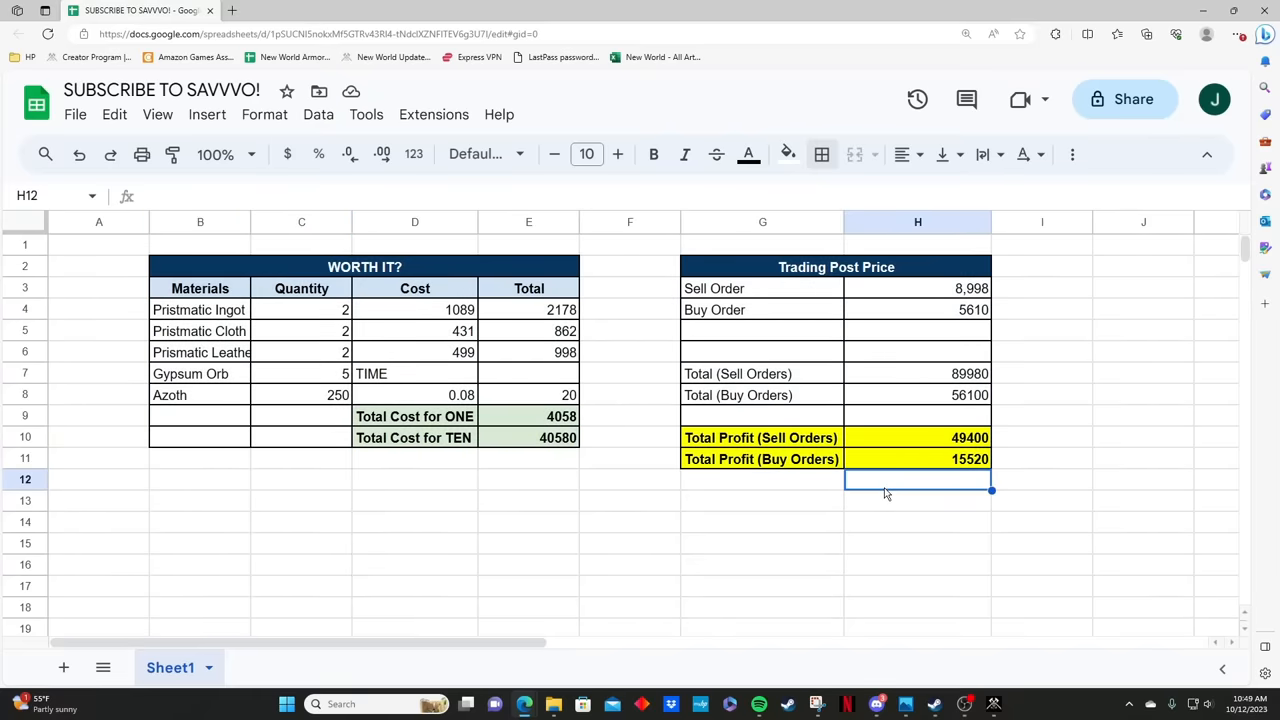
mouse_move(305, 477)
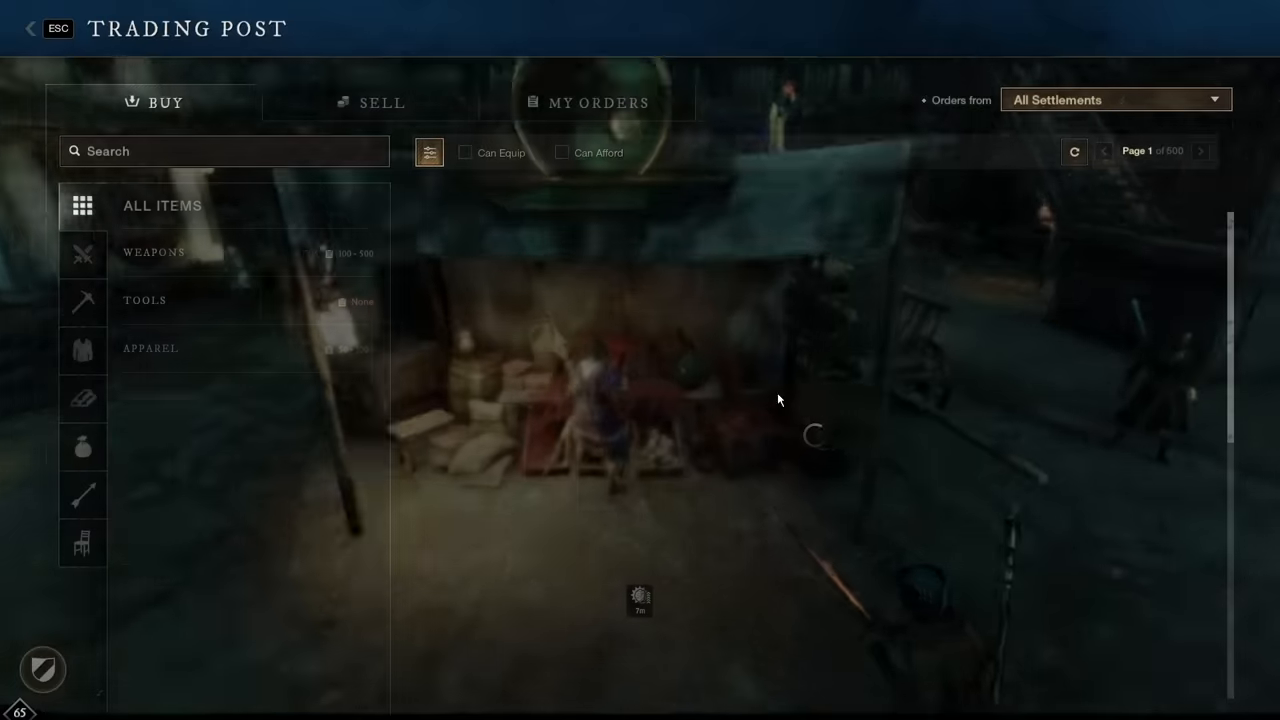
- Pull up Dark Hide listings, cheapest at 1.28, and start a sell order
type("dark h")
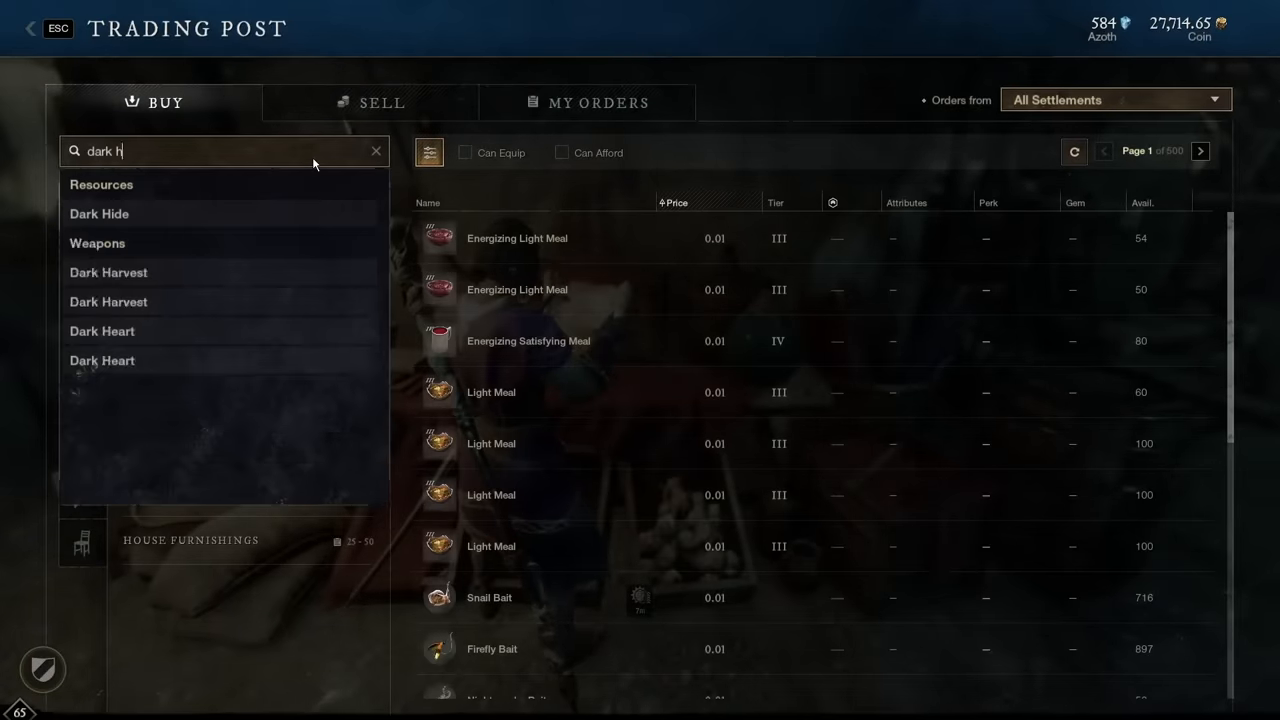
left_click(99, 213)
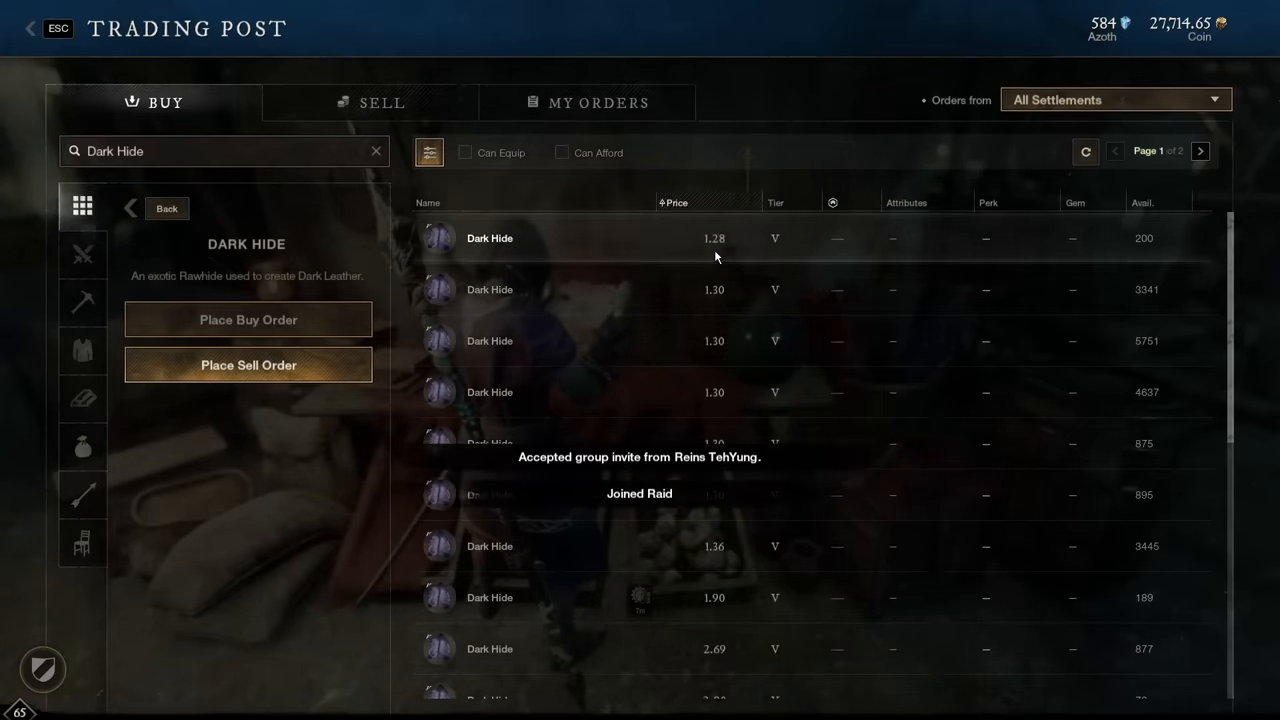
left_click(489, 238)
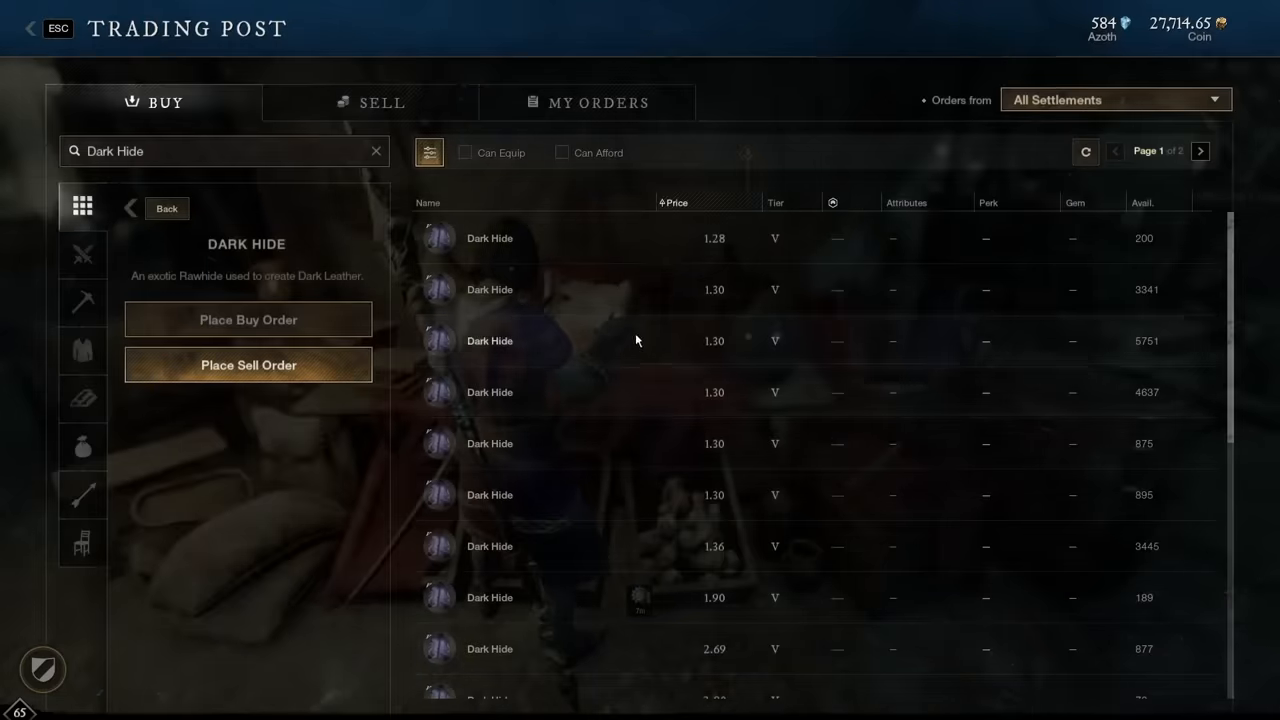
left_click(248, 364)
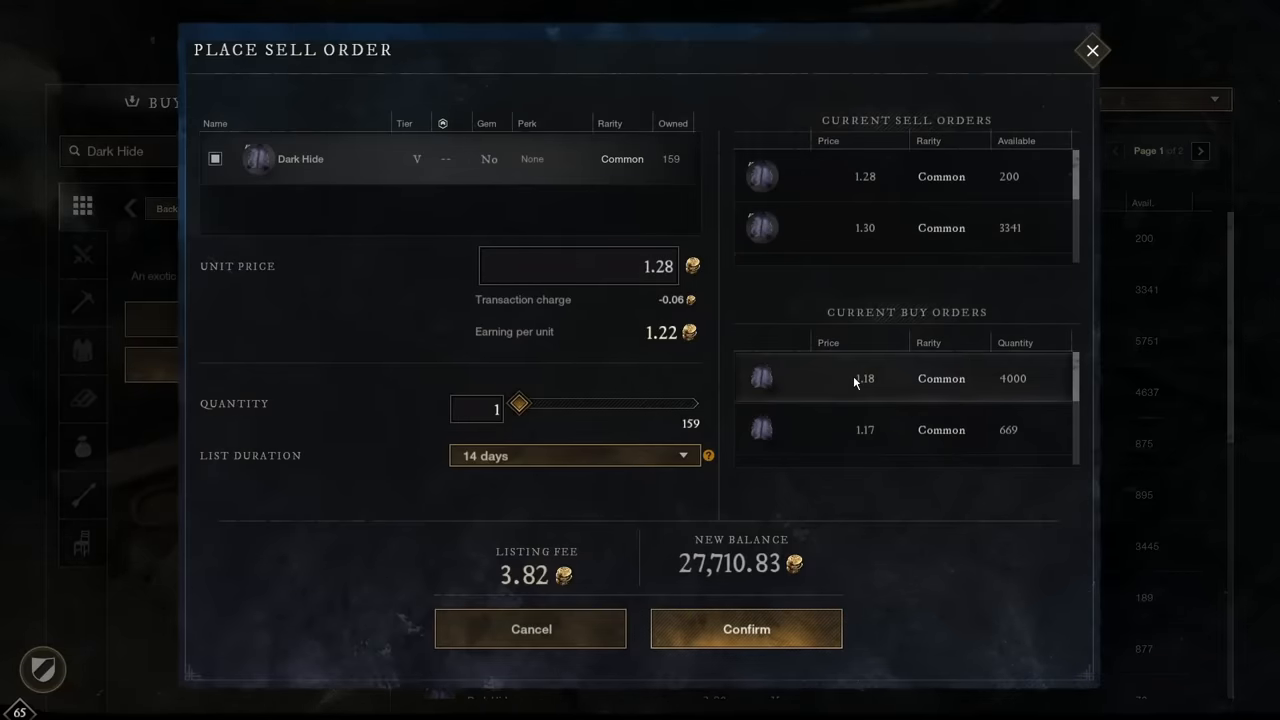
mouse_move(867, 397)
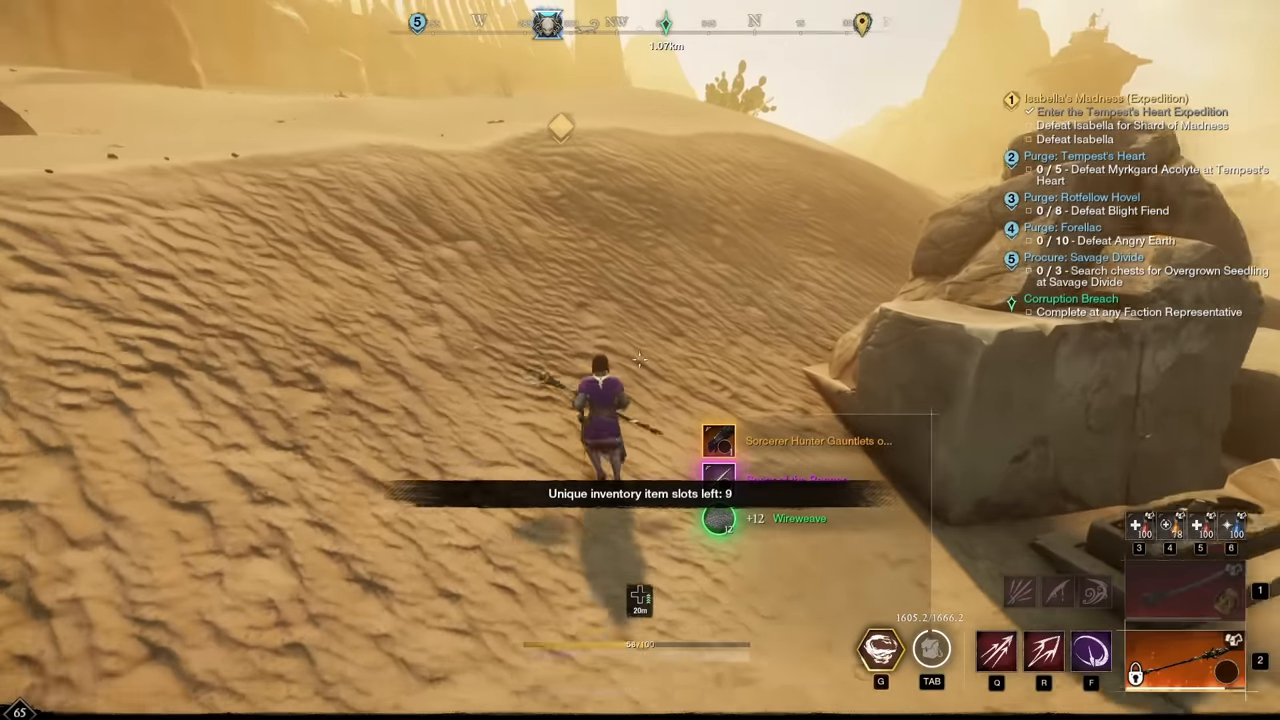
- Alt+Tab out of New World to the trading Discord server
key("tab")
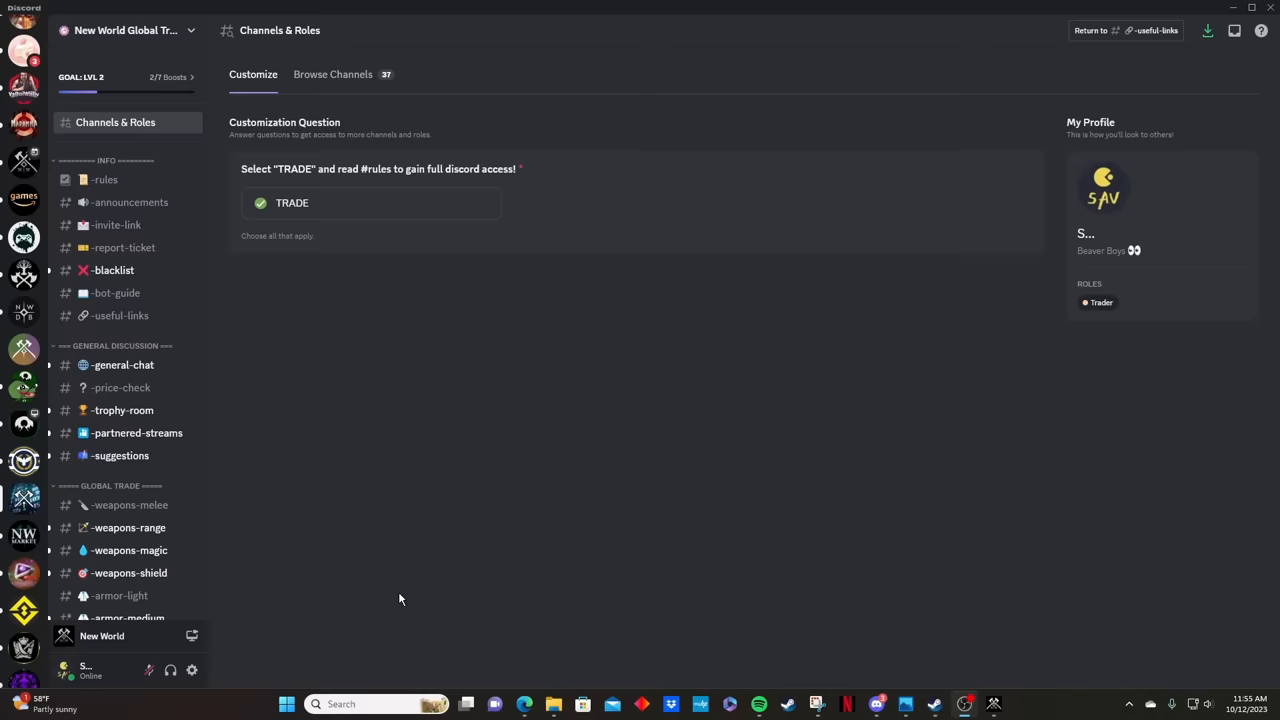
mouse_move(128, 505)
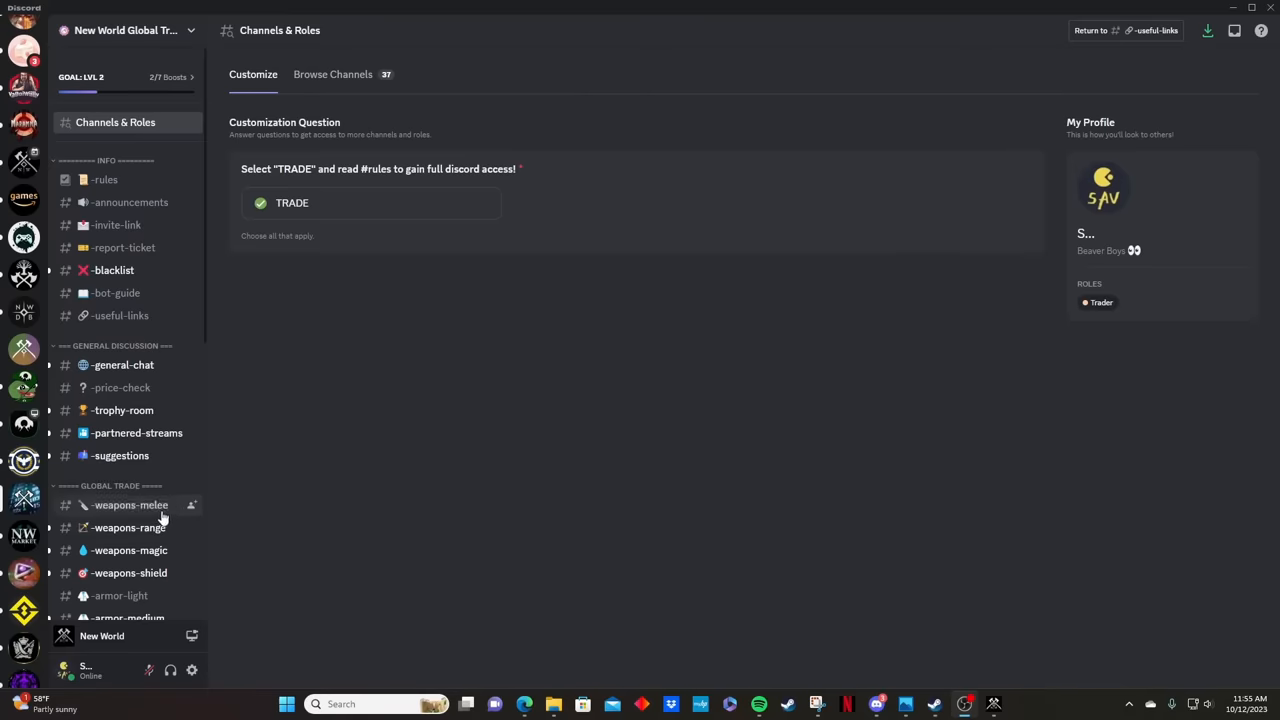
- Scroll the Discord sidebar down to #armor-light under Global Trade and open it
scroll("down", 3)
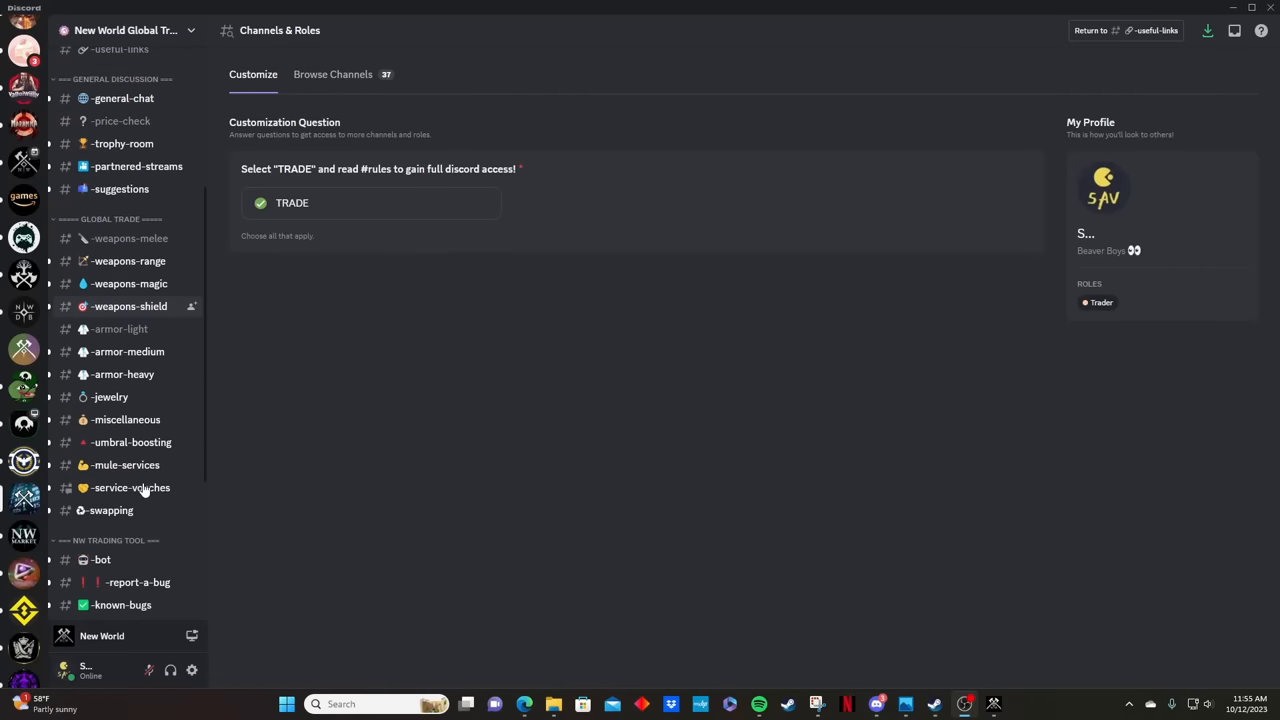
scroll("down", 3)
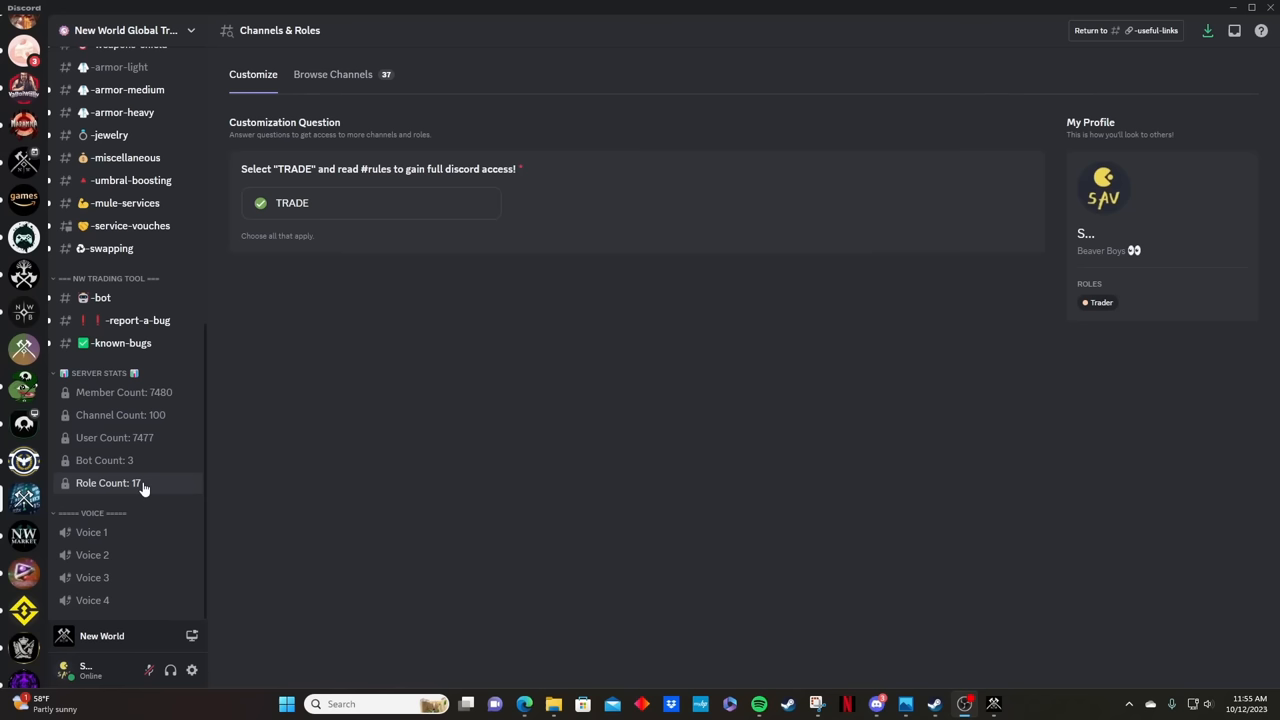
mouse_move(155, 405)
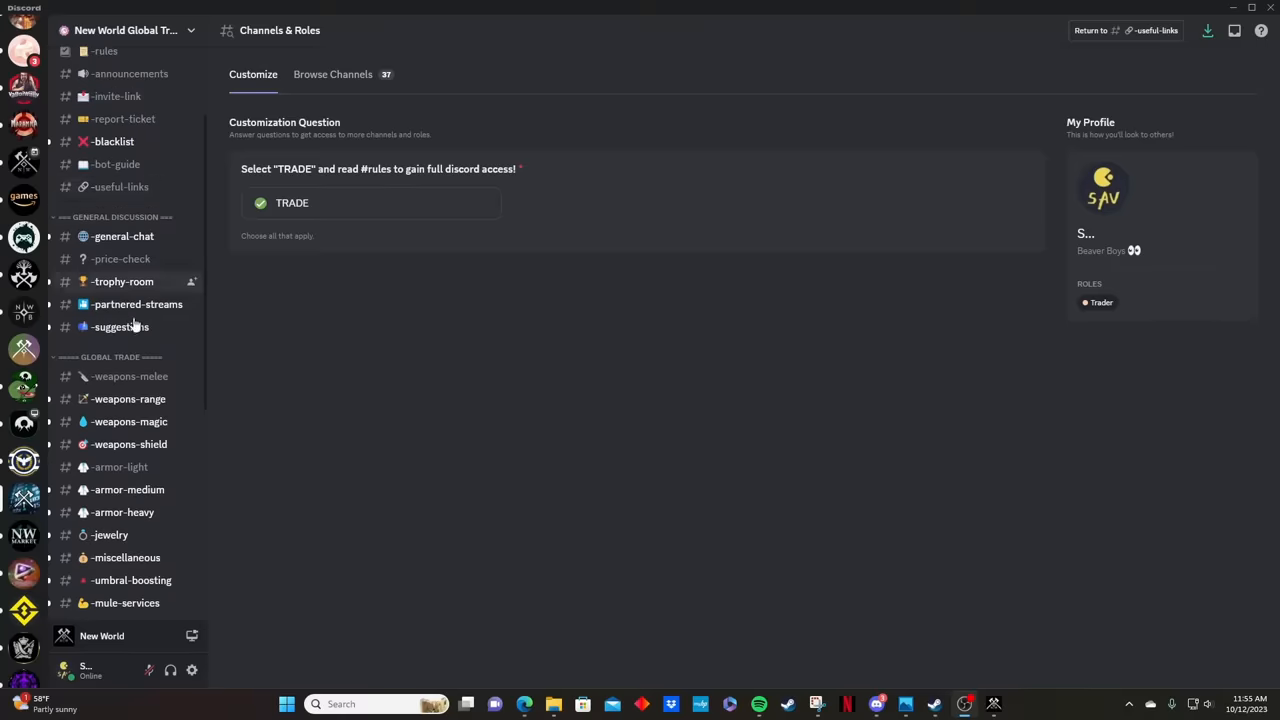
mouse_move(120, 467)
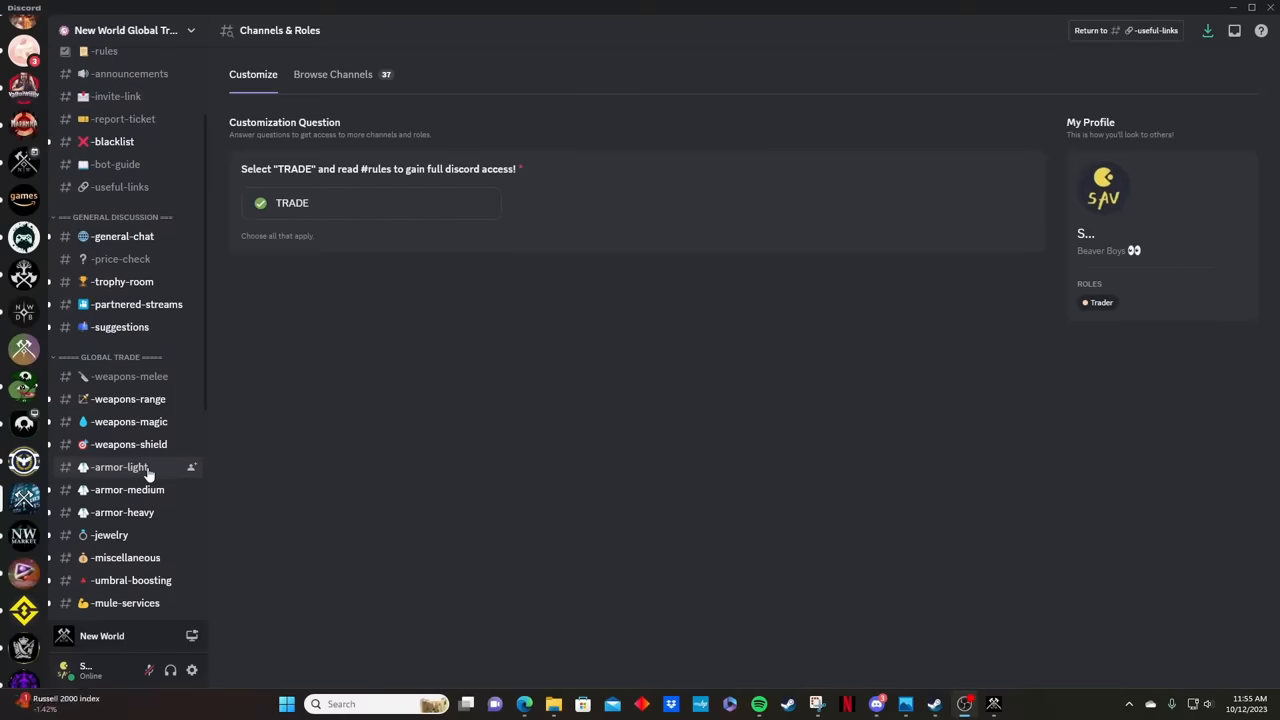
mouse_move(146, 476)
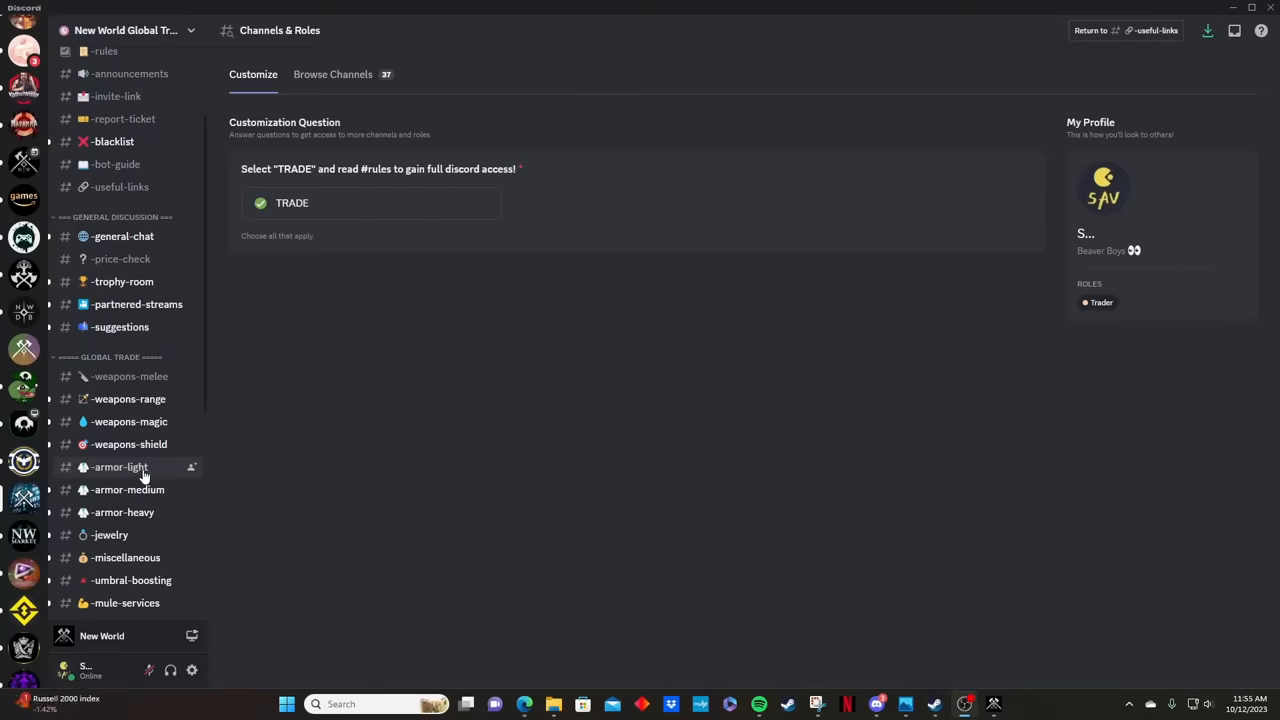
left_click(119, 467)
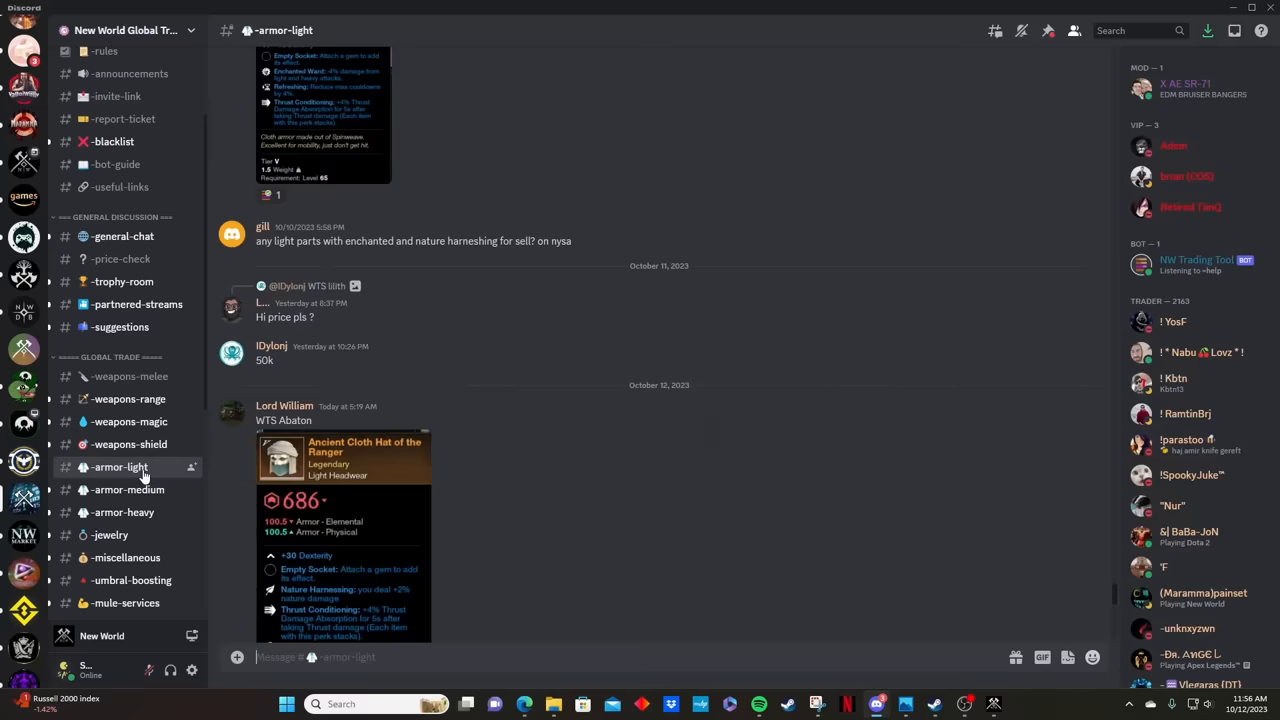
mouse_move(773, 440)
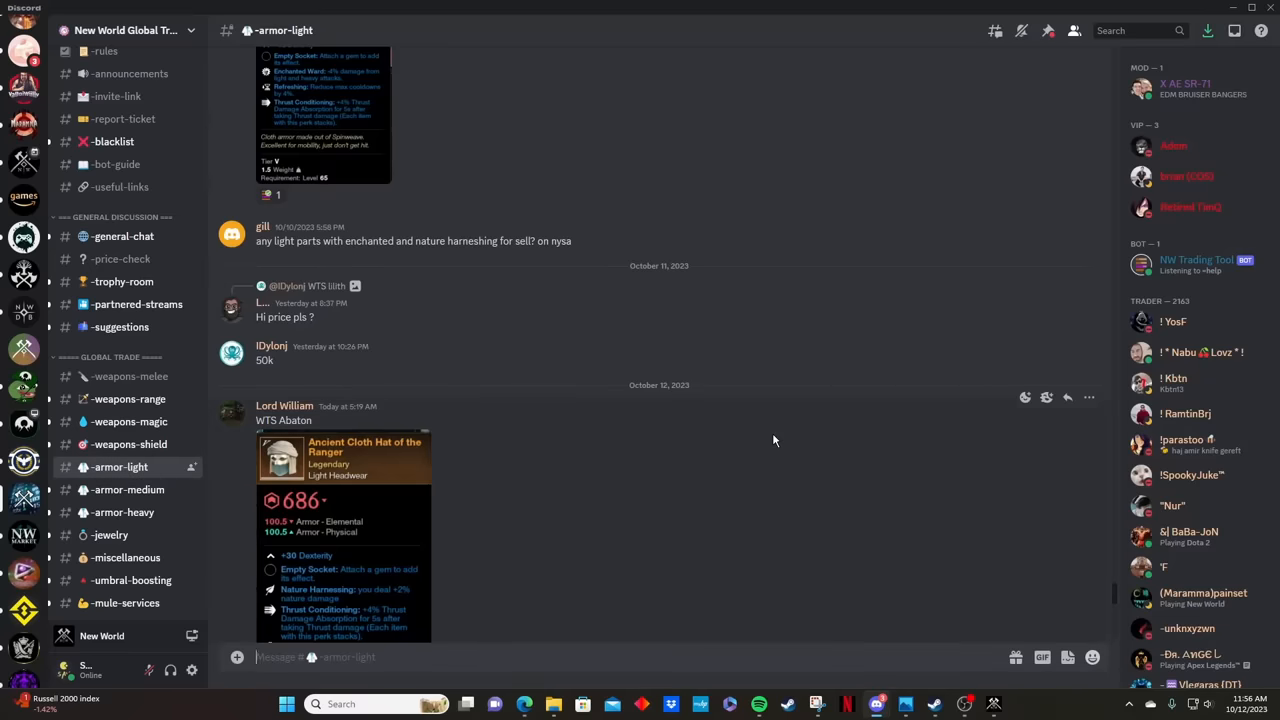
mouse_move(170, 460)
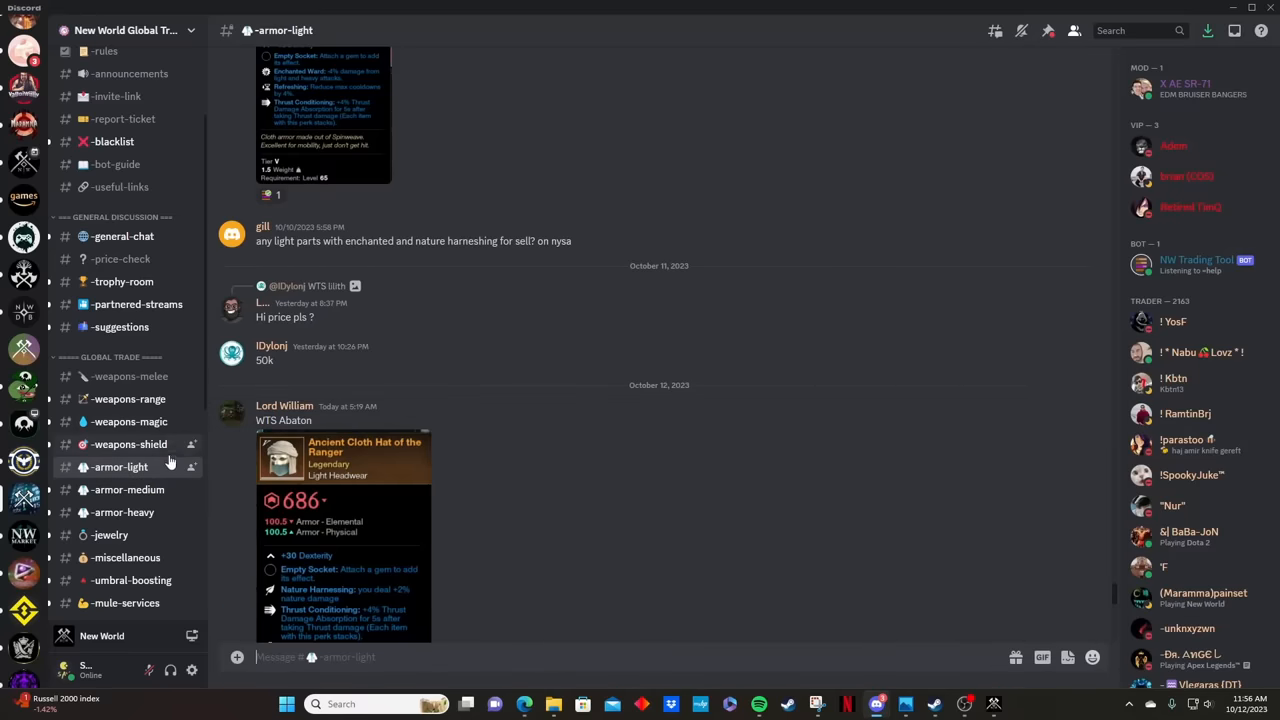
mouse_move(447, 510)
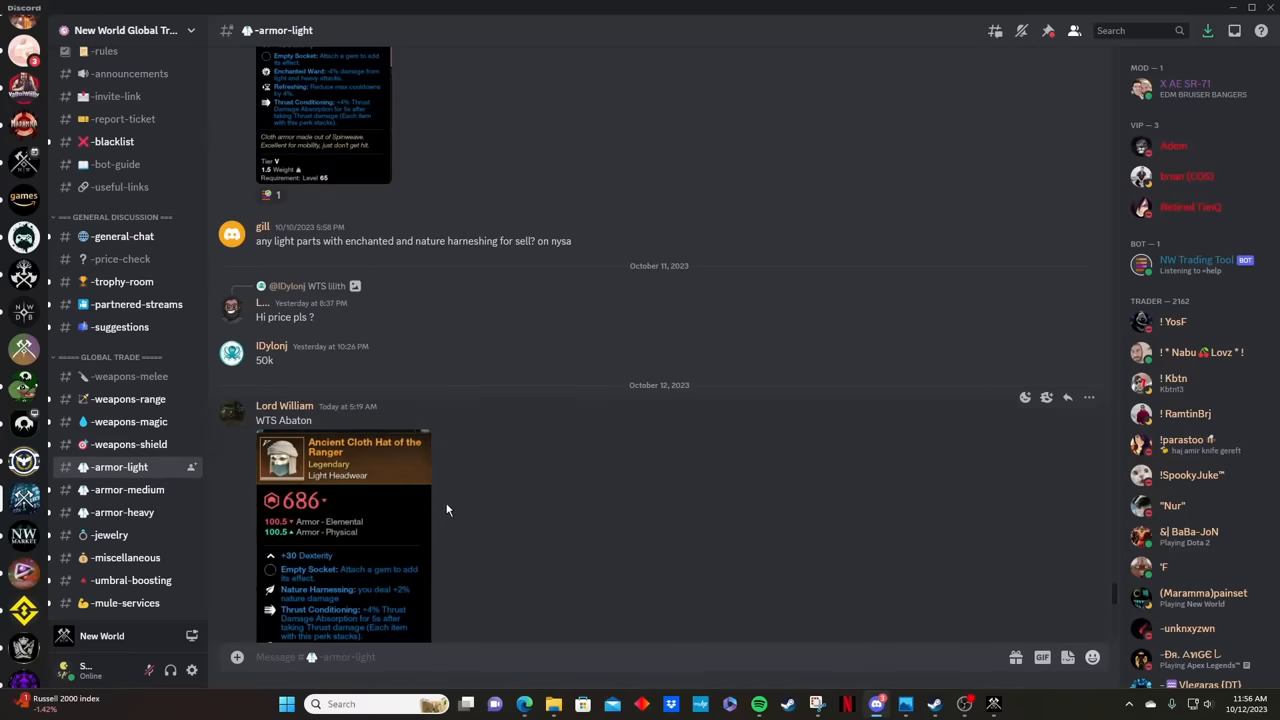
scroll("down", 3)
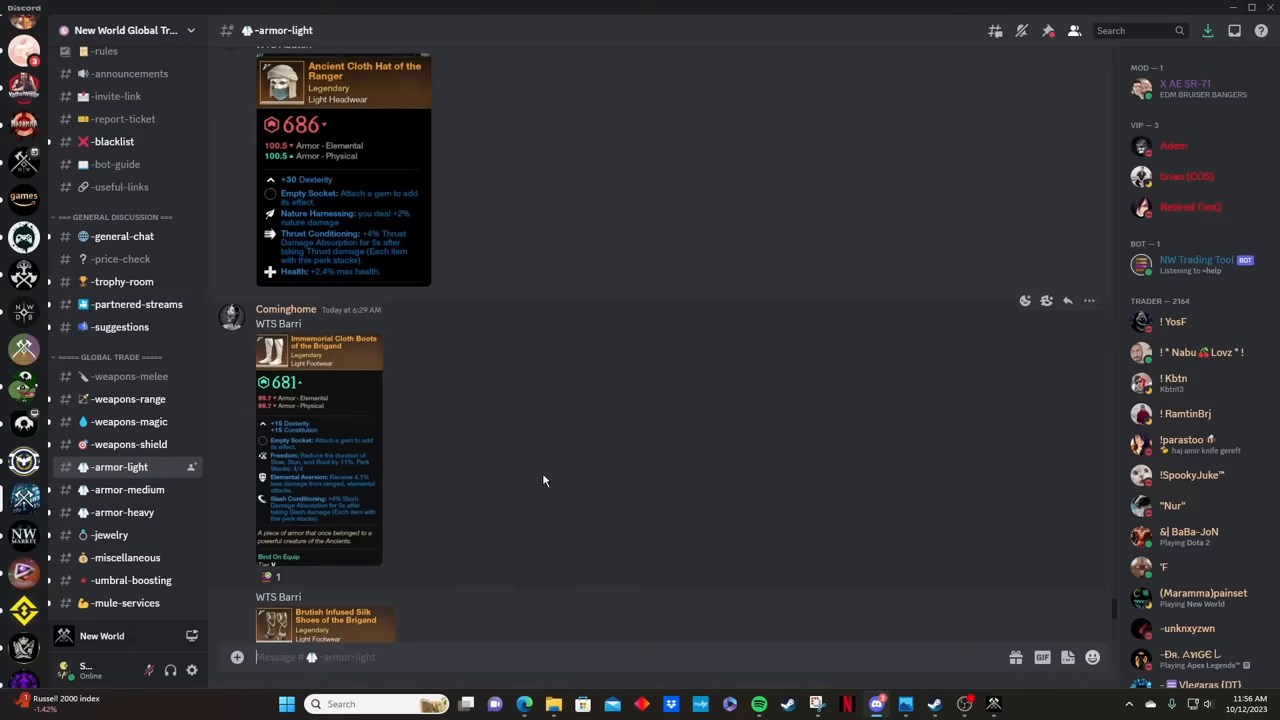
mouse_move(490, 437)
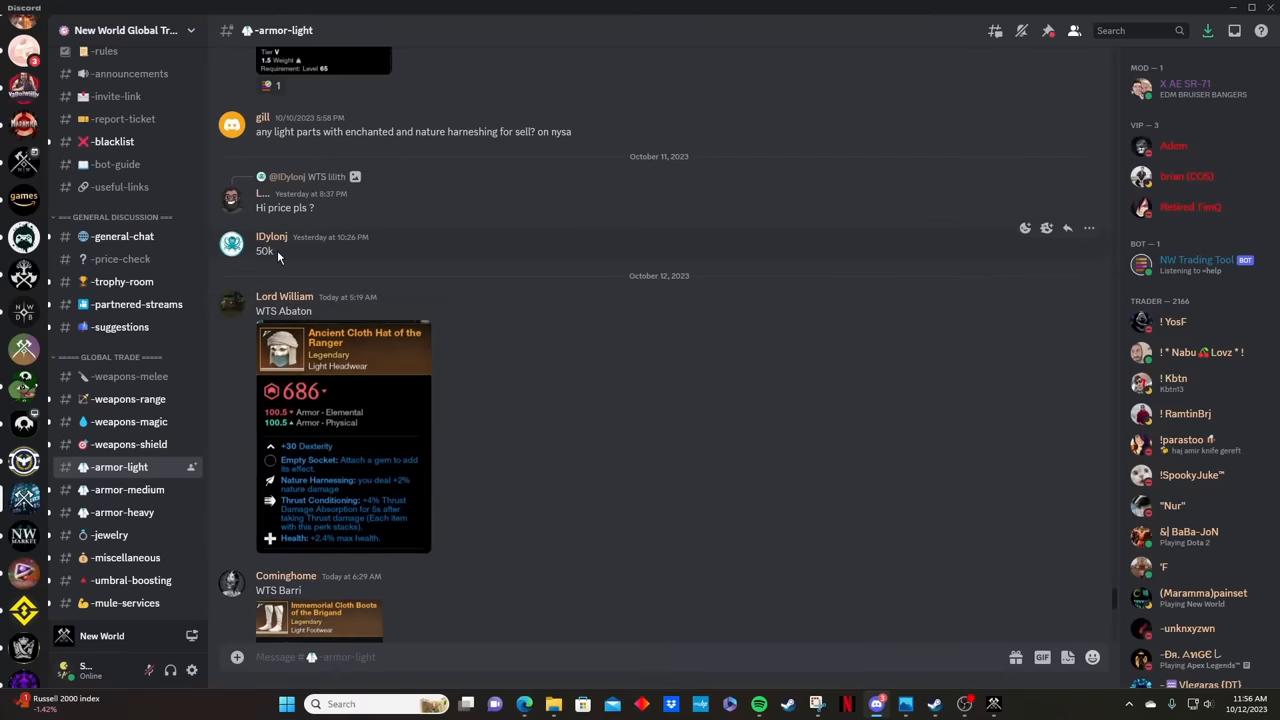
mouse_move(283, 263)
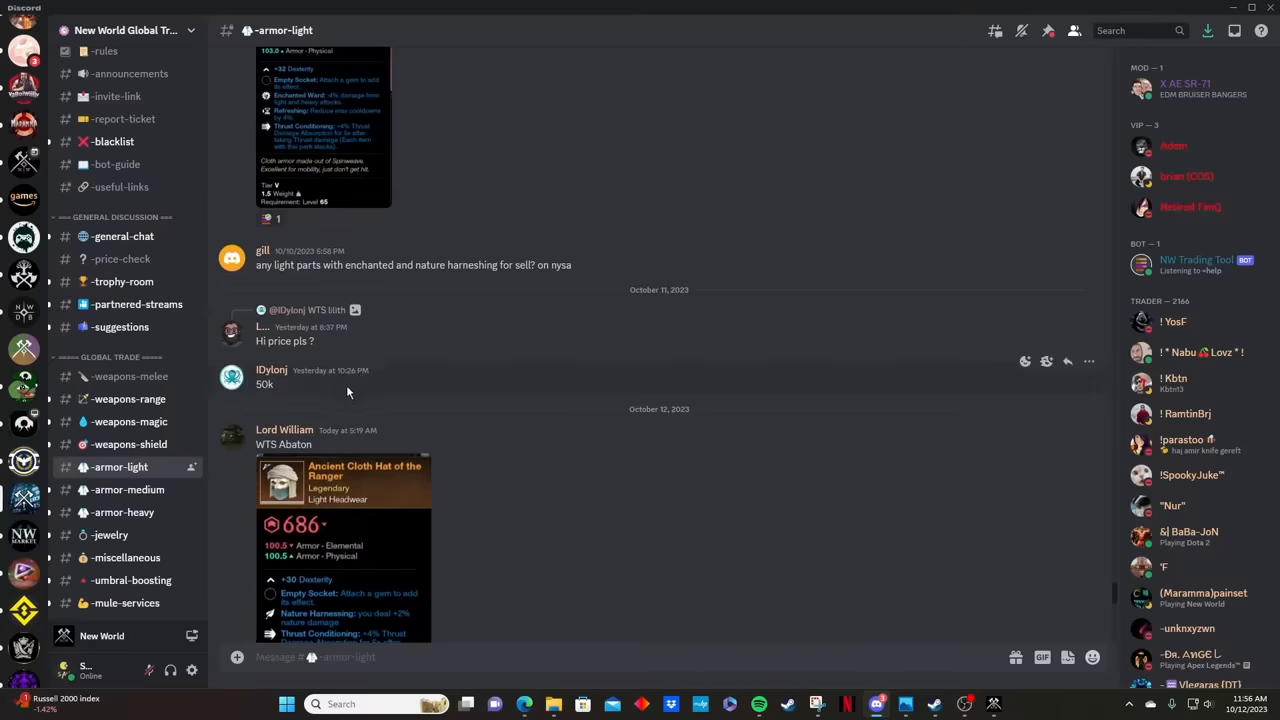
scroll("down", 3)
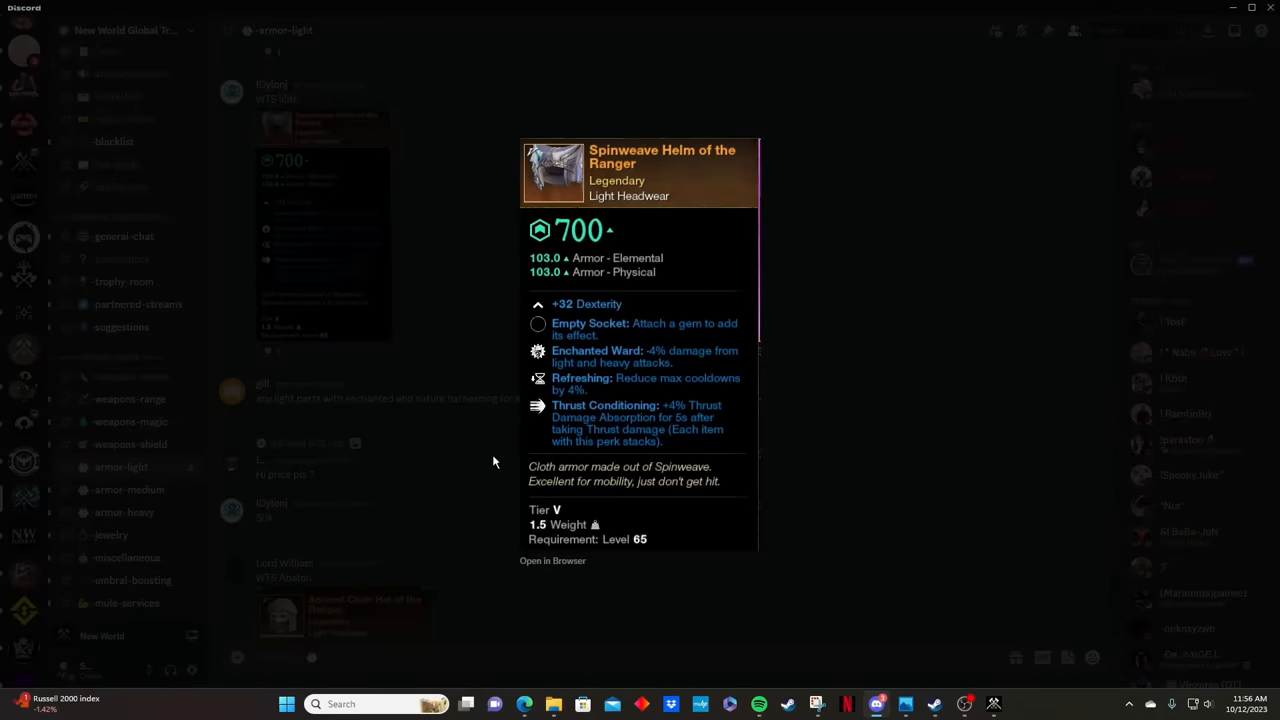
mouse_move(473, 473)
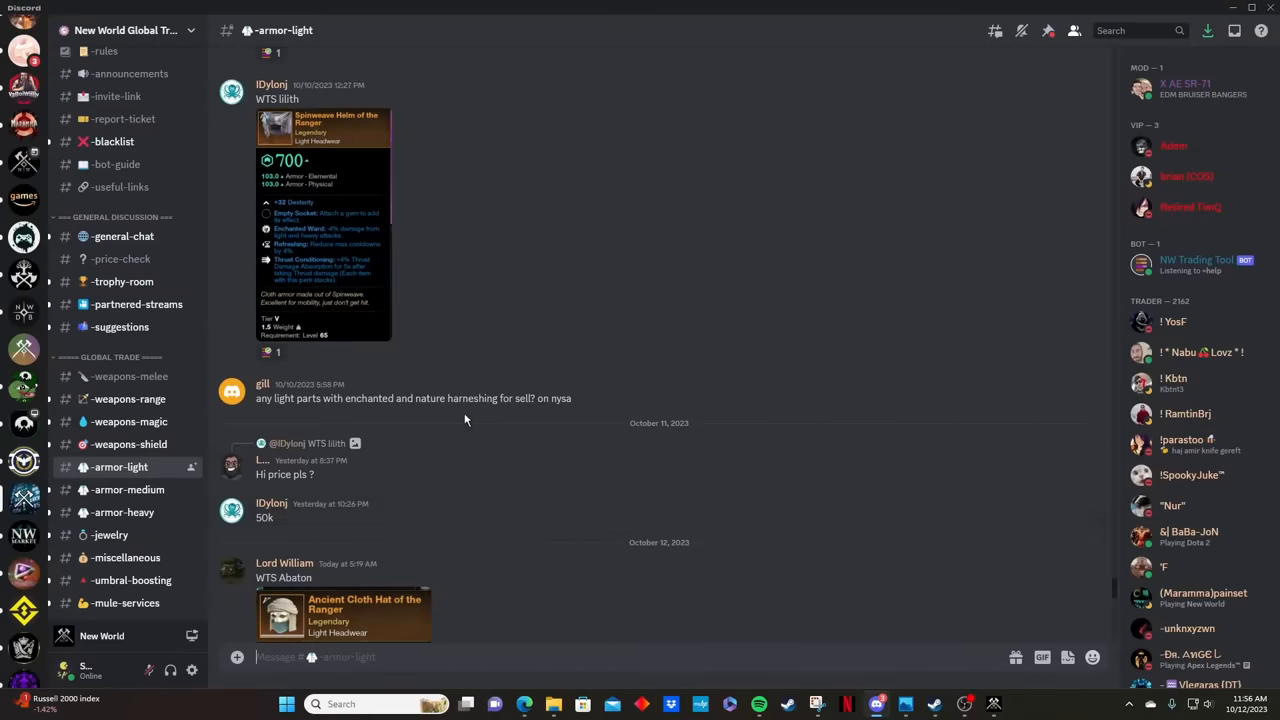
mouse_move(463, 419)
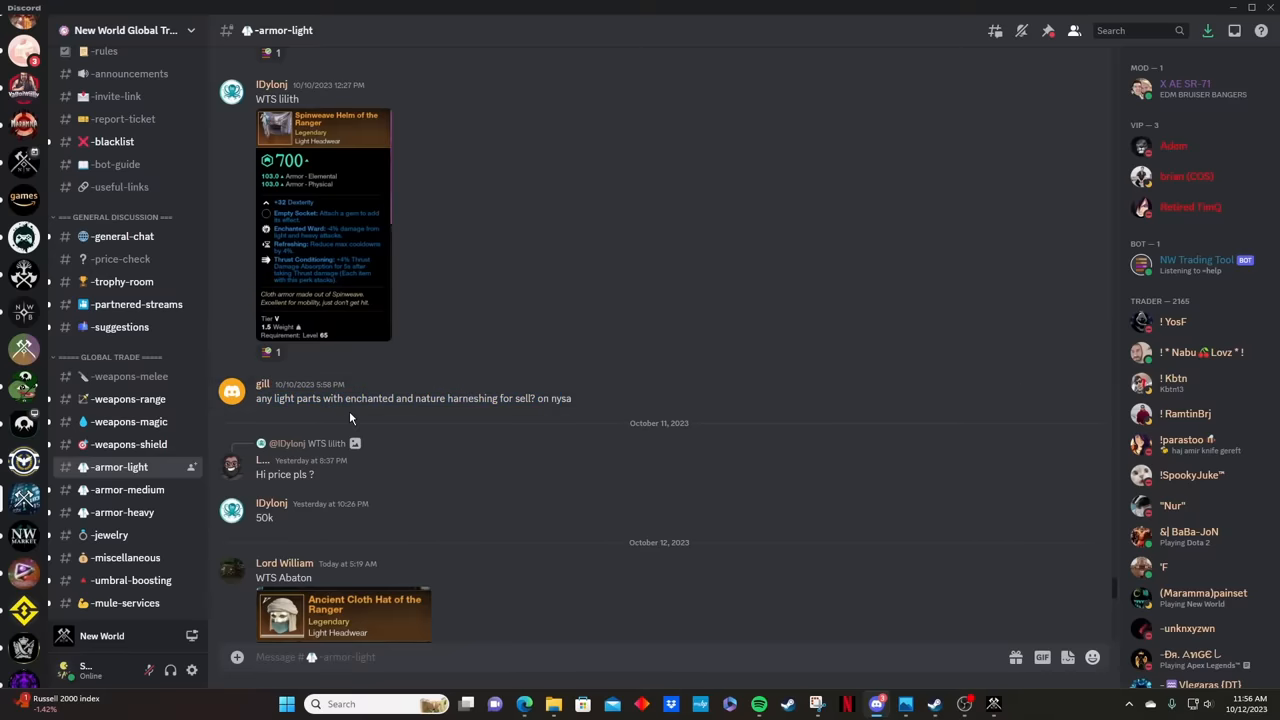
mouse_move(377, 417)
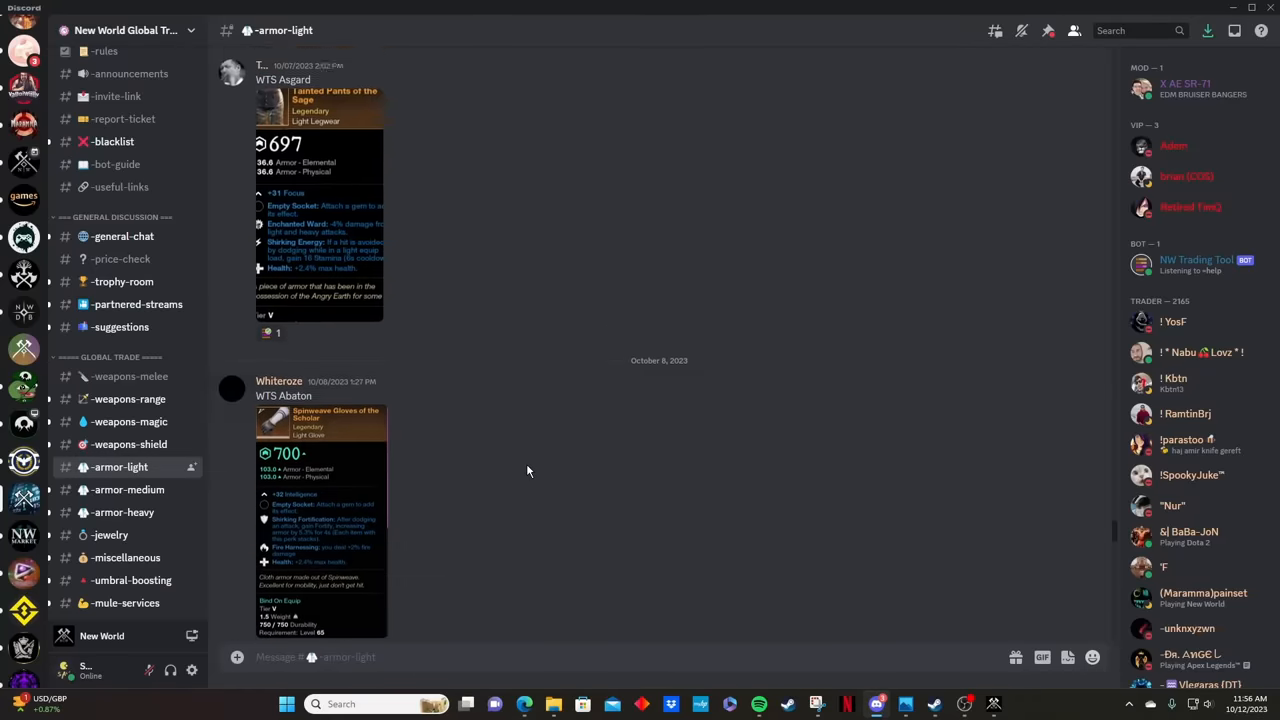
- Scroll through older armor-light sale posts from early October
scroll("down", 3)
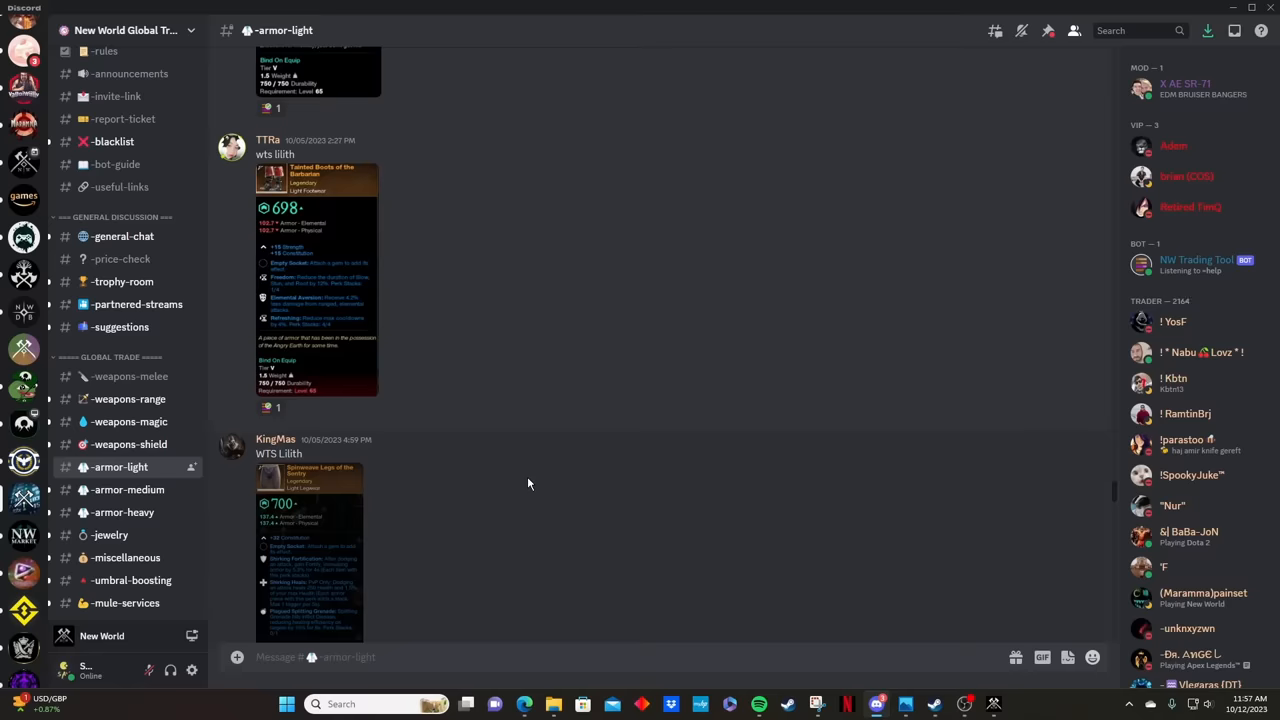
scroll("down", 3)
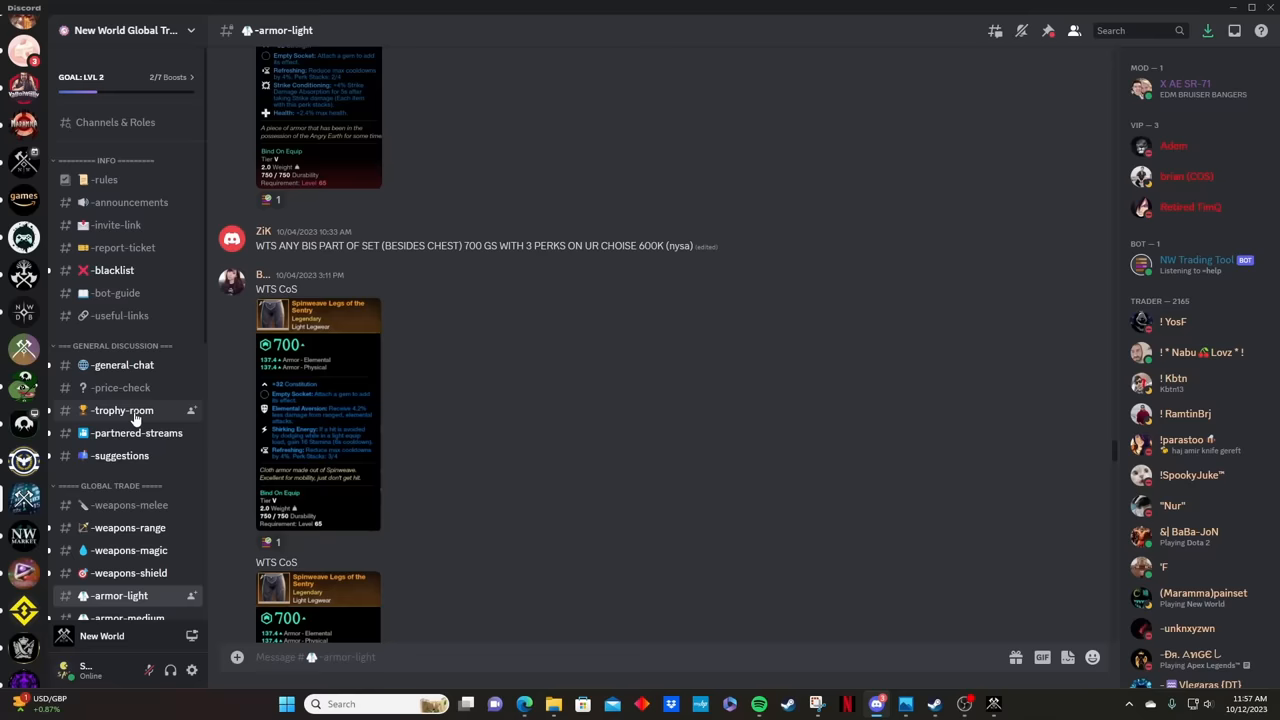
scroll("down", 3)
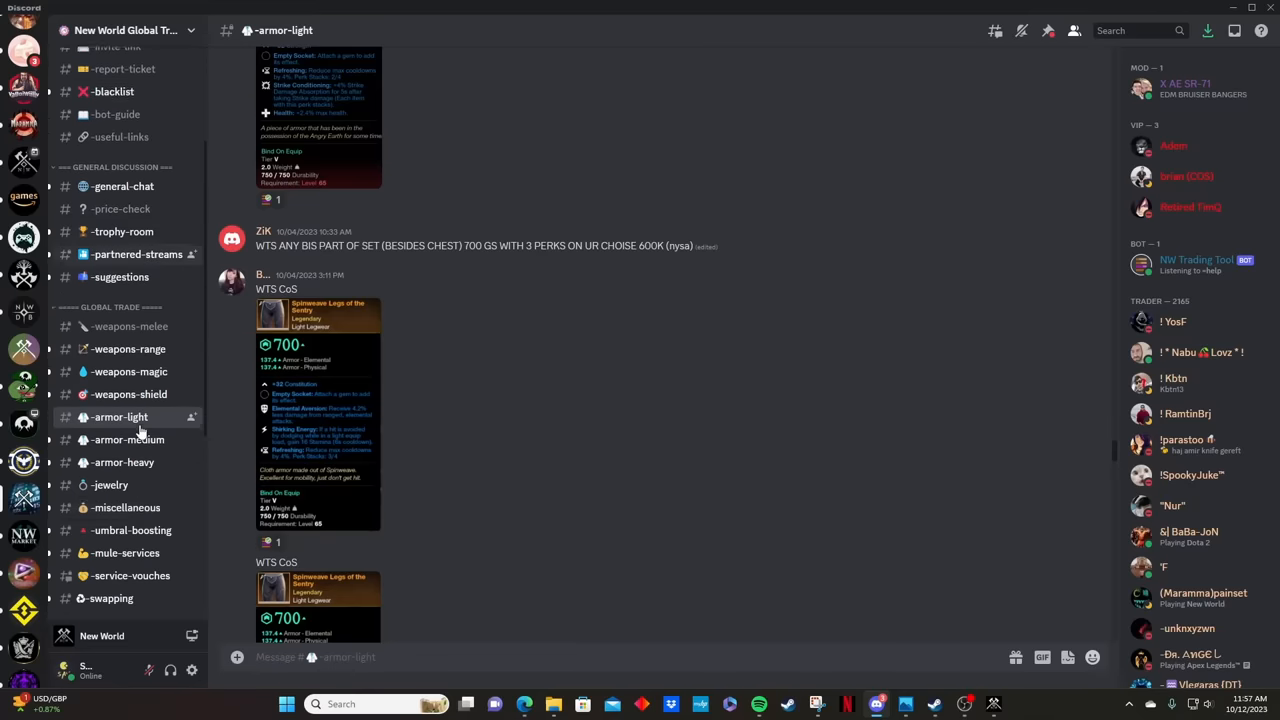
scroll("down", 3)
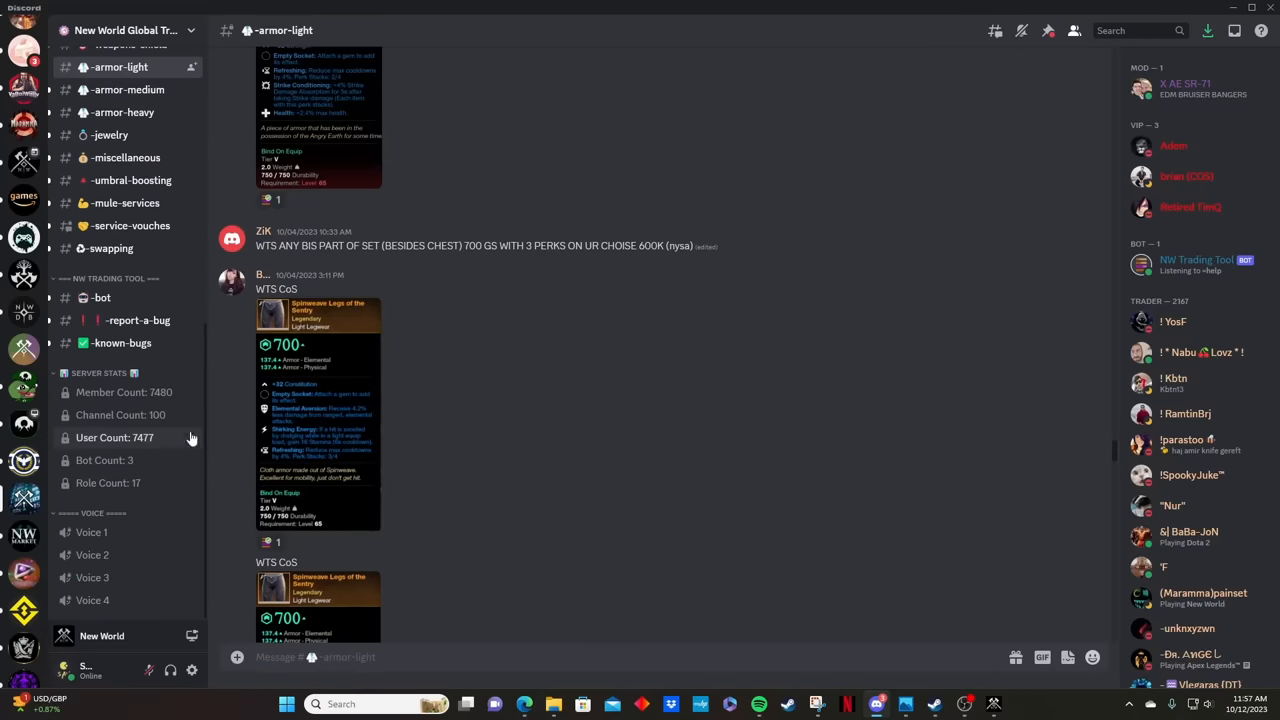